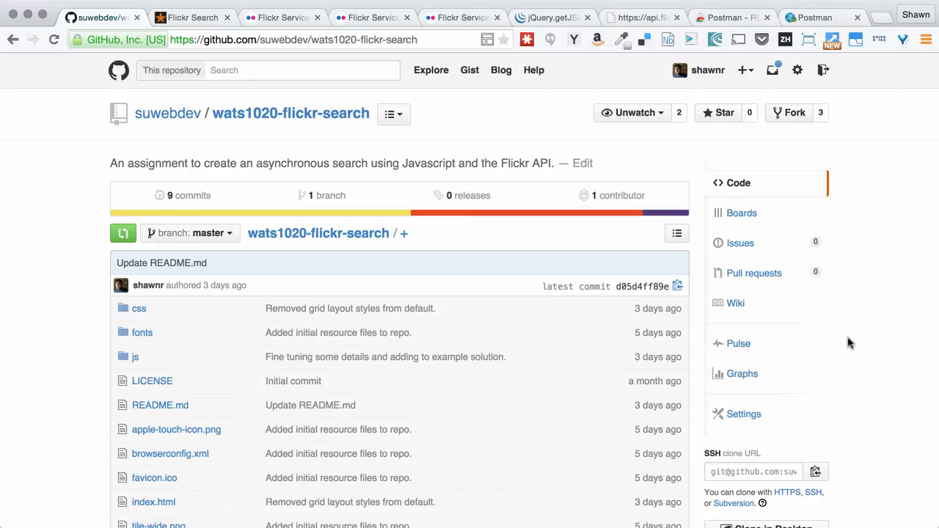
mouse_move(867, 352)
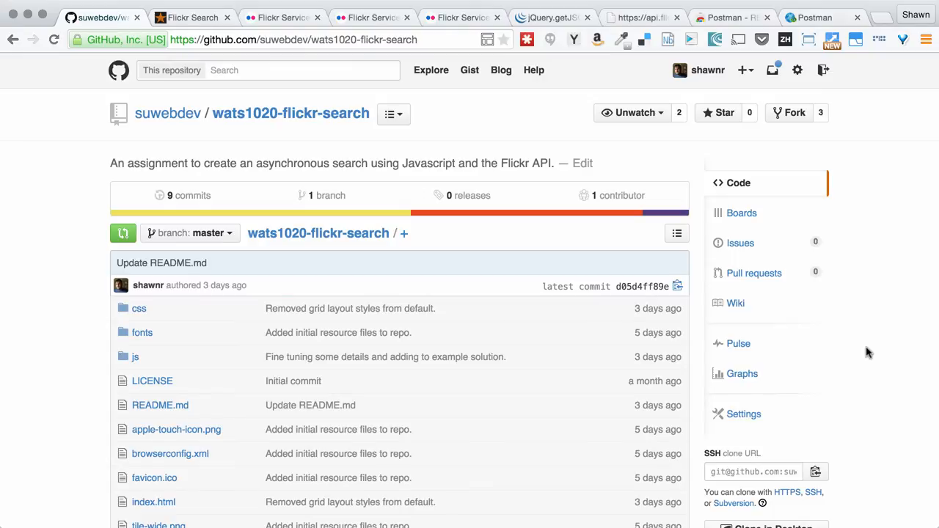
Switch to the Flickr Search demo, close DevTools, reload and try an empty search.
scroll("down", 3)
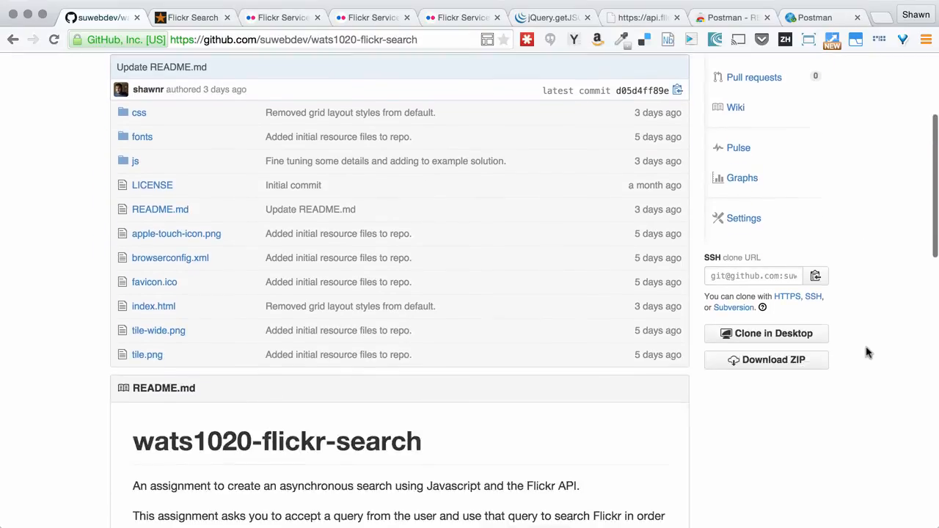
scroll("down", 3)
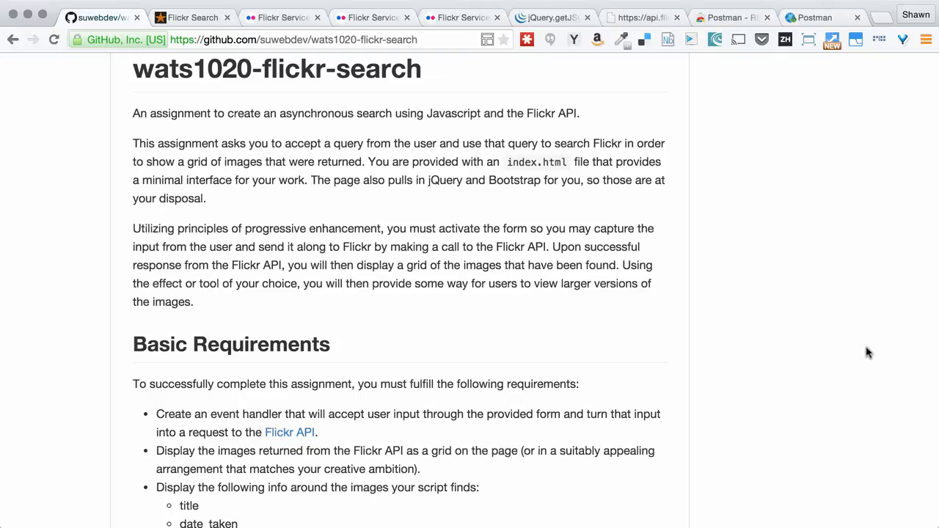
scroll("down", 3)
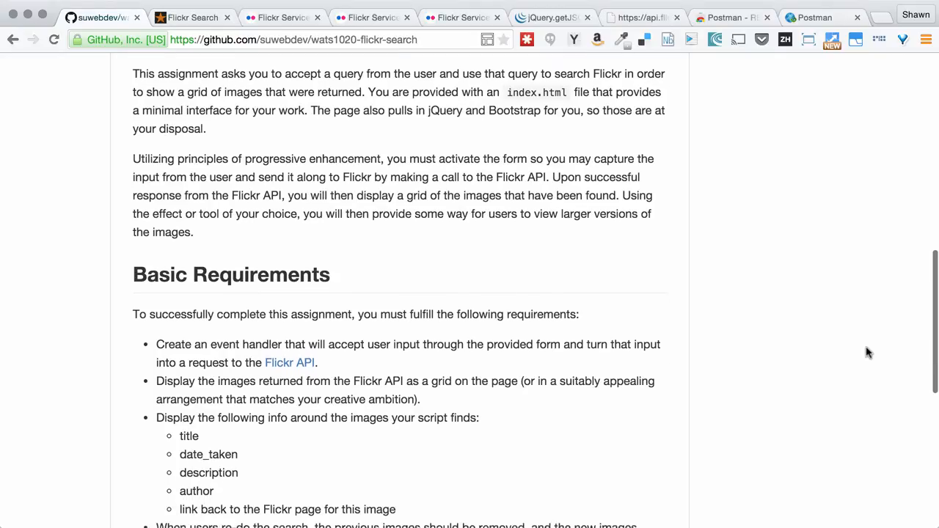
scroll("down", 3)
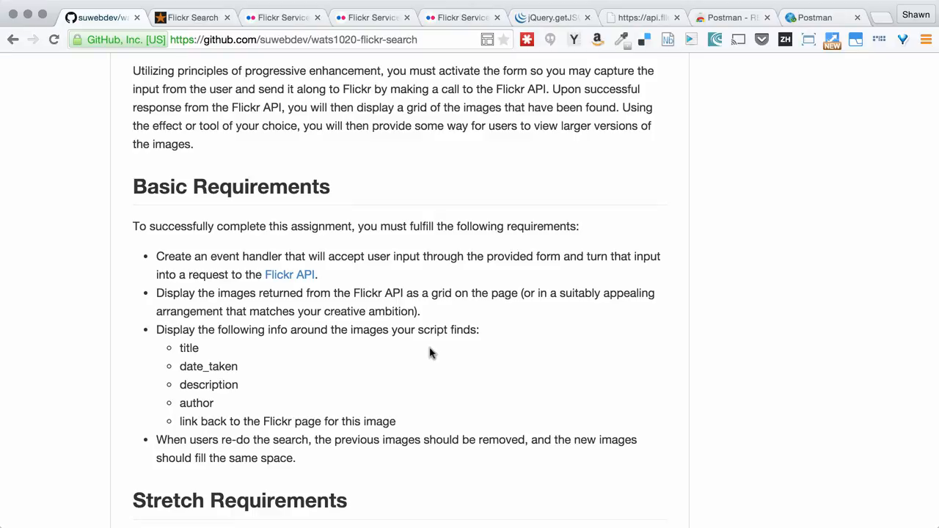
mouse_move(400, 297)
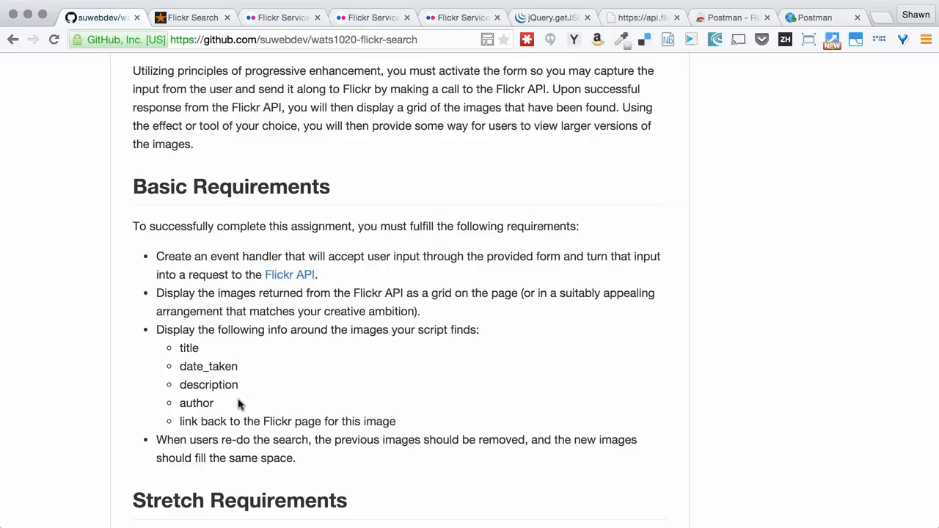
mouse_move(389, 463)
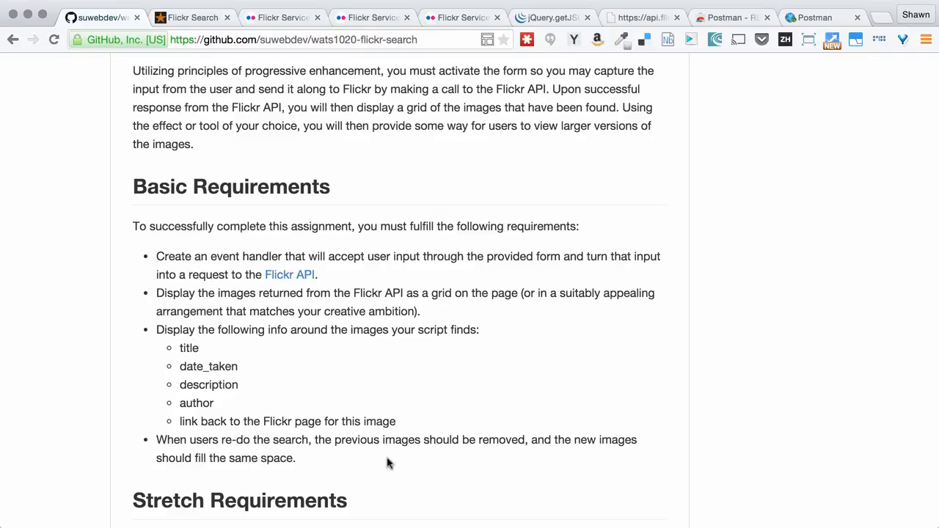
mouse_move(531, 292)
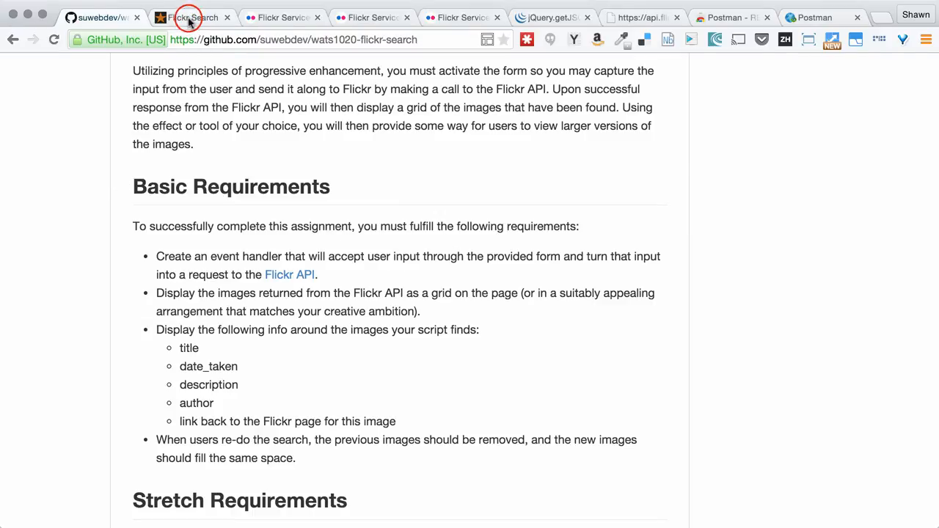
left_click(192, 16)
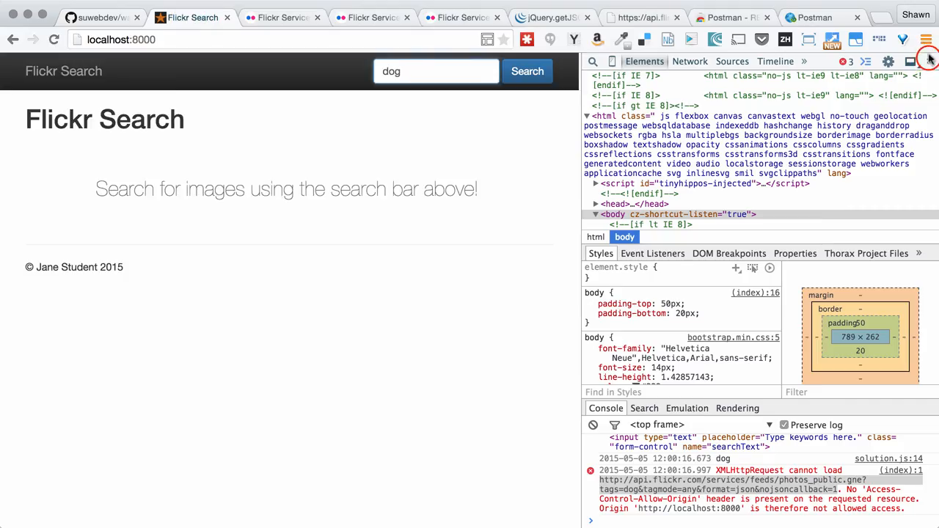
left_click(928, 61)
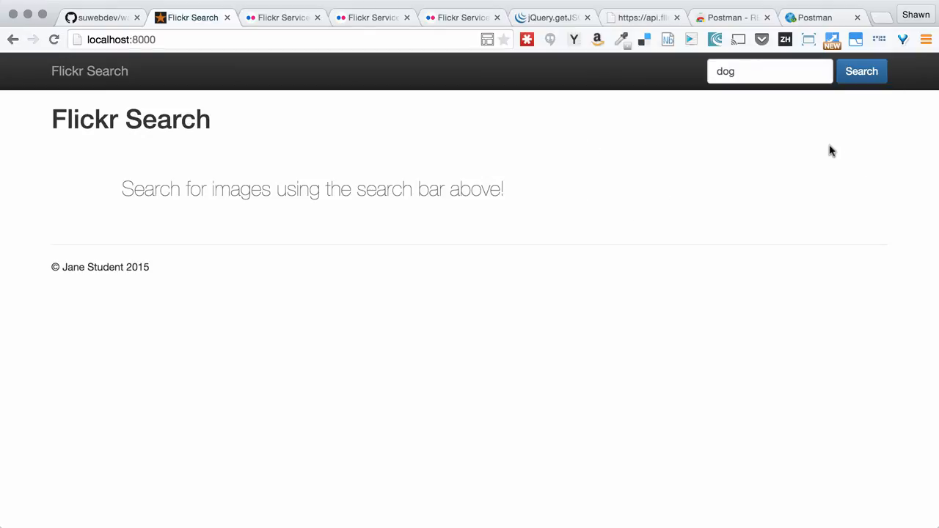
left_click(861, 71)
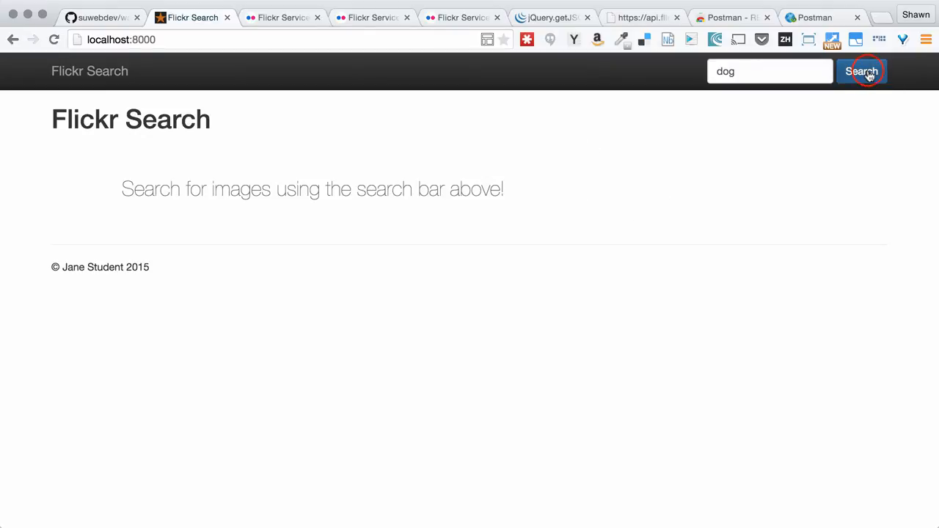
left_click(861, 71)
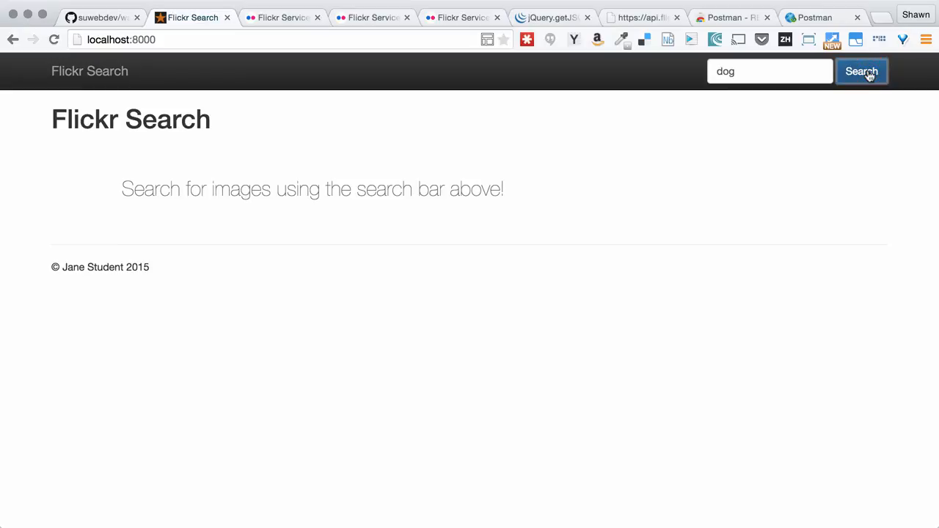
left_click(54, 39)
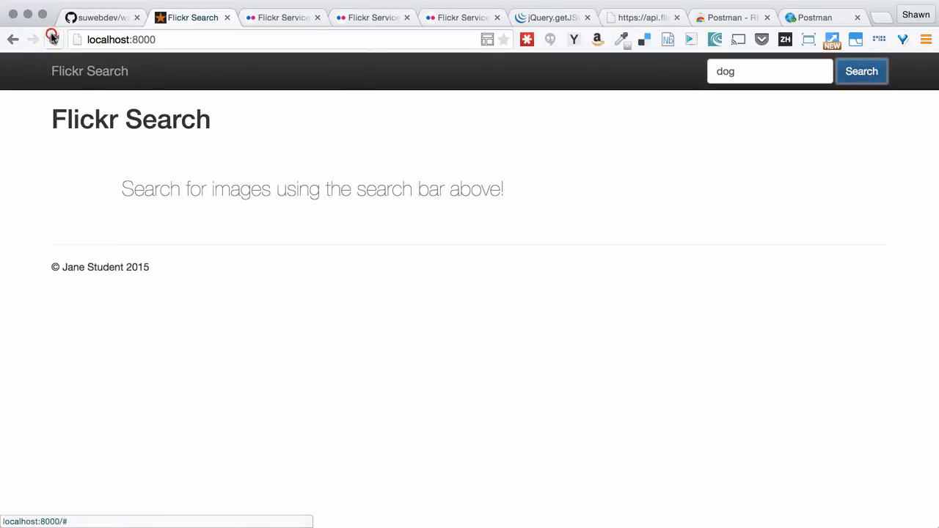
left_click(53, 40)
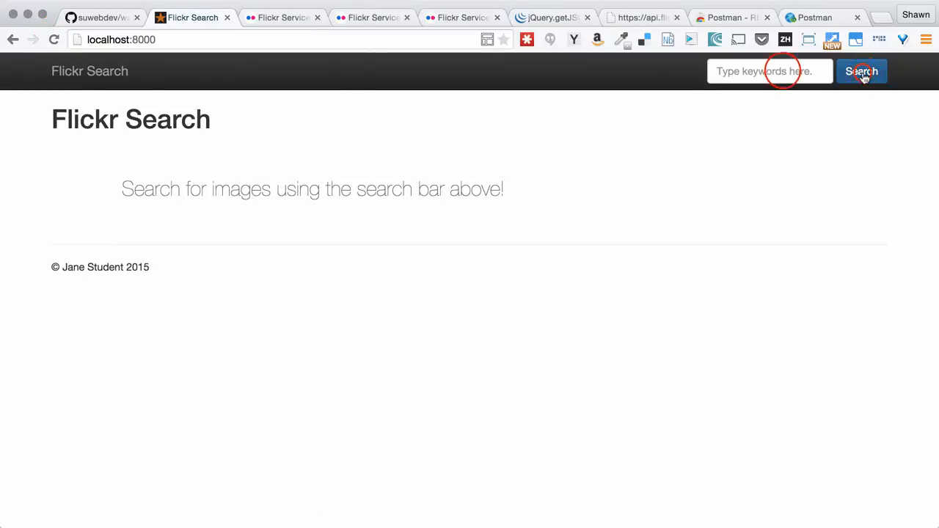
Search the demo for dog, cat, and 'rainbows and kittens', browsing the results.
left_click(861, 71)
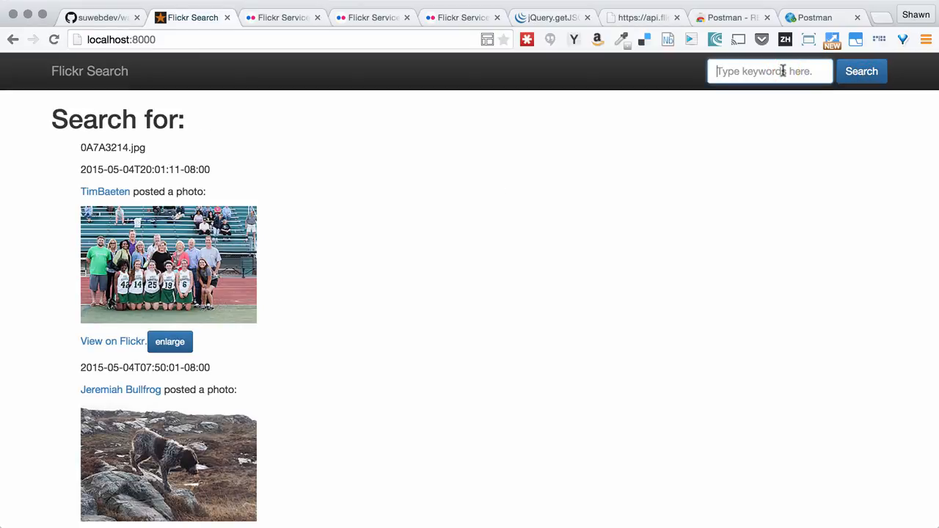
type("dog")
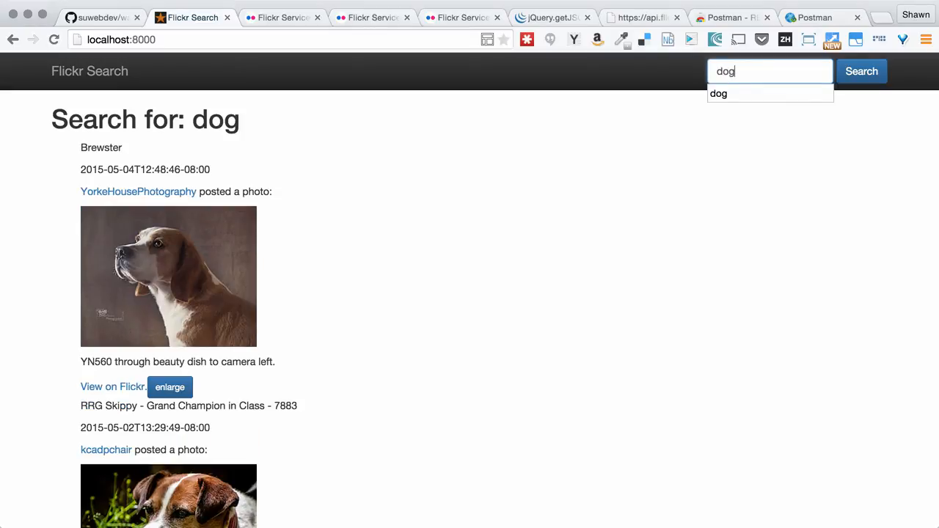
type("cat")
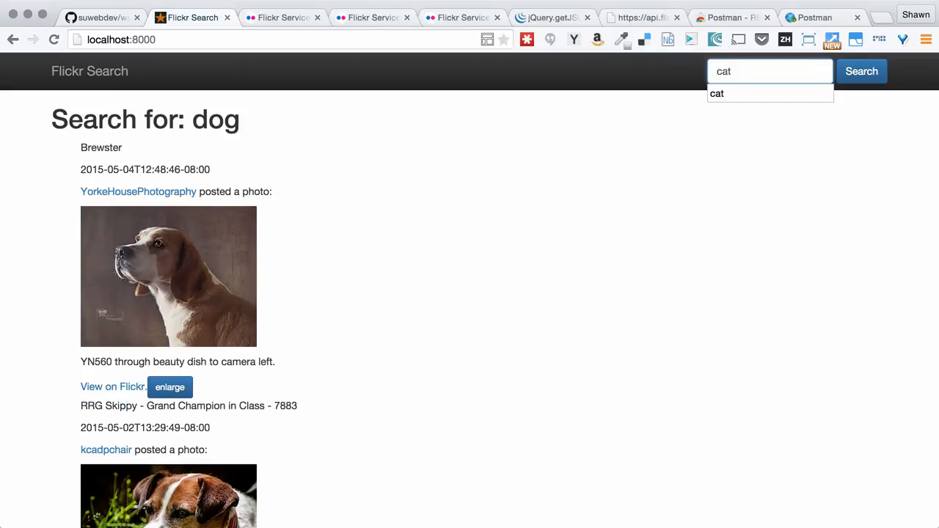
left_click(861, 71)
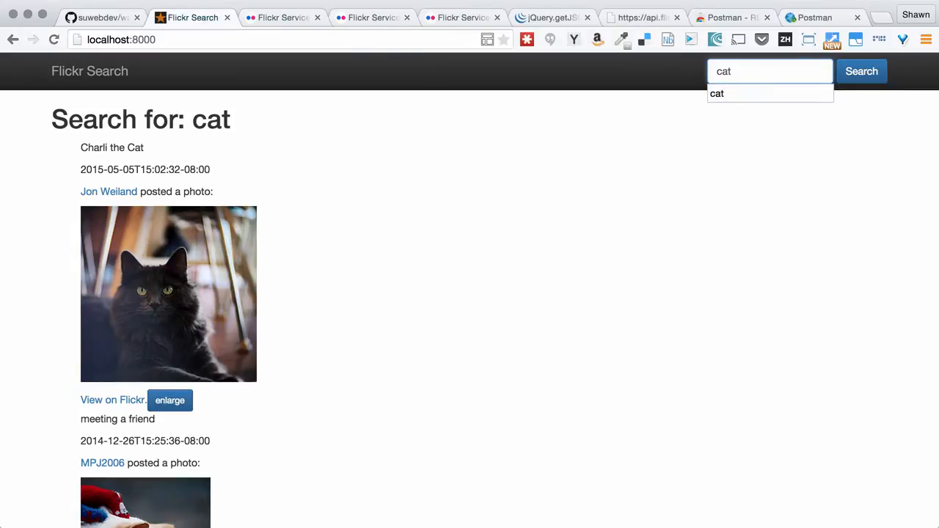
type("rainbows,kittens")
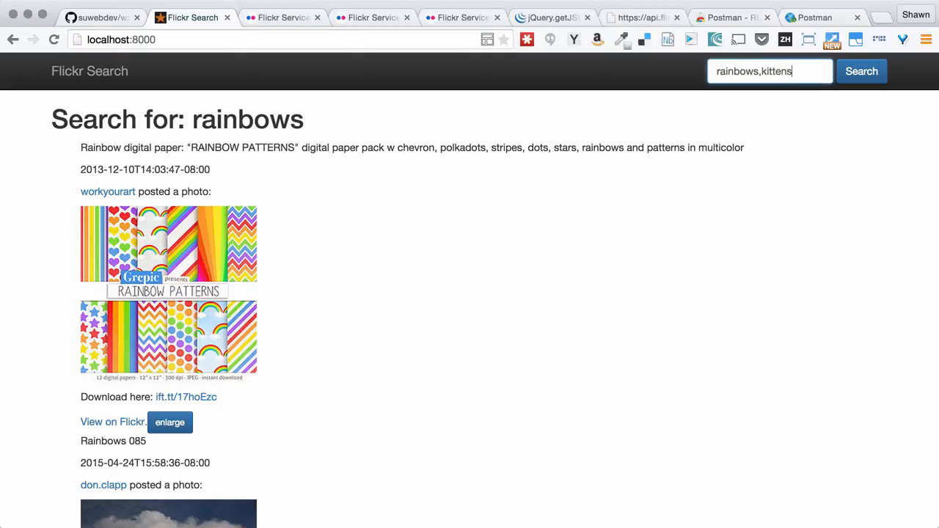
left_click(861, 71)
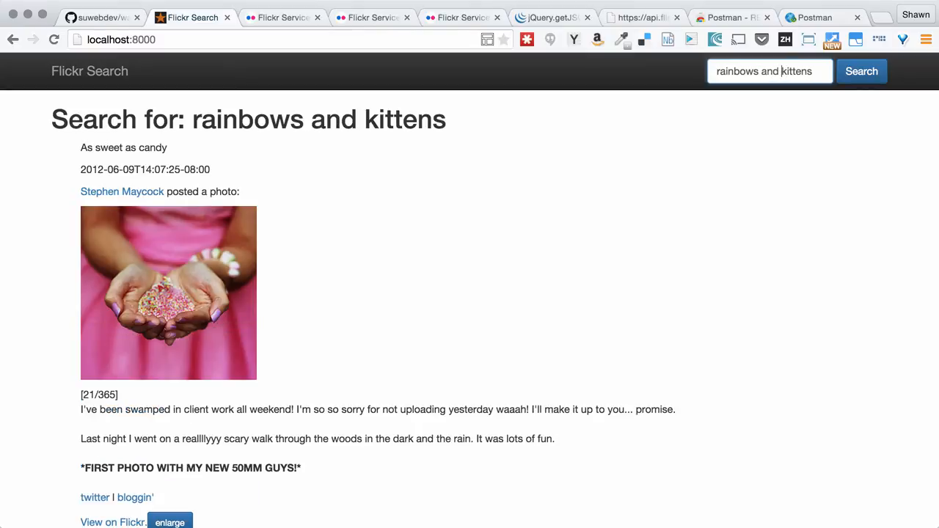
mouse_move(693, 134)
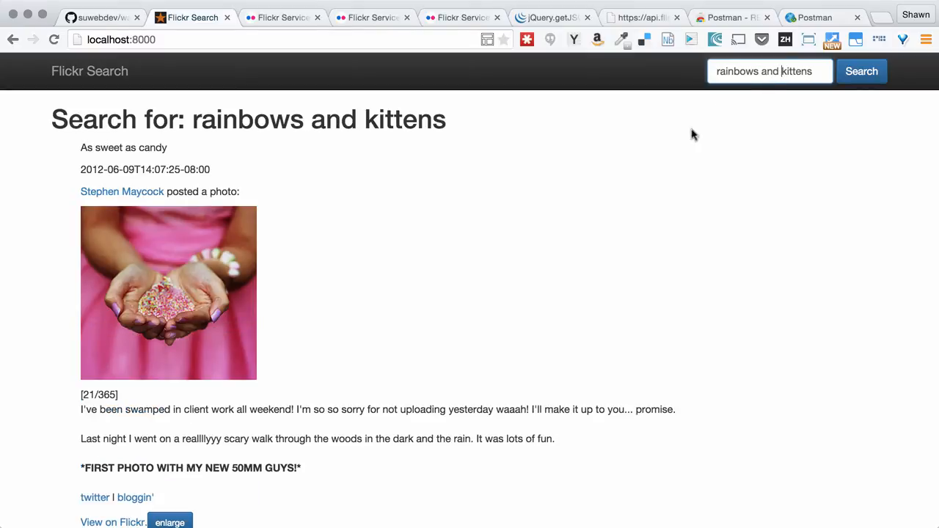
scroll("down", 3)
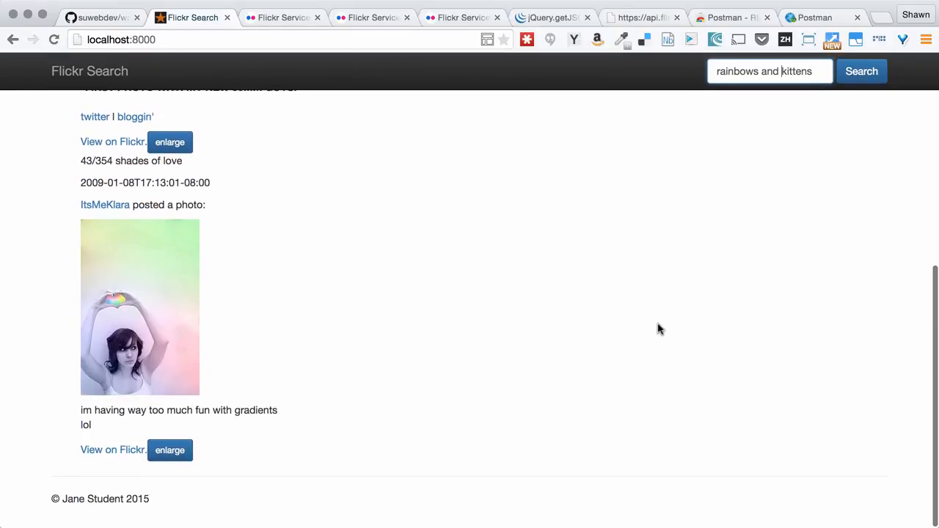
Change the query to 'rainbows,kittens' and run the search.
left_click(861, 71)
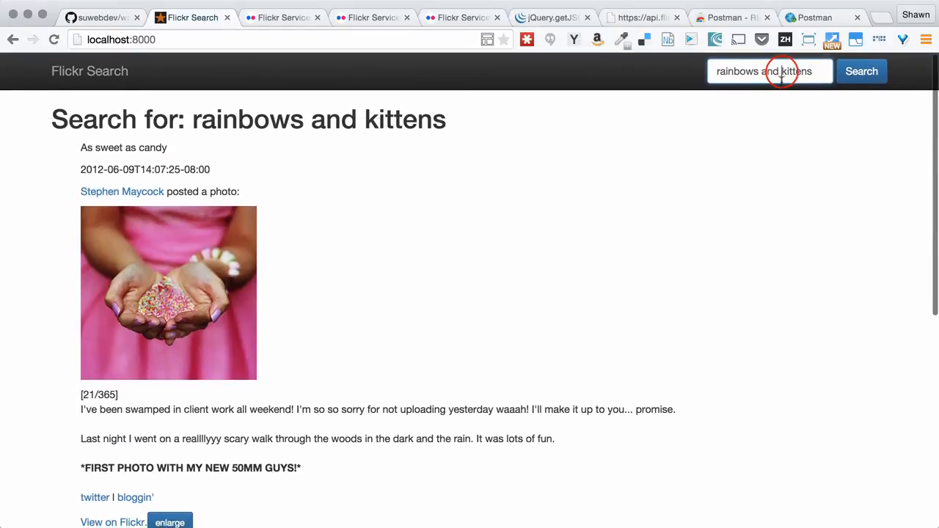
double_click(770, 72)
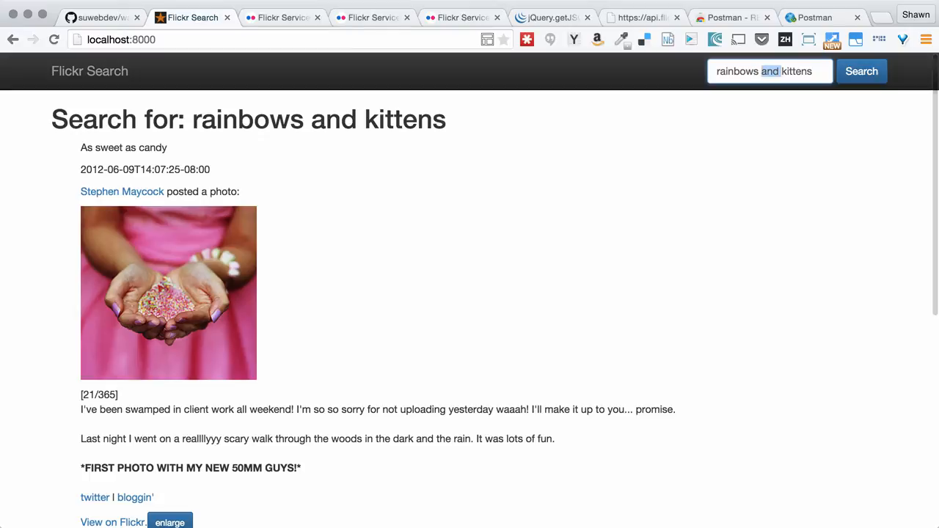
type("rainbows,kittens")
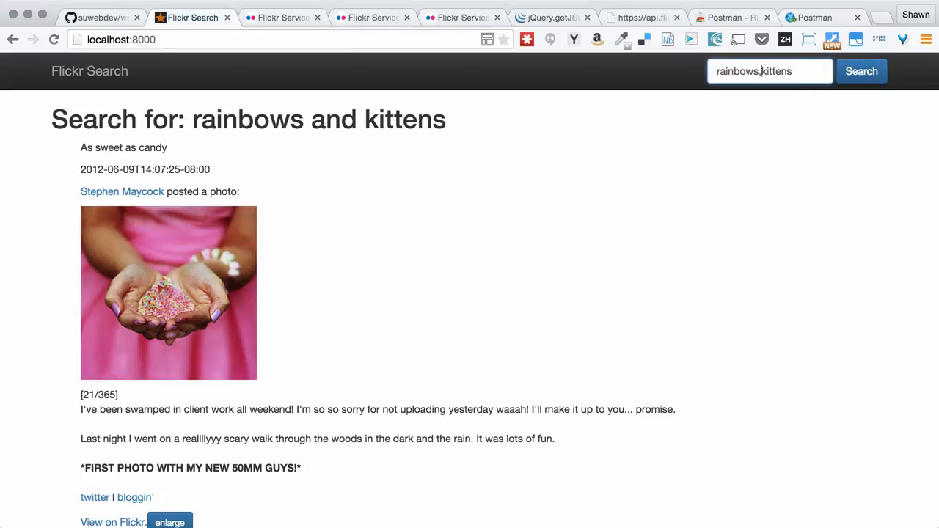
left_click(861, 71)
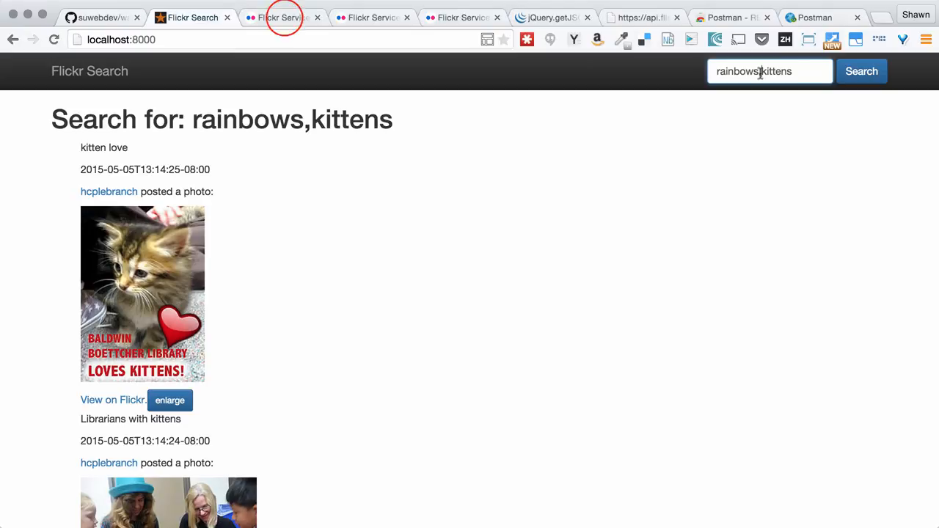
Switch to the Flickr Public feed docs tab showing the photos_public feed URL.
left_click(282, 17)
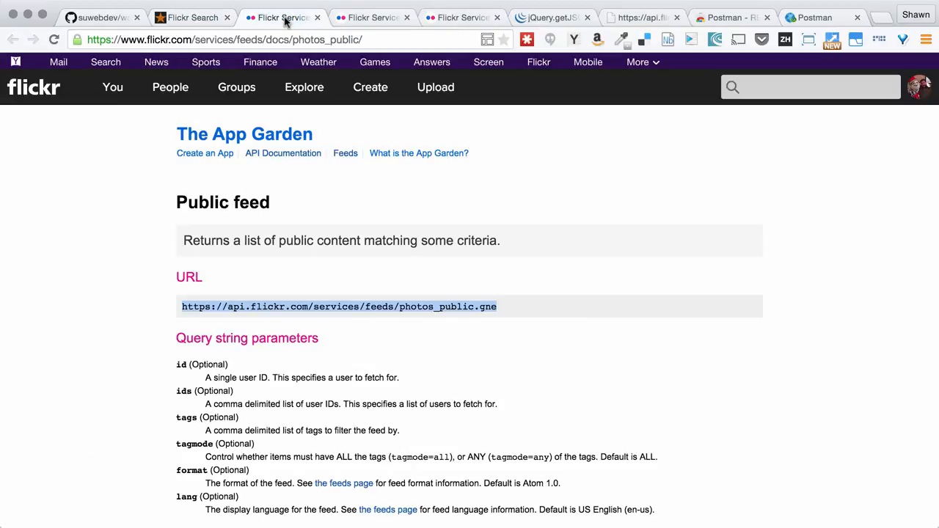
mouse_move(554, 351)
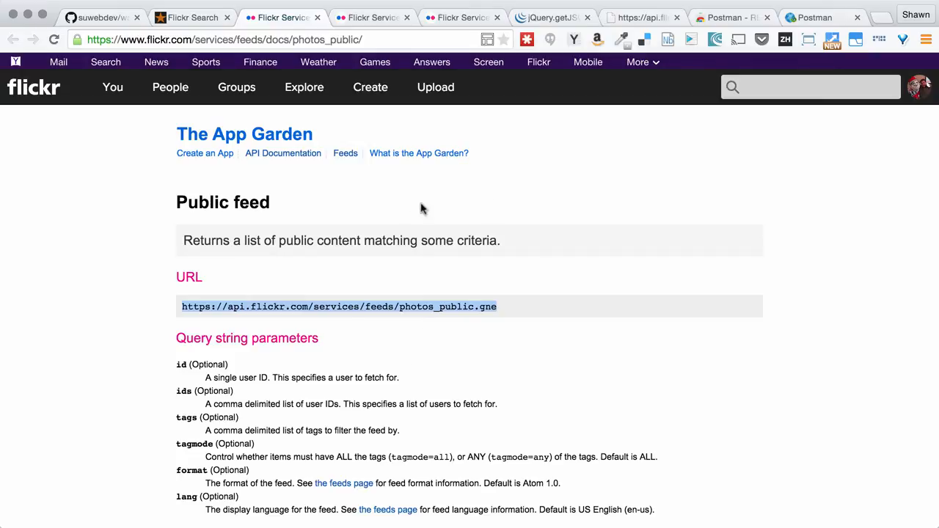
mouse_move(389, 240)
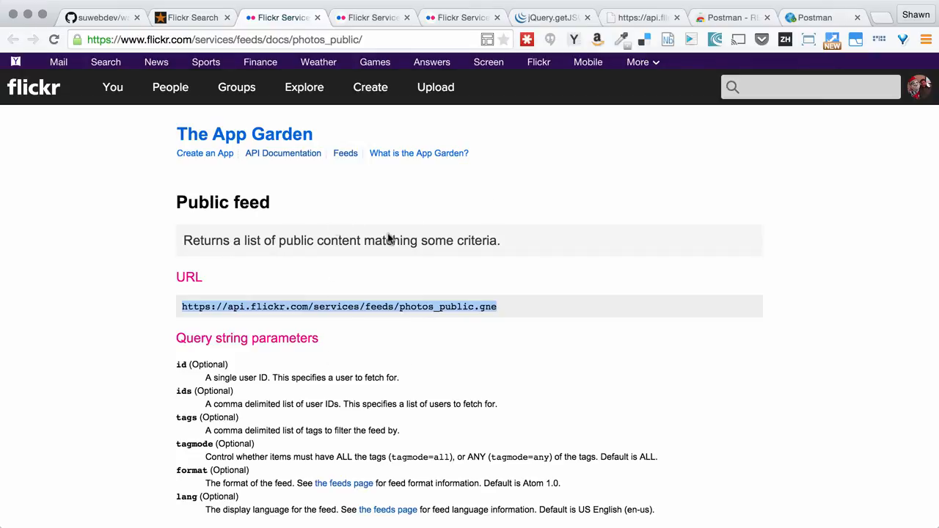
mouse_move(328, 61)
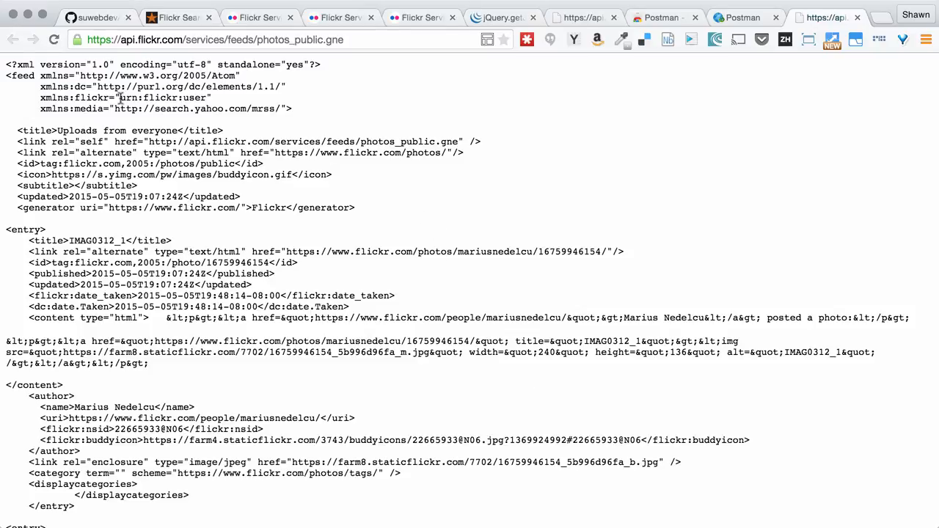
mouse_move(238, 256)
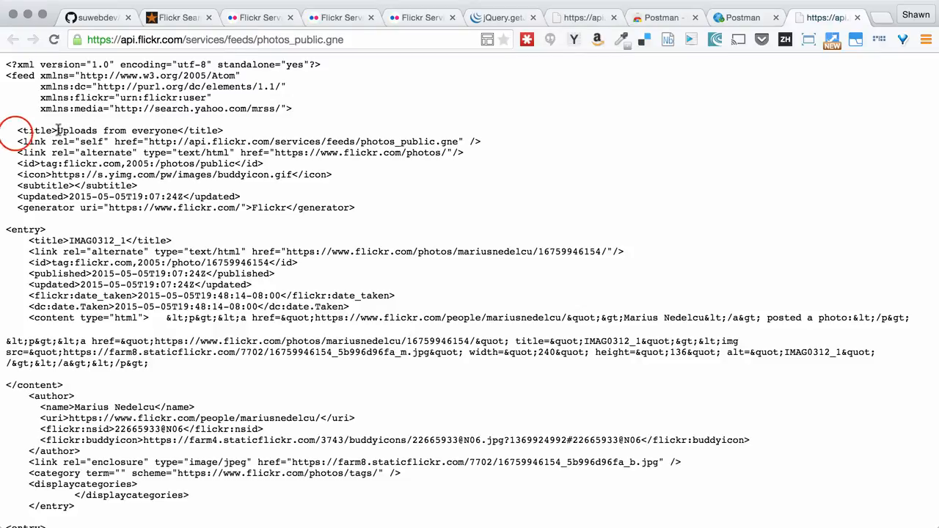
Point out the feed's title tag, 'Uploads from everyone', in the raw Atom XML.
double_click(34, 130)
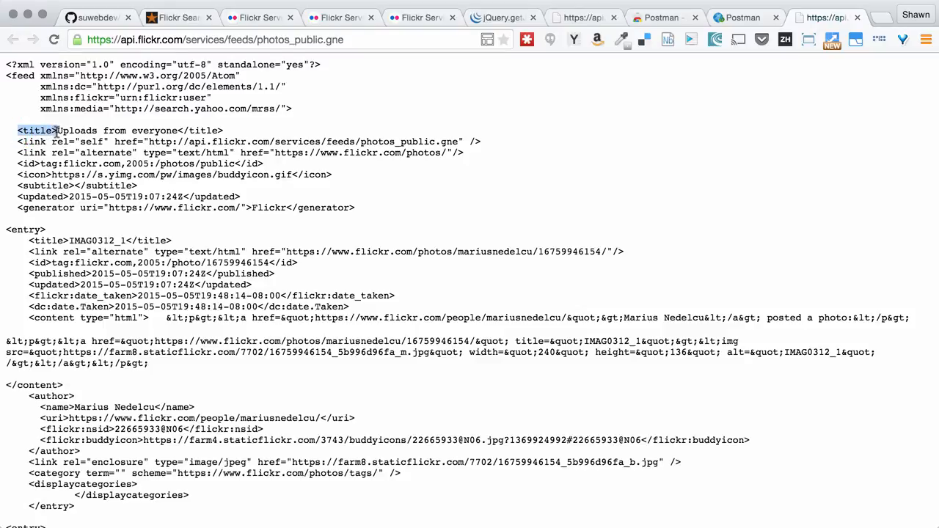
left_click(57, 130)
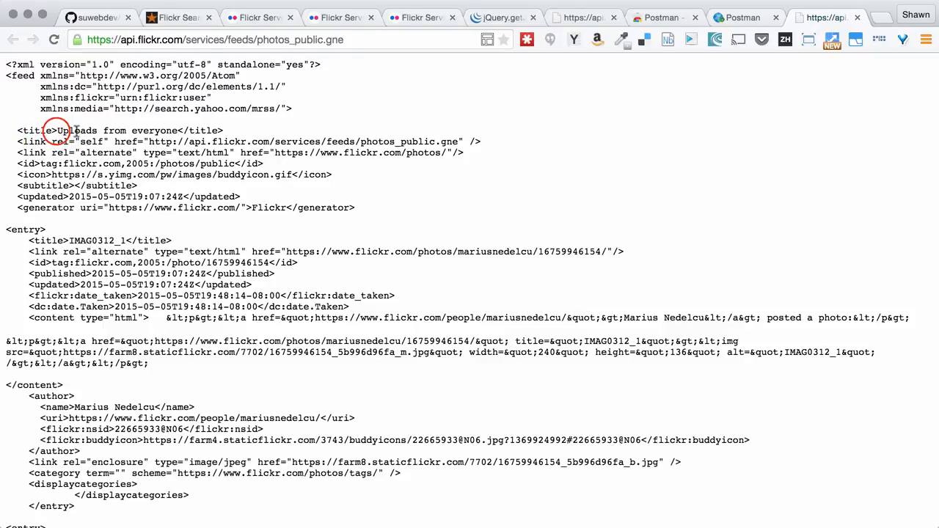
double_click(117, 131)
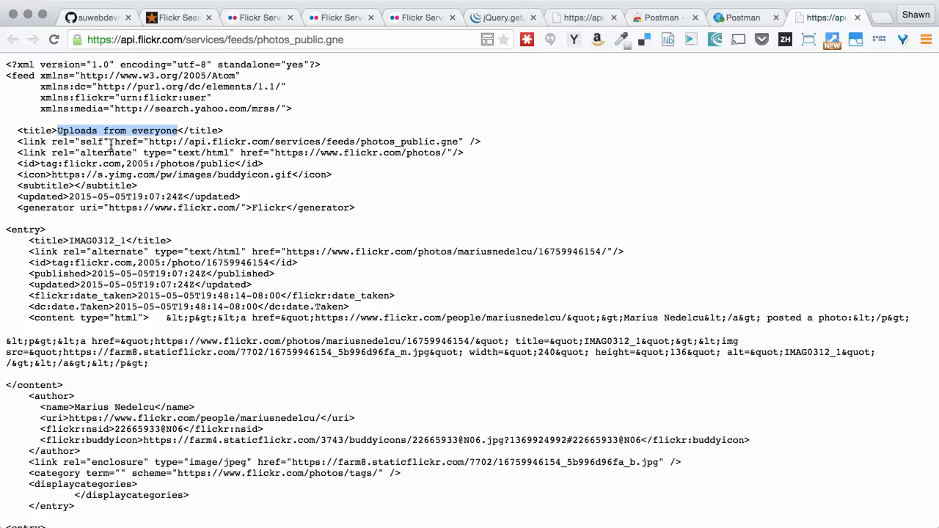
left_click(21, 141)
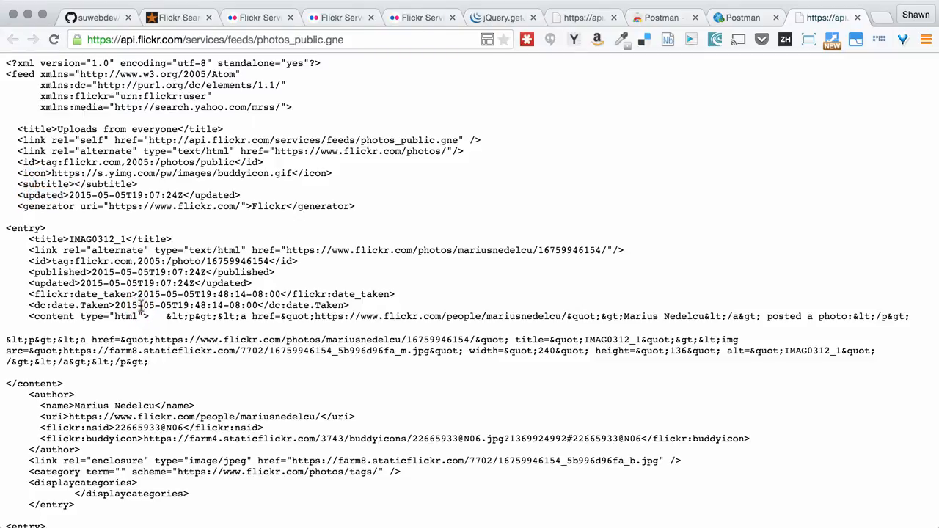
Highlight the first entry's author tag and the next entry's title, then return to the docs.
scroll("down", 3)
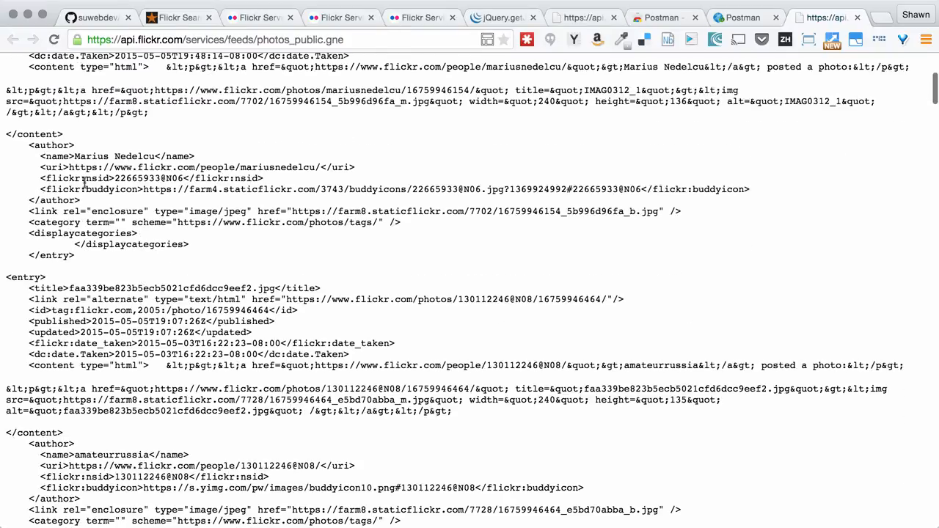
double_click(51, 144)
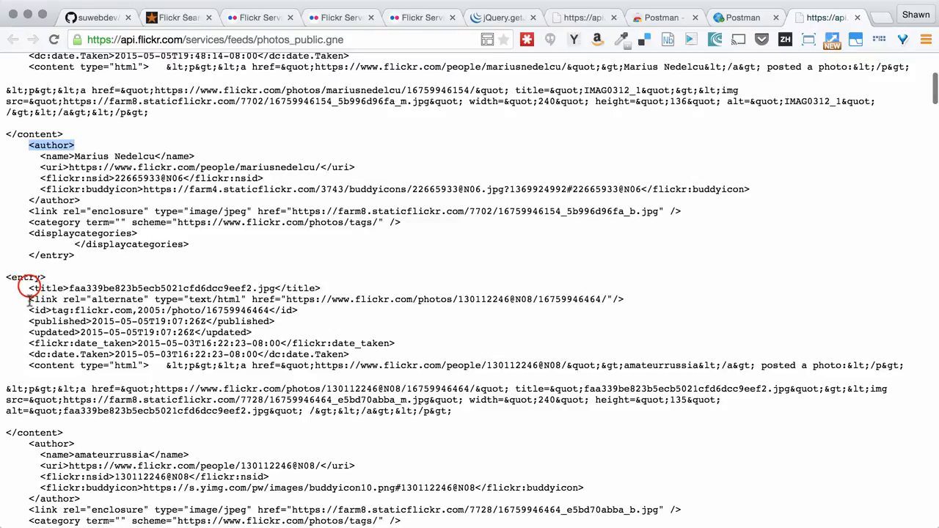
double_click(46, 287)
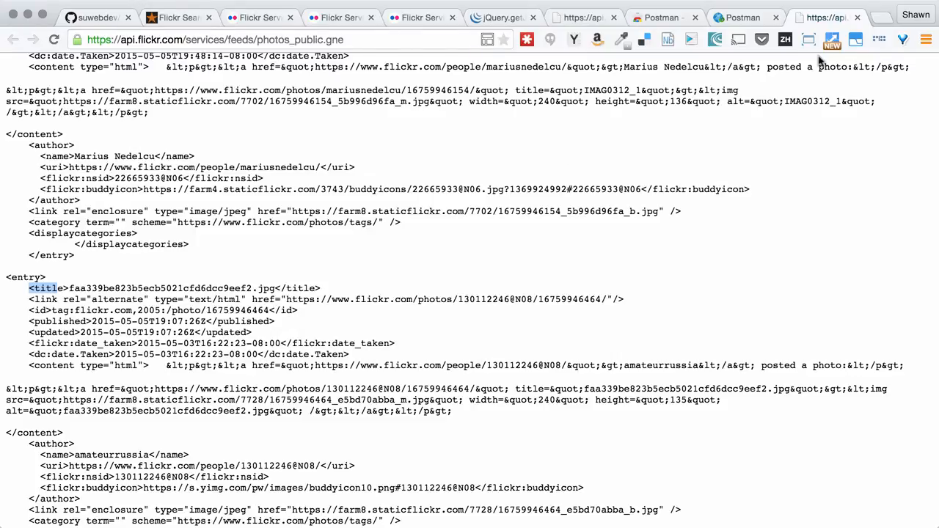
left_click(279, 17)
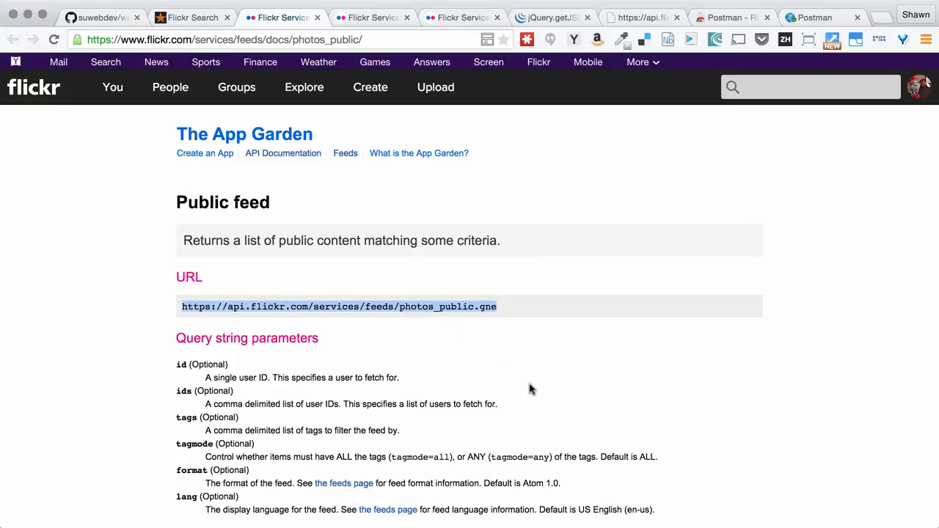
scroll("down", 3)
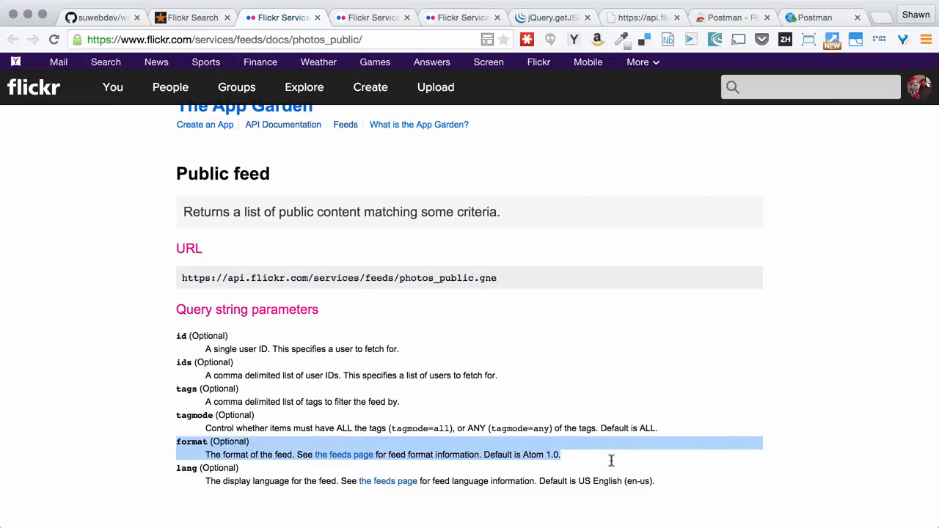
mouse_move(578, 464)
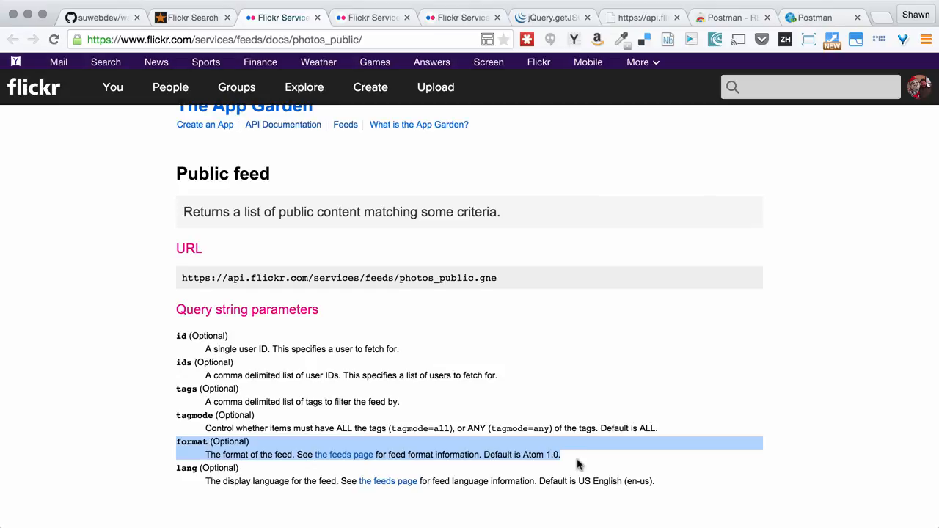
mouse_move(396, 65)
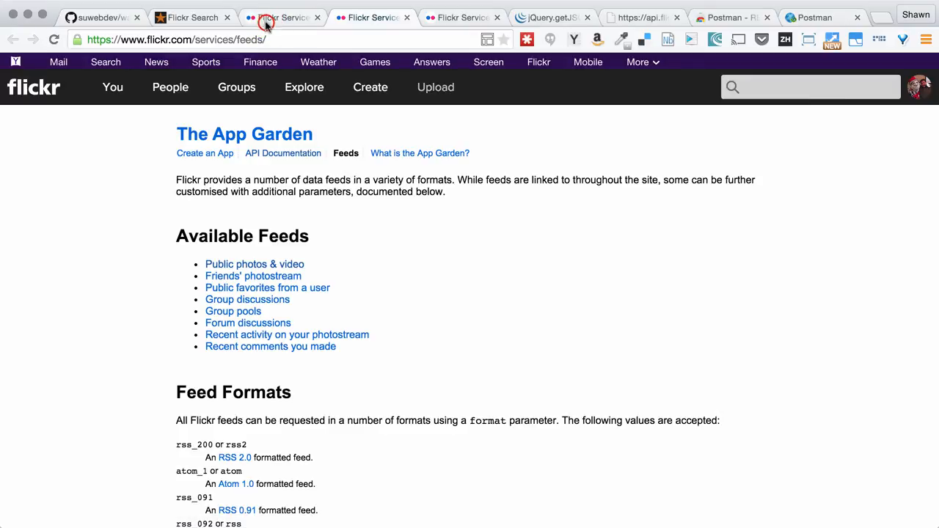
left_click(255, 264)
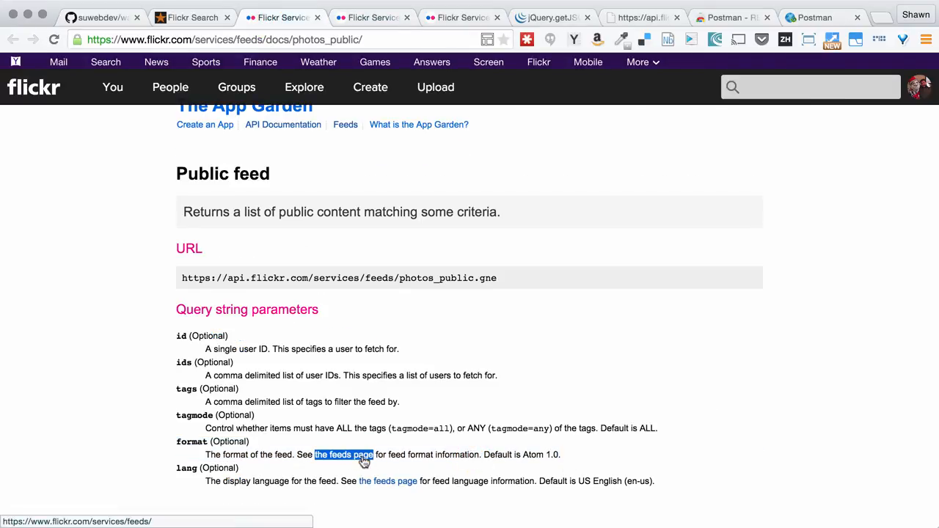
Open the Feeds page and highlight RSS 2.0 and json in the Feed Formats list.
left_click(344, 454)
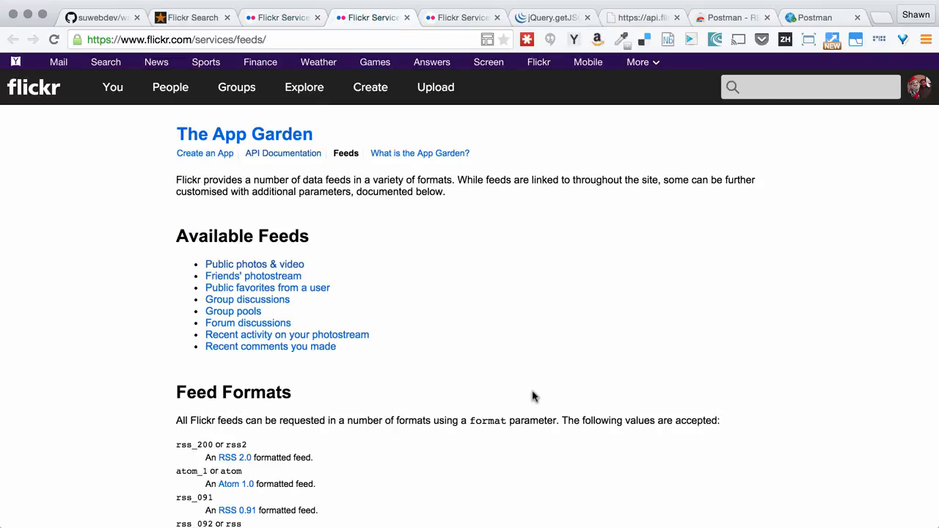
scroll("down", 3)
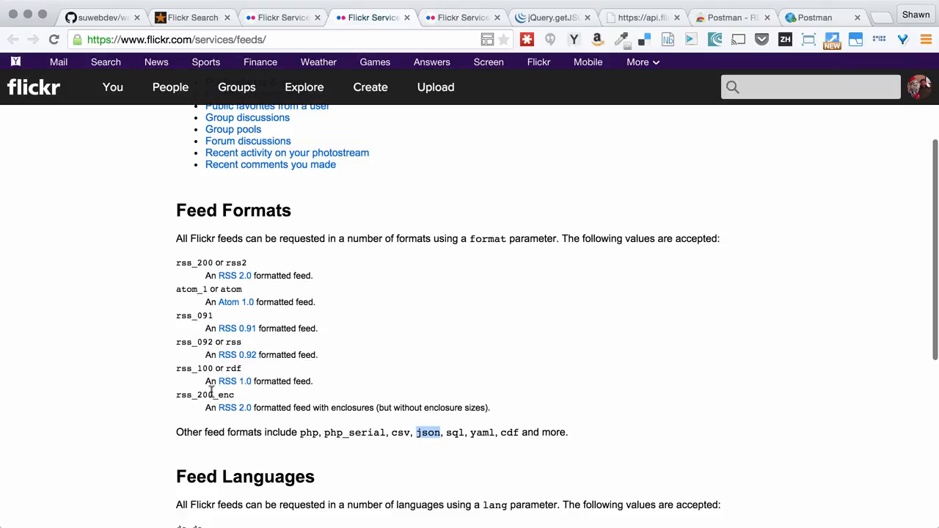
double_click(234, 275)
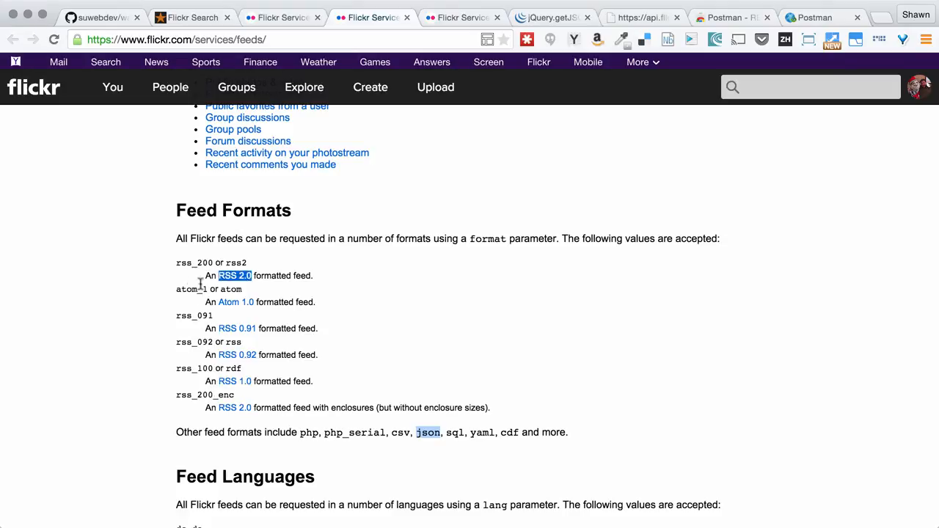
left_click(300, 432)
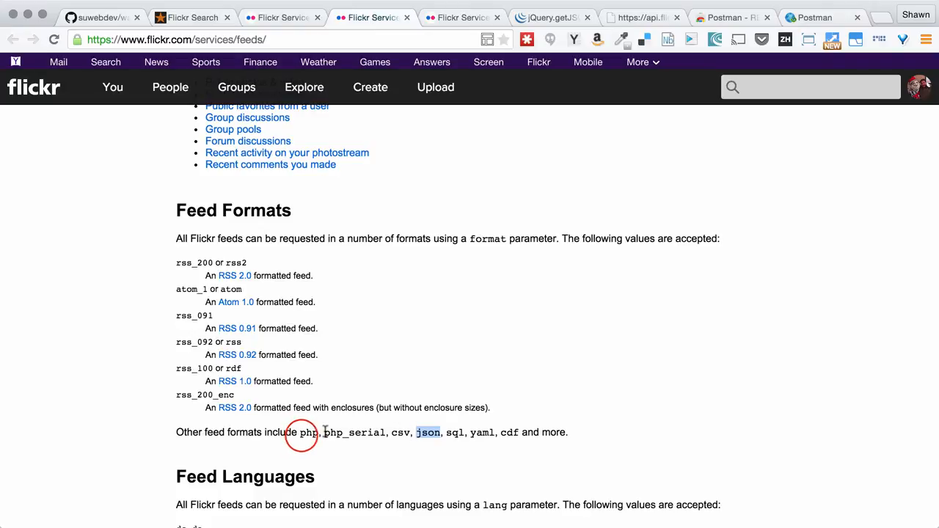
left_click_drag(299, 432, 541, 432)
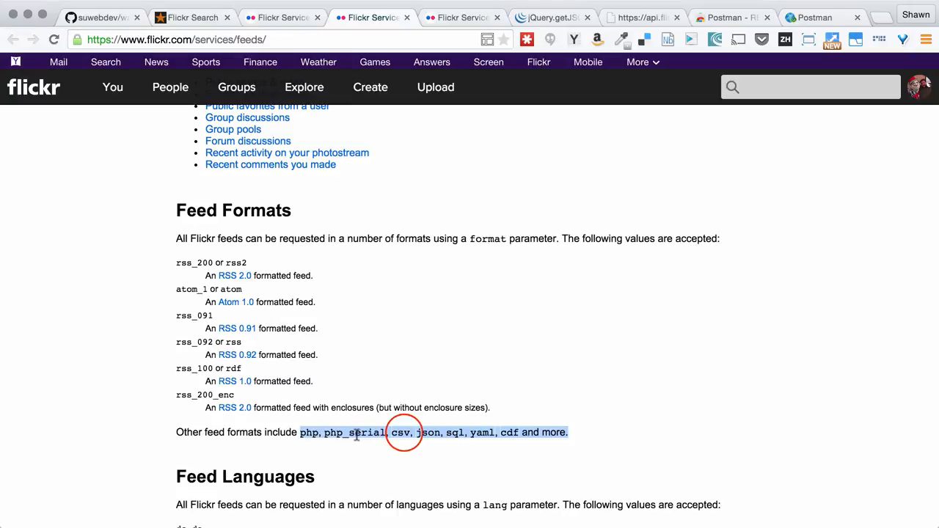
left_click(426, 432)
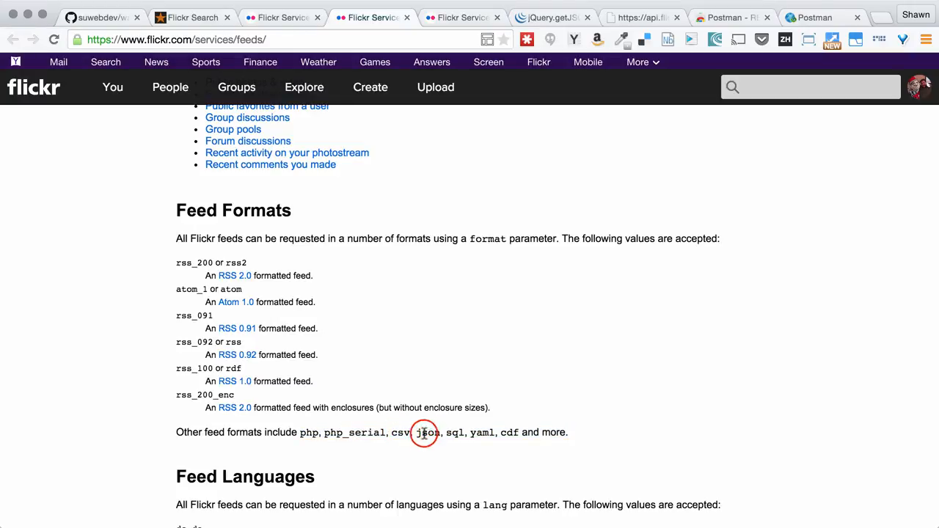
double_click(428, 432)
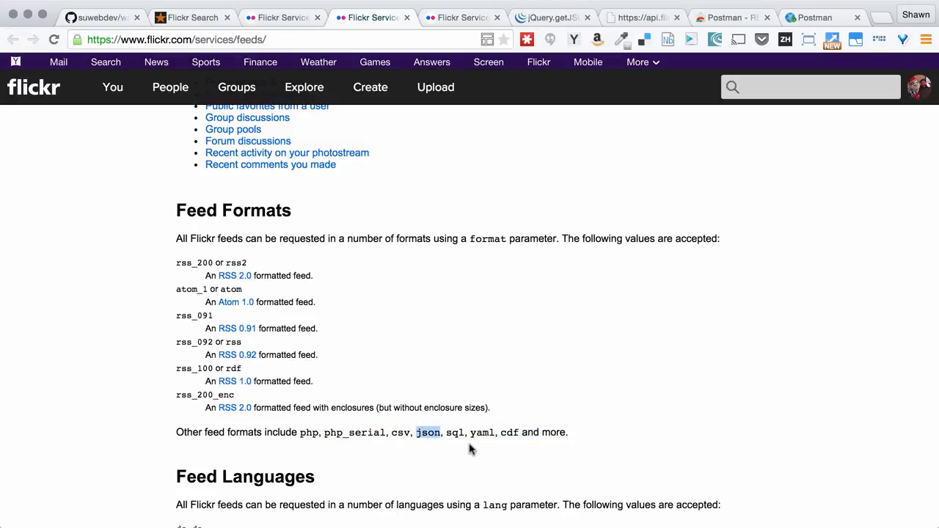
mouse_move(494, 170)
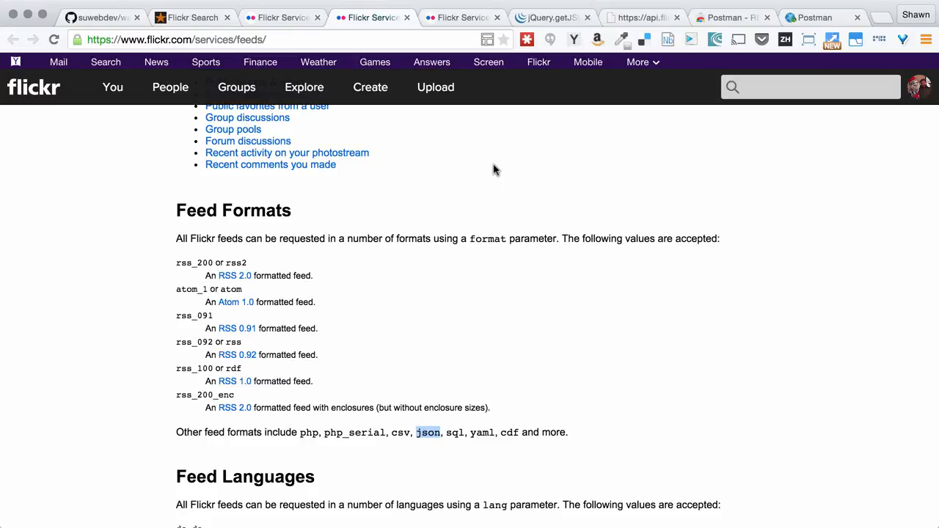
mouse_move(415, 364)
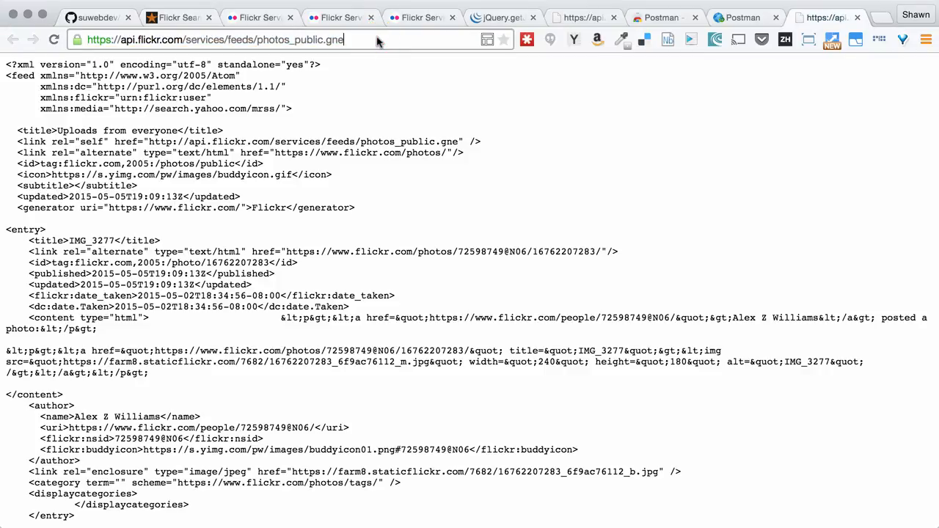
Append ?format=json to the feed URL and highlight the first item's title field.
type("?format=json")
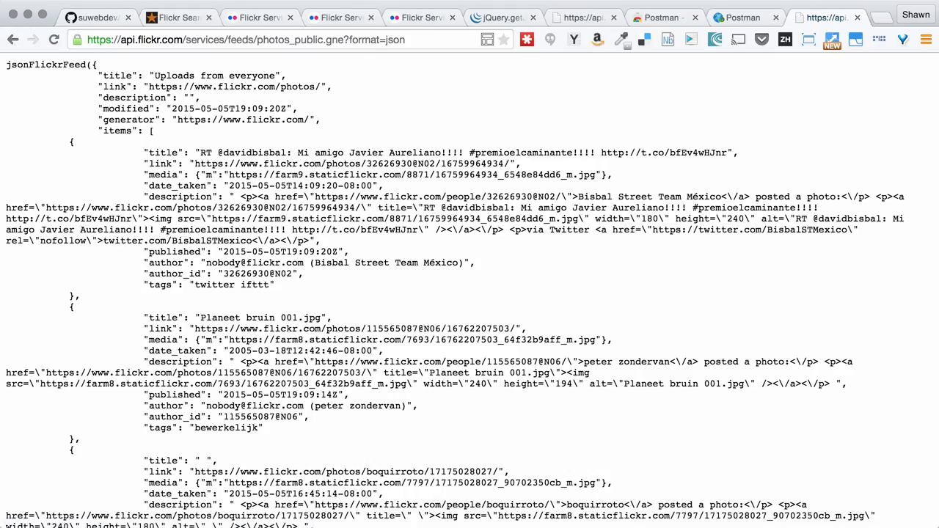
scroll("down", 3)
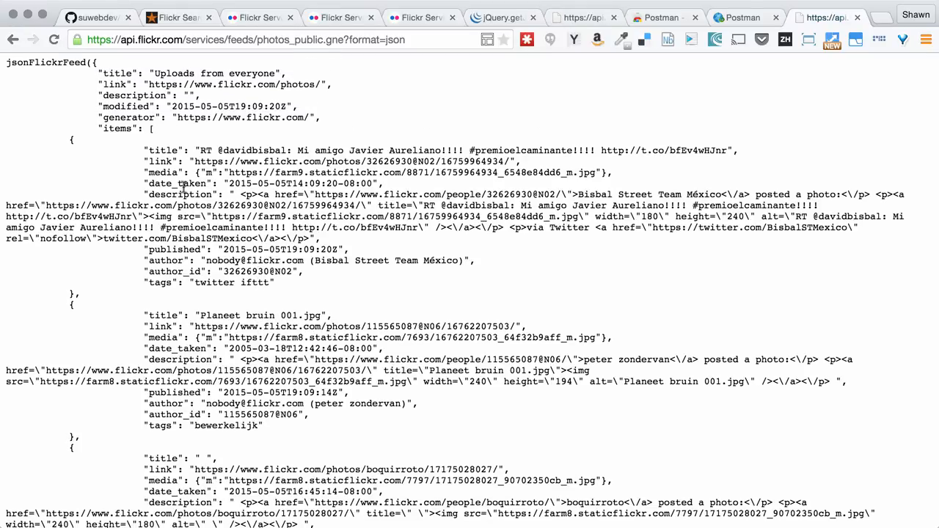
left_click(160, 150)
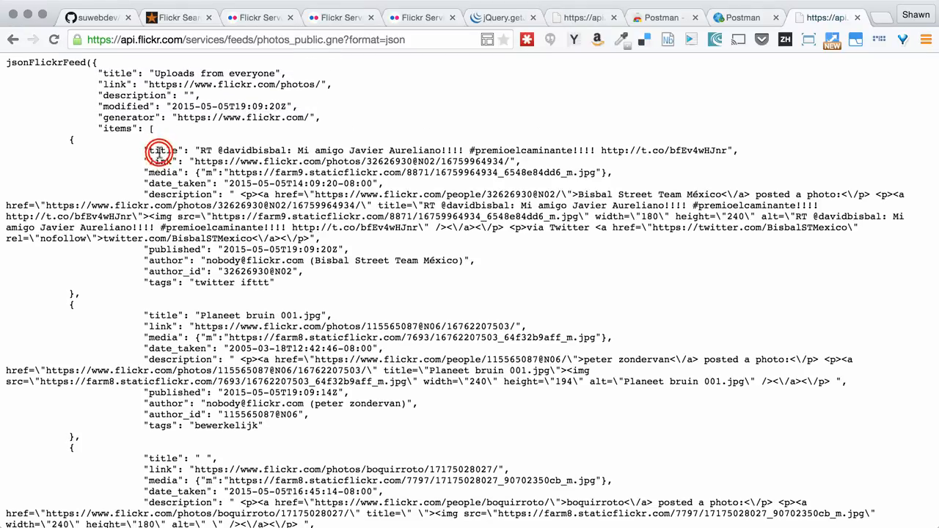
double_click(161, 161)
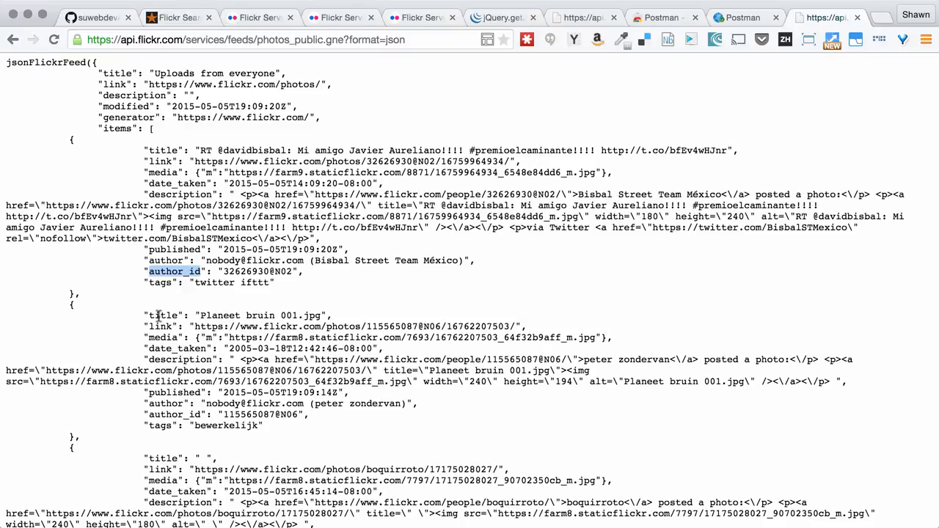
mouse_move(412, 29)
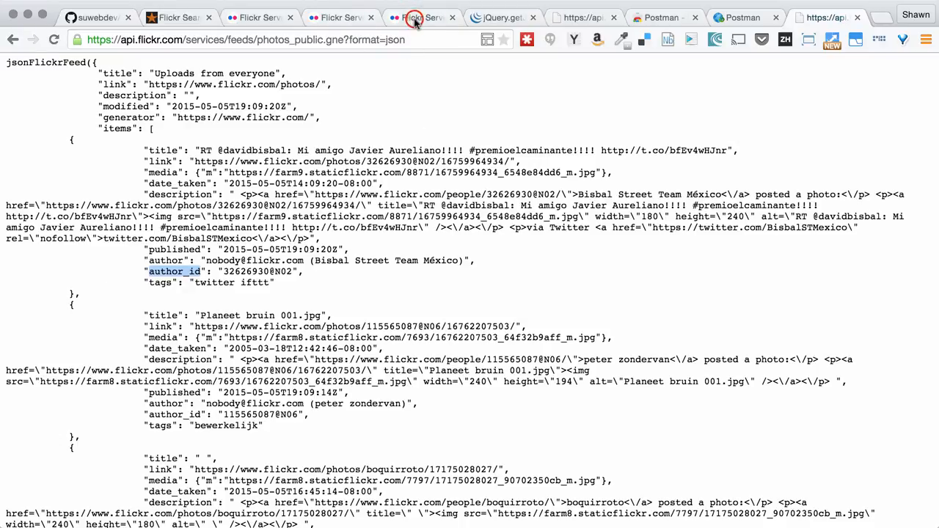
left_click(414, 17)
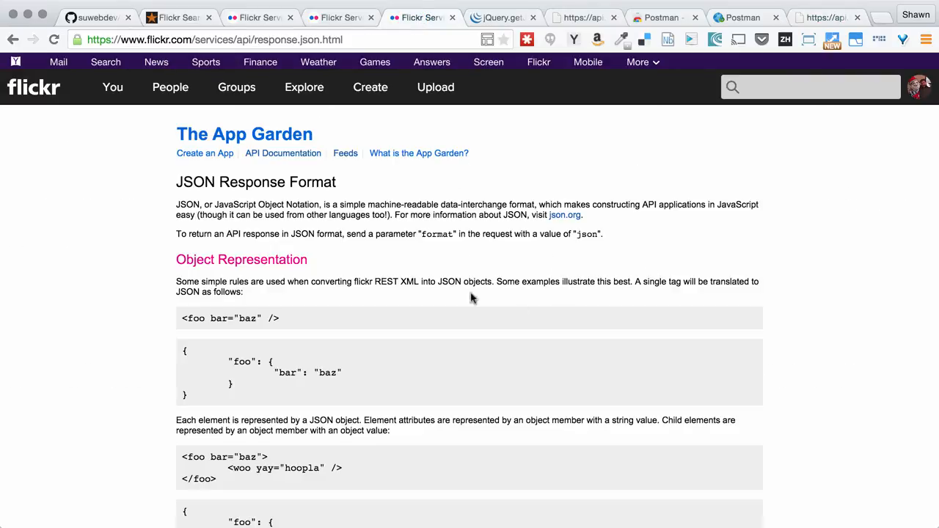
mouse_move(682, 420)
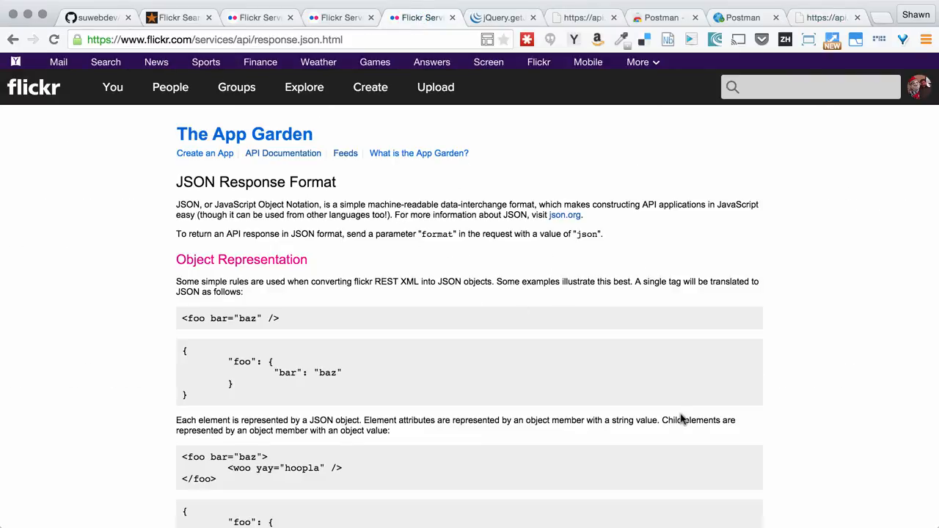
scroll("down", 3)
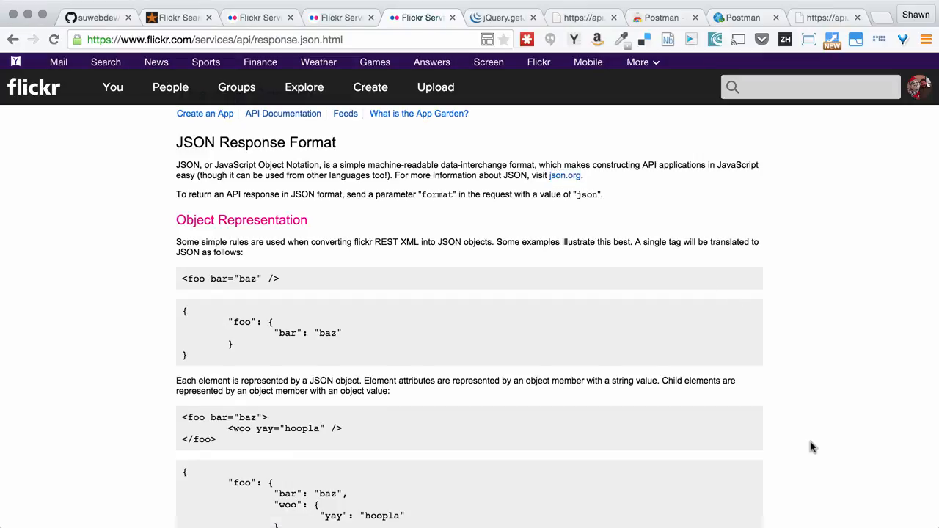
scroll("down", 3)
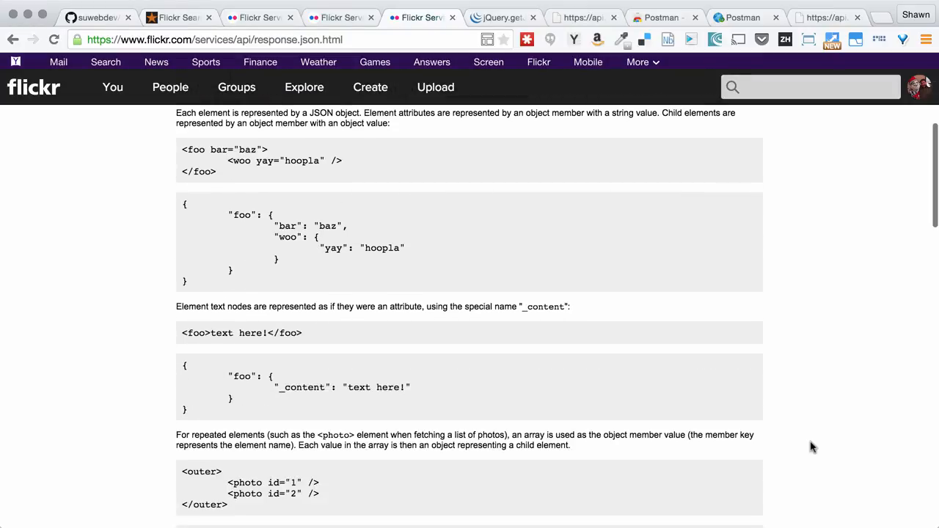
scroll("down", 3)
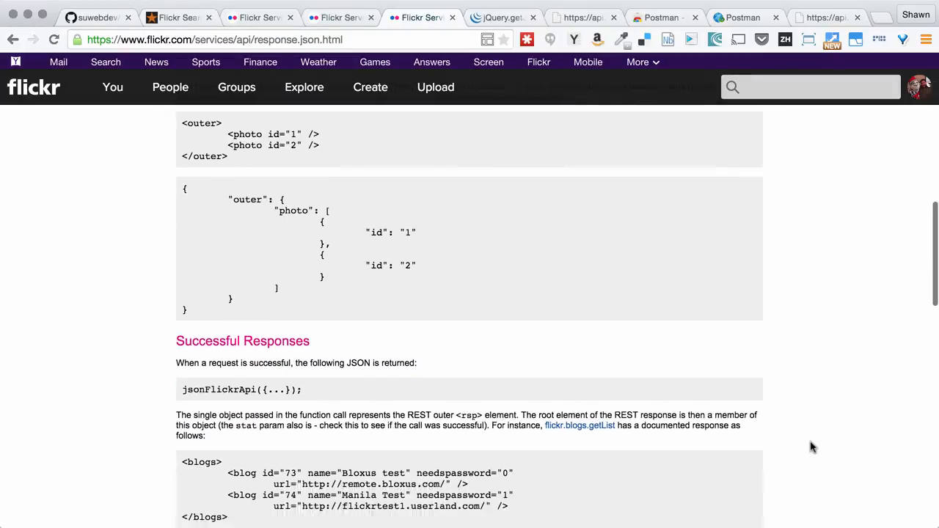
scroll("down", 3)
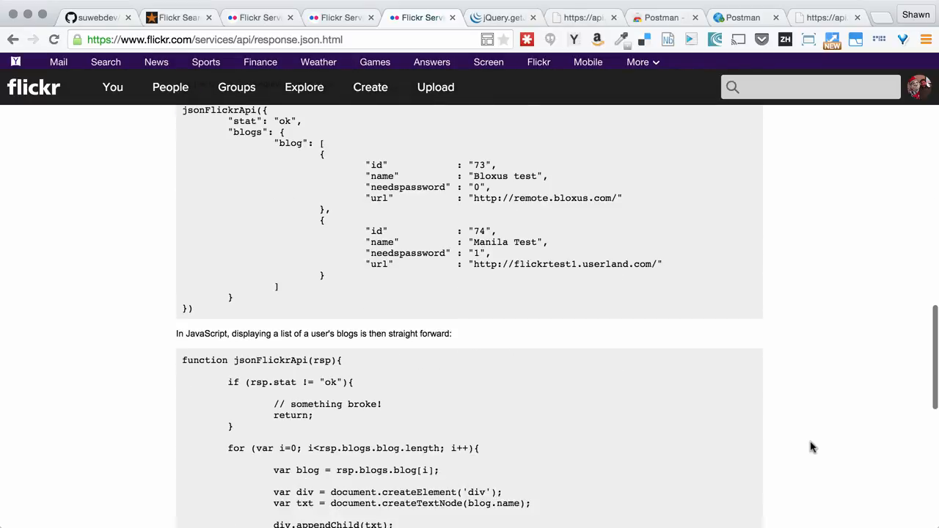
scroll("down", 3)
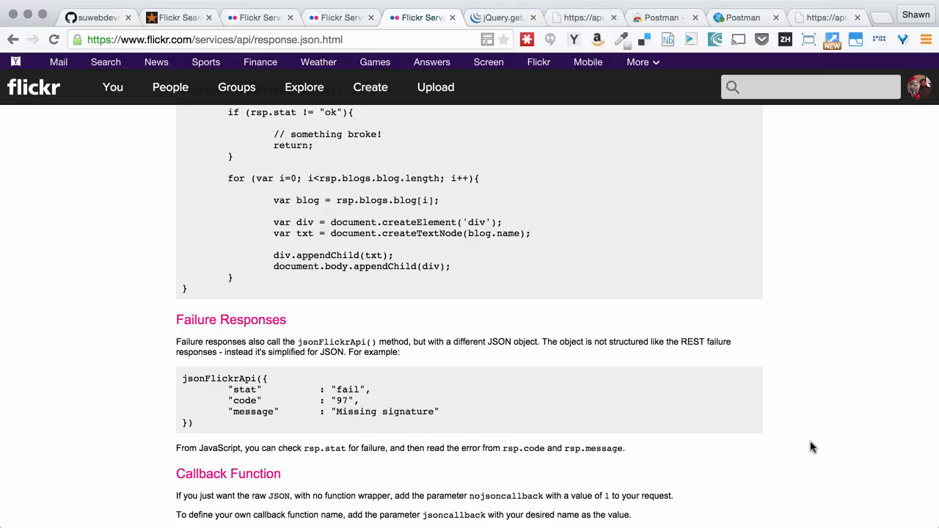
scroll("down", 3)
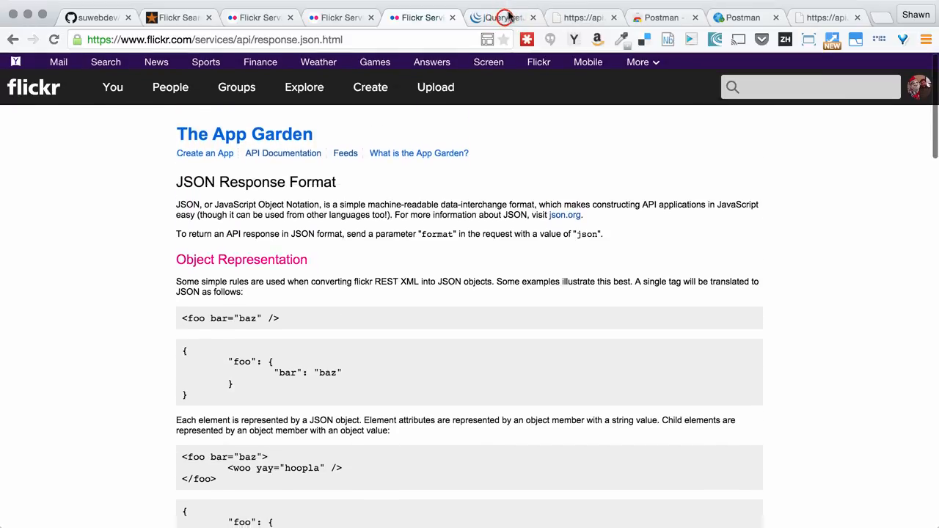
Switch to the jQuery.getJSON() docs and scroll down to the Flickr JSONP Examples section.
left_click(502, 17)
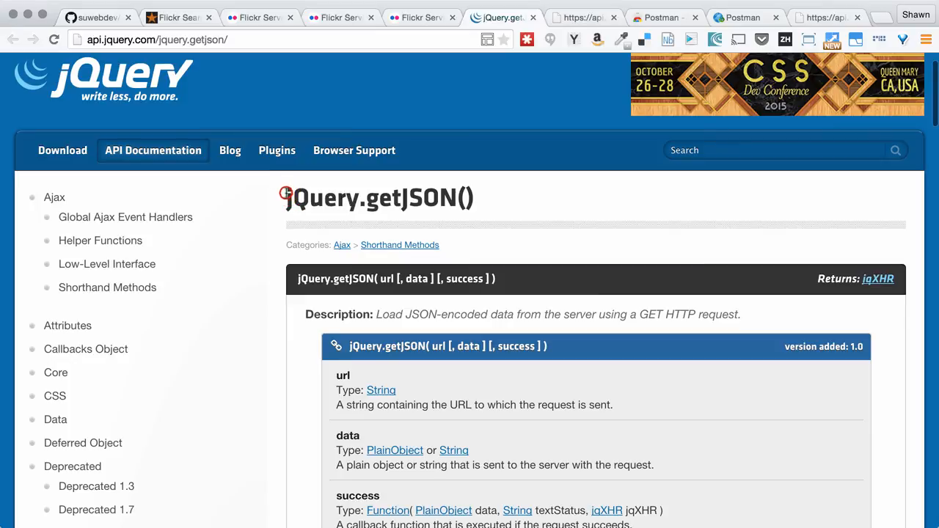
double_click(378, 198)
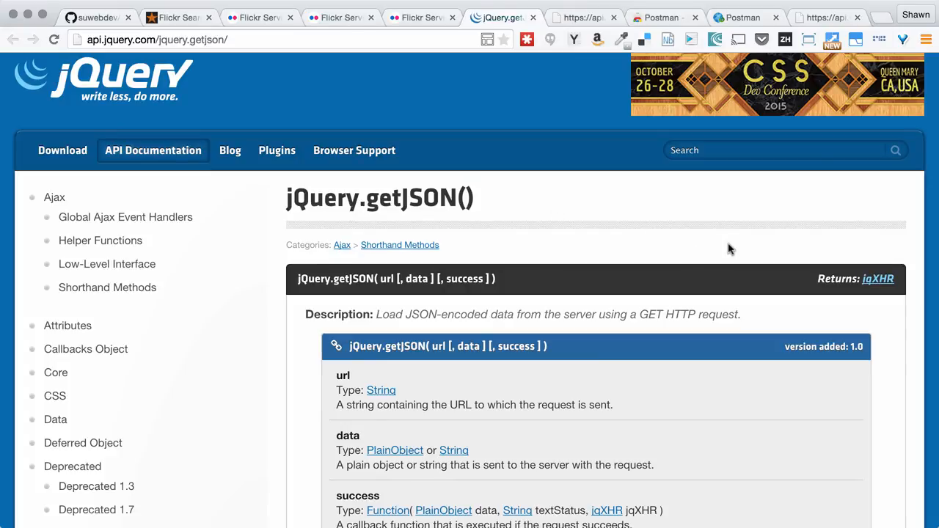
mouse_move(748, 236)
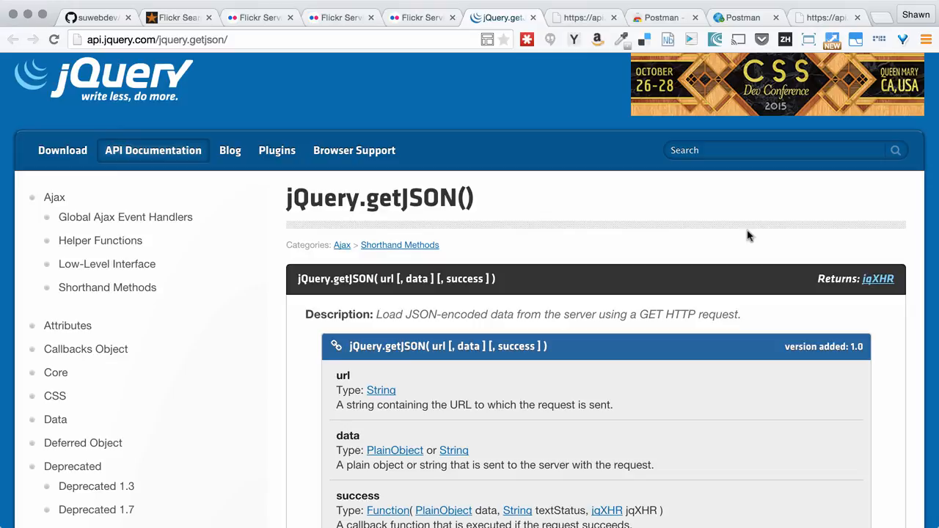
scroll("down", 3)
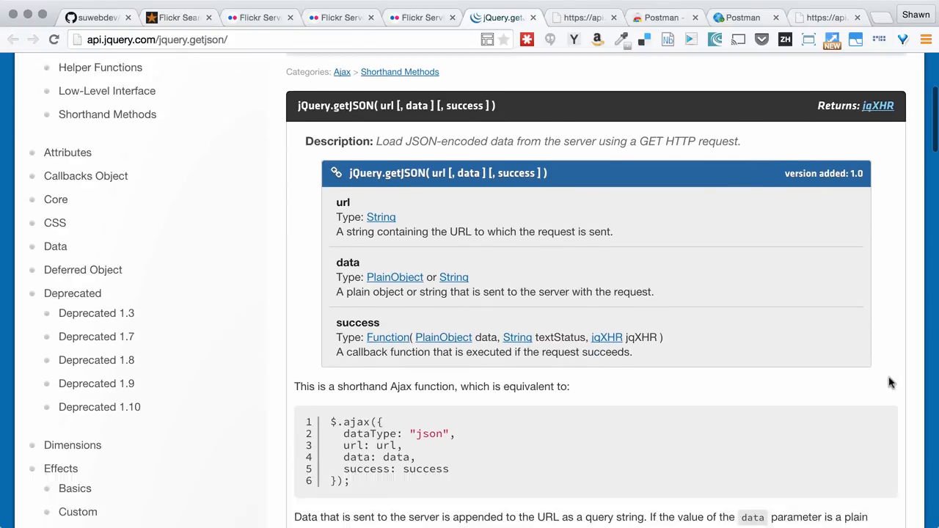
scroll("down", 3)
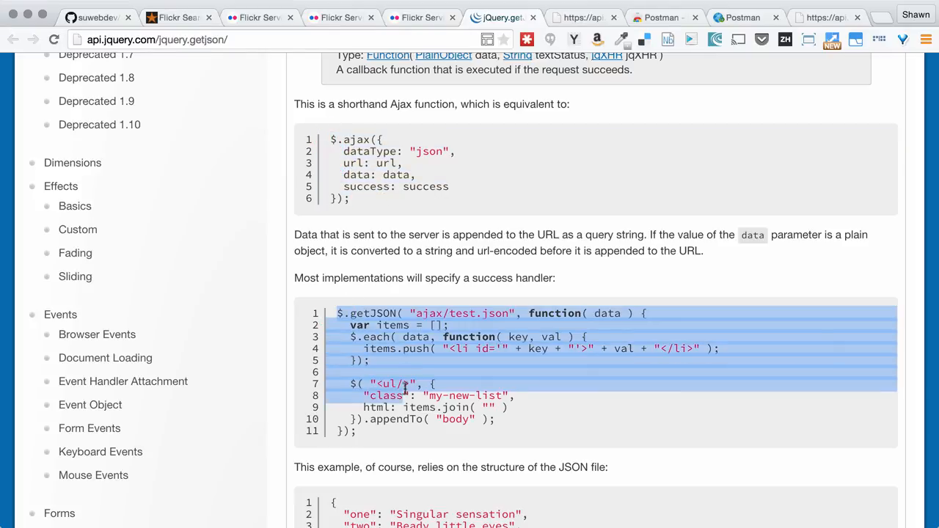
left_click(442, 365)
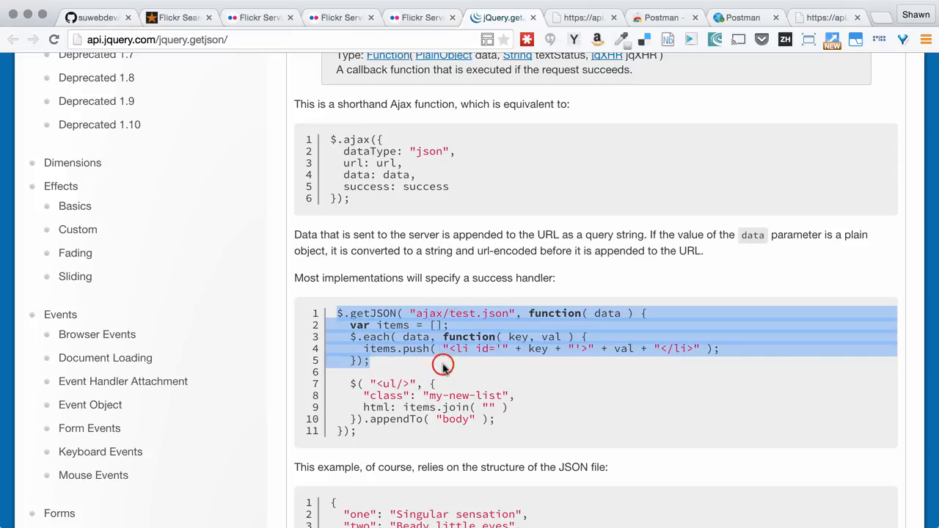
scroll("down", 3)
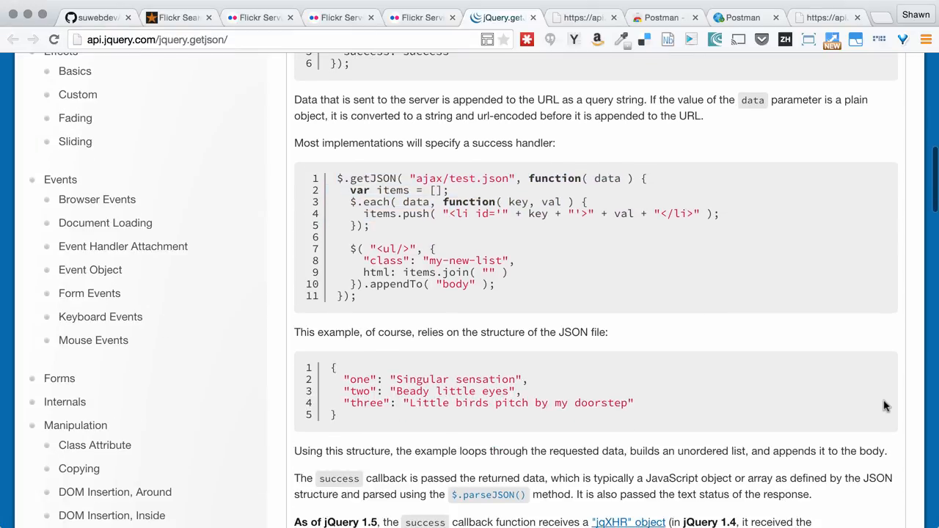
scroll("down", 3)
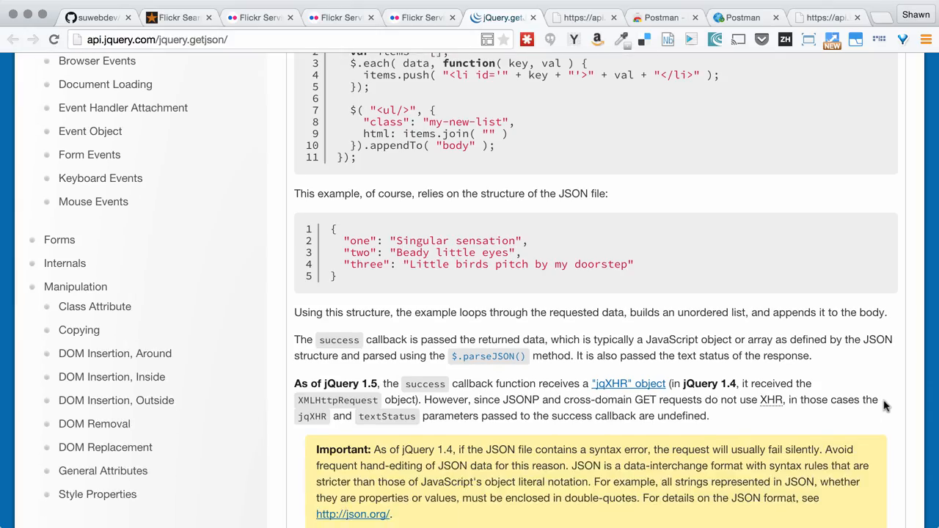
scroll("down", 3)
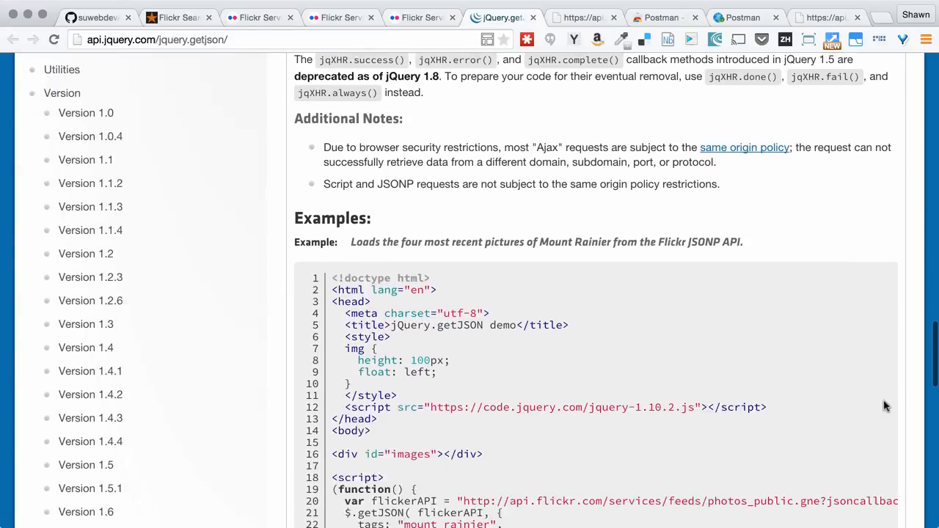
scroll("down", 3)
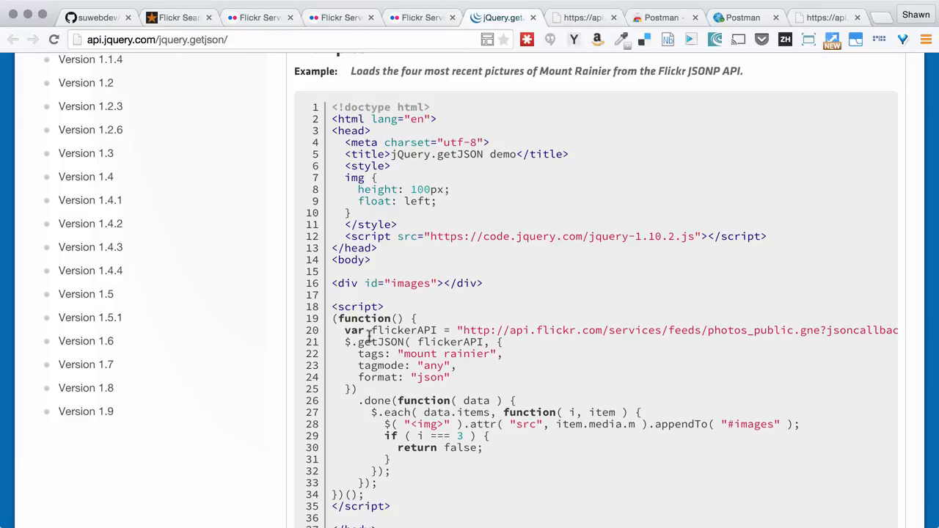
left_click_drag(350, 70, 743, 70)
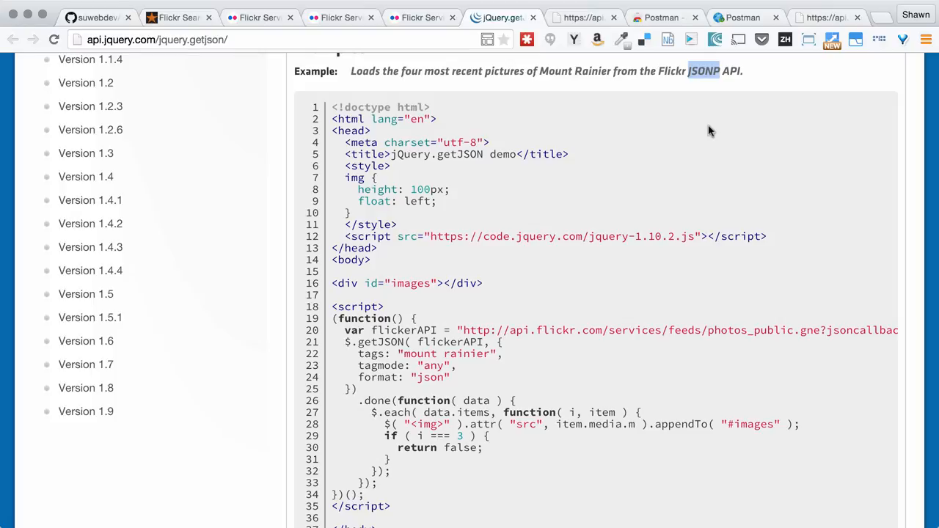
mouse_move(737, 110)
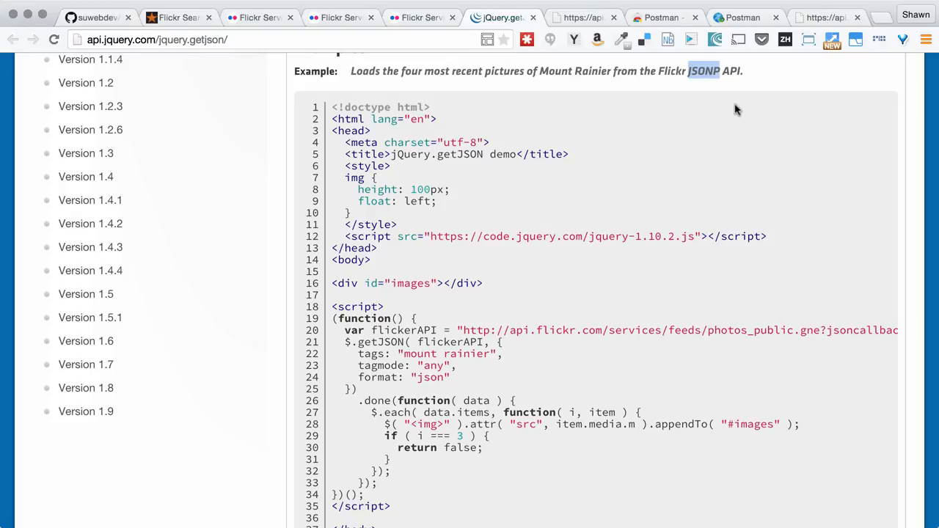
mouse_move(731, 86)
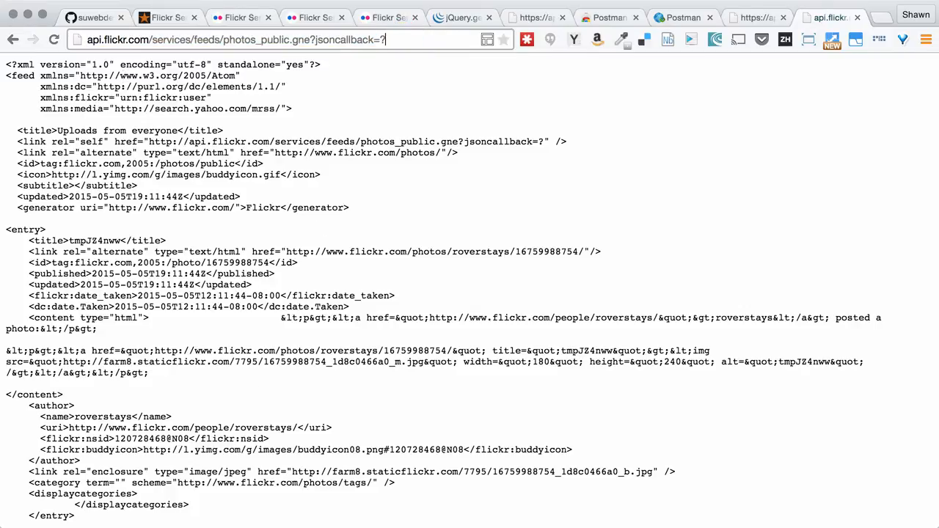
Add format=json to the photos_public.gne?jsoncallback=? URL and point out the callback '?' value.
type("format")
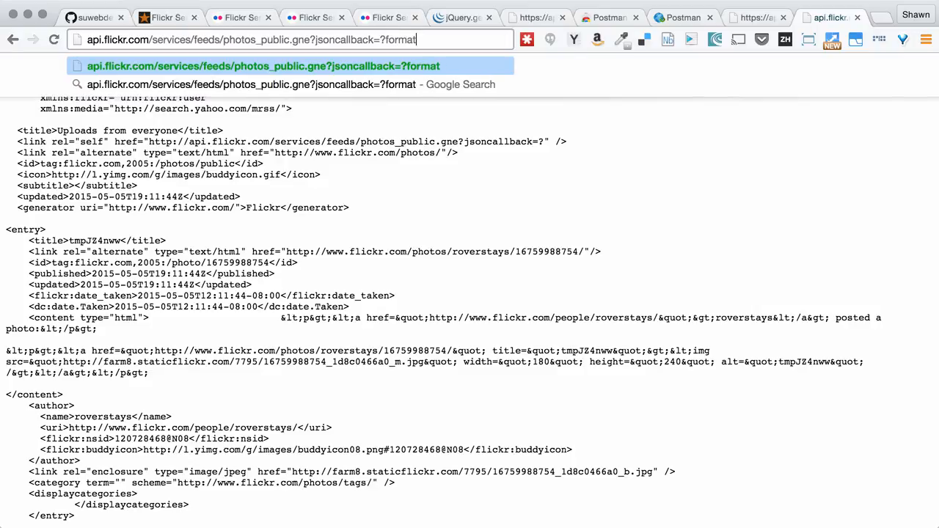
type("=json")
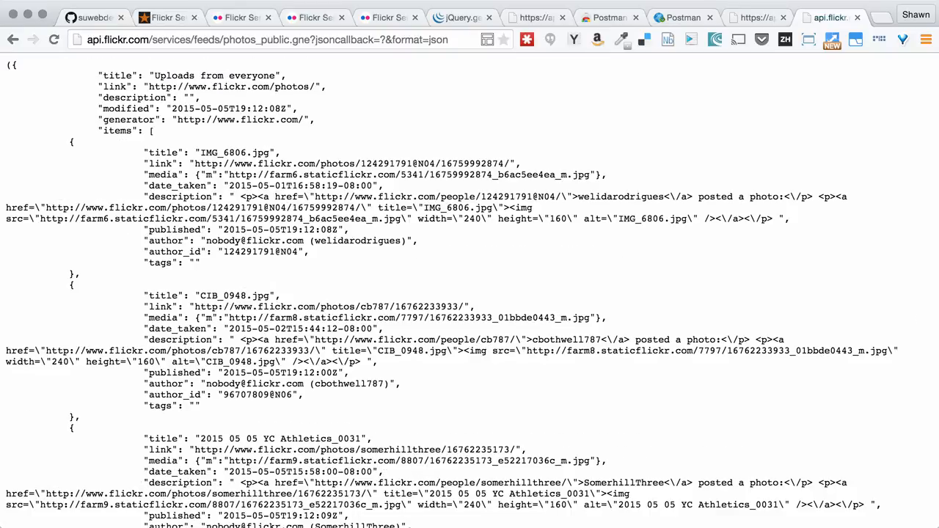
mouse_move(467, 69)
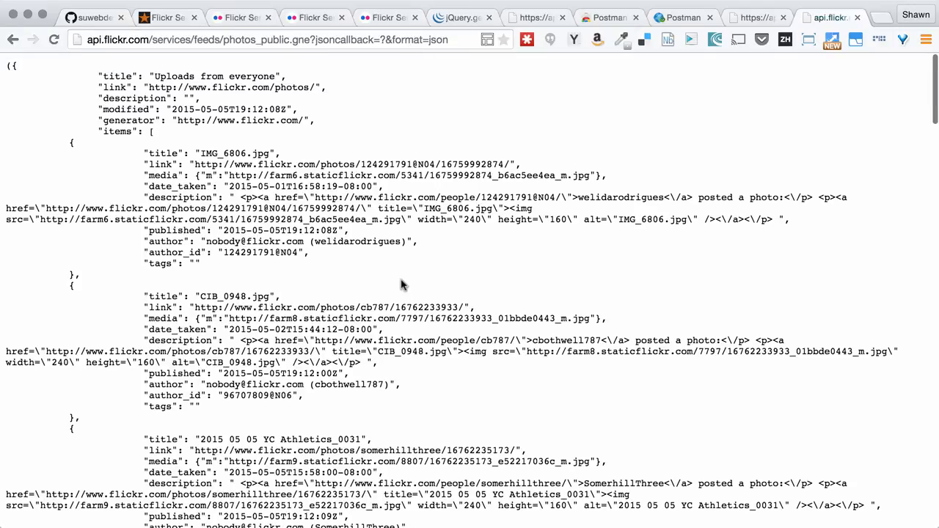
left_click(383, 39)
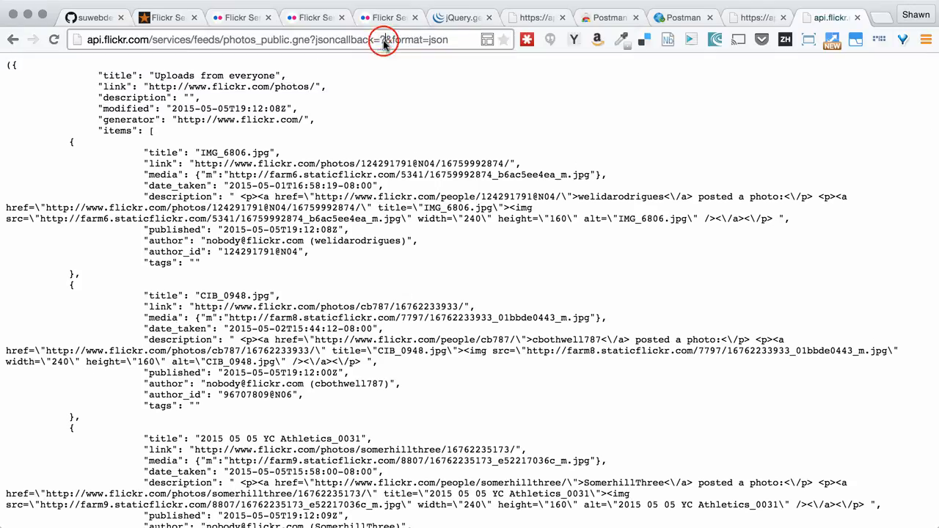
double_click(344, 39)
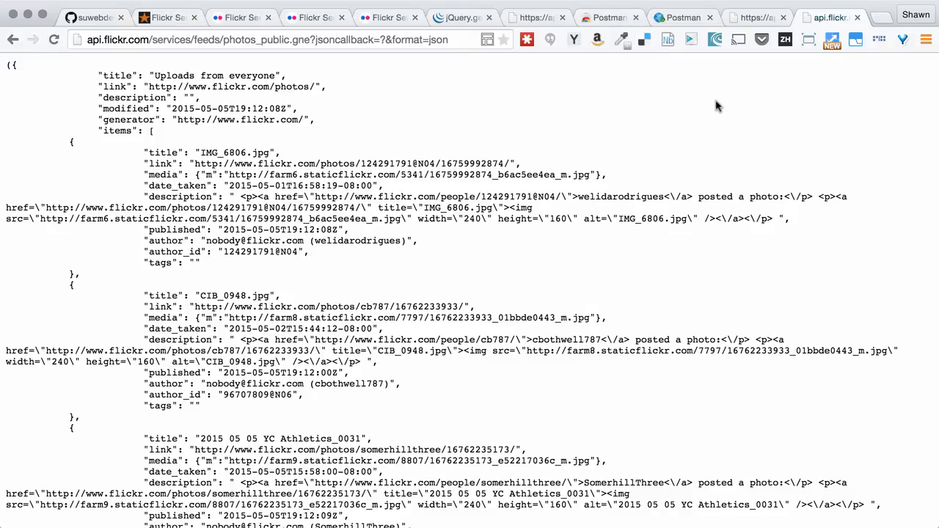
mouse_move(536, 16)
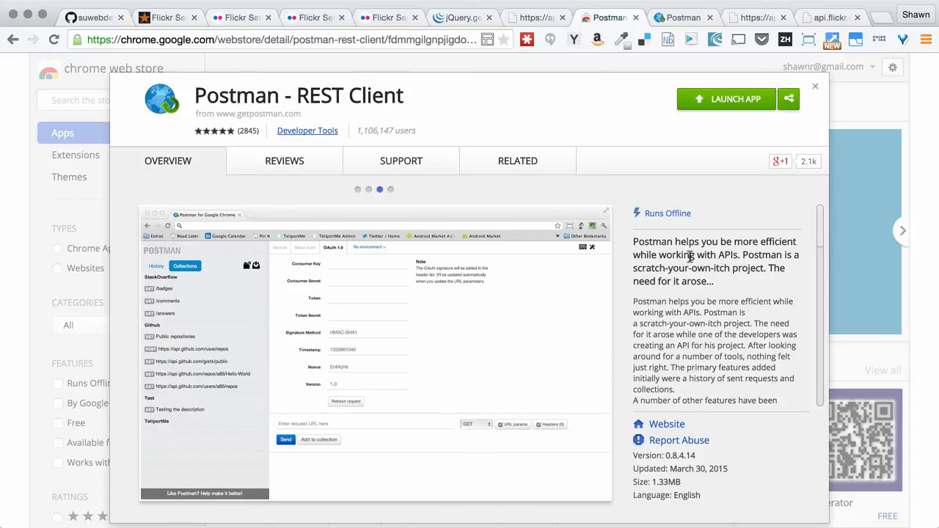
mouse_move(553, 101)
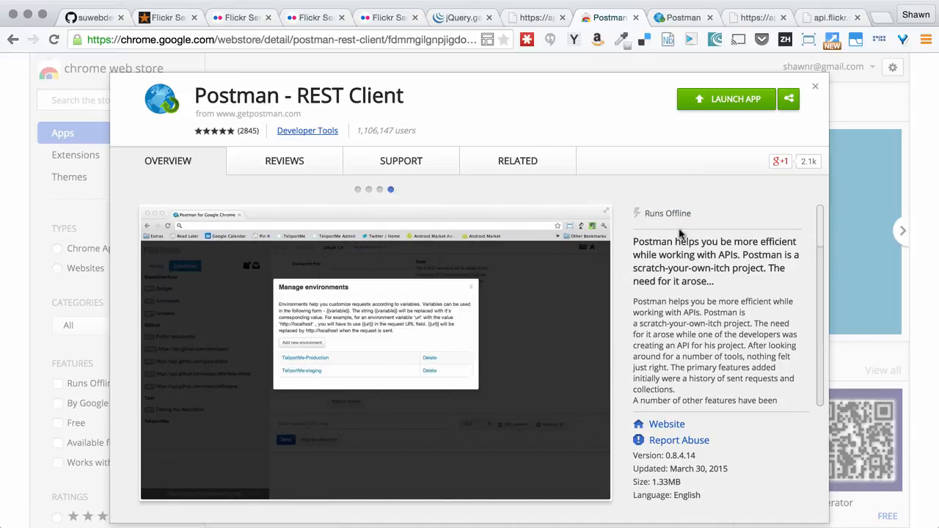
Switch to the Postman app tab showing the Flickr dog-tag feed request.
left_click(682, 17)
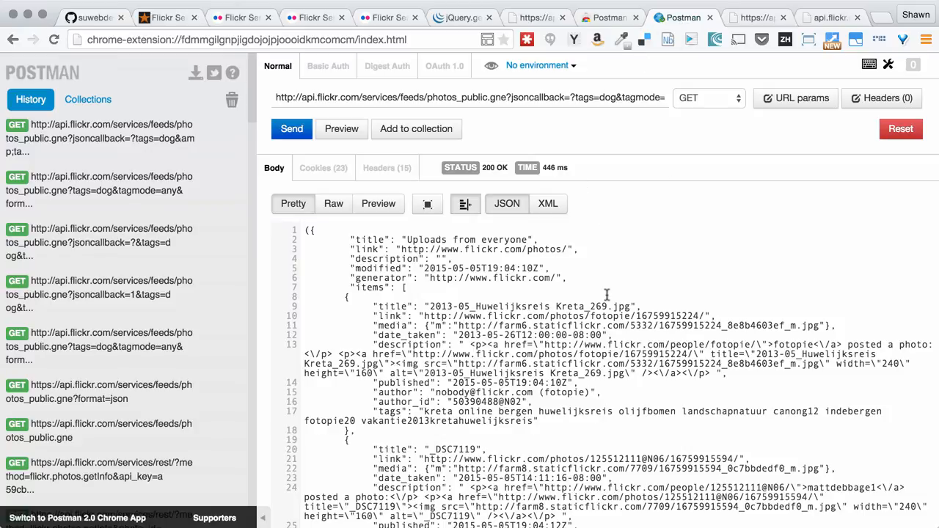
mouse_move(683, 339)
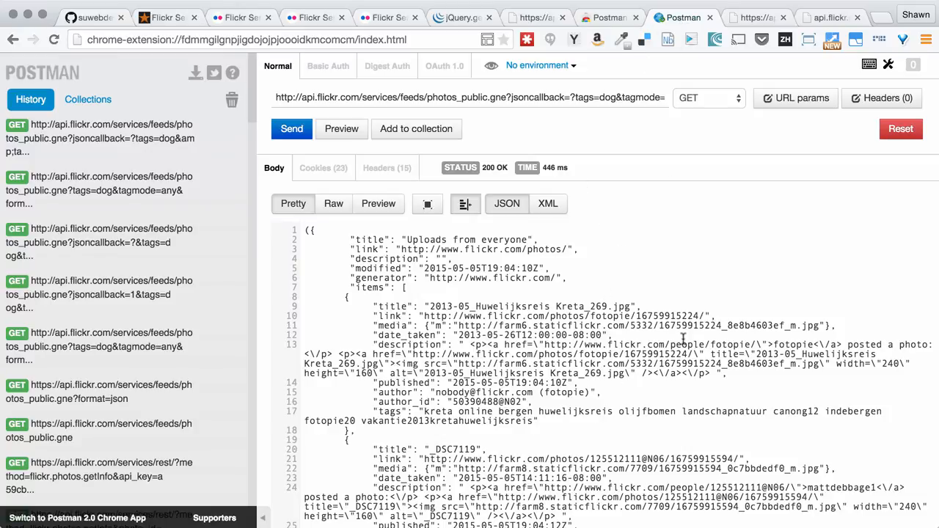
mouse_move(691, 247)
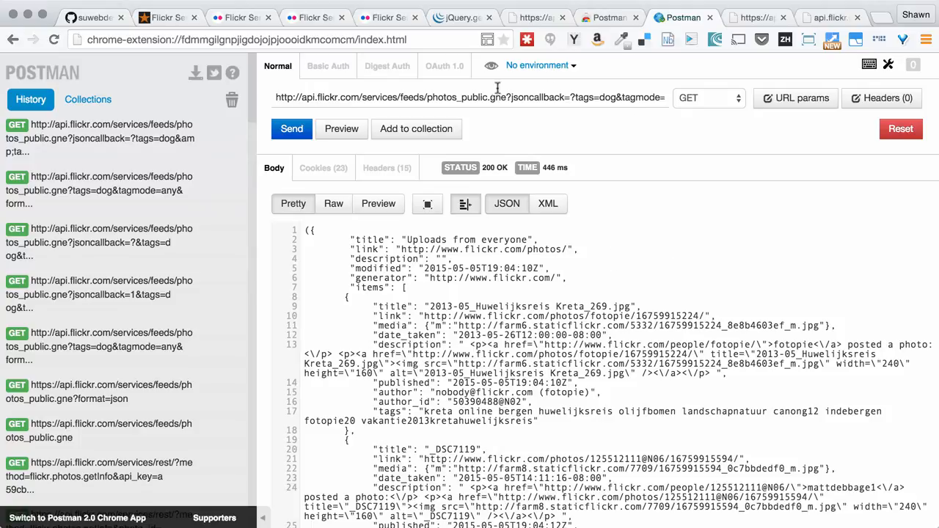
Highlight the feed endpoint and callback in the Postman request URL and scroll the response.
double_click(450, 98)
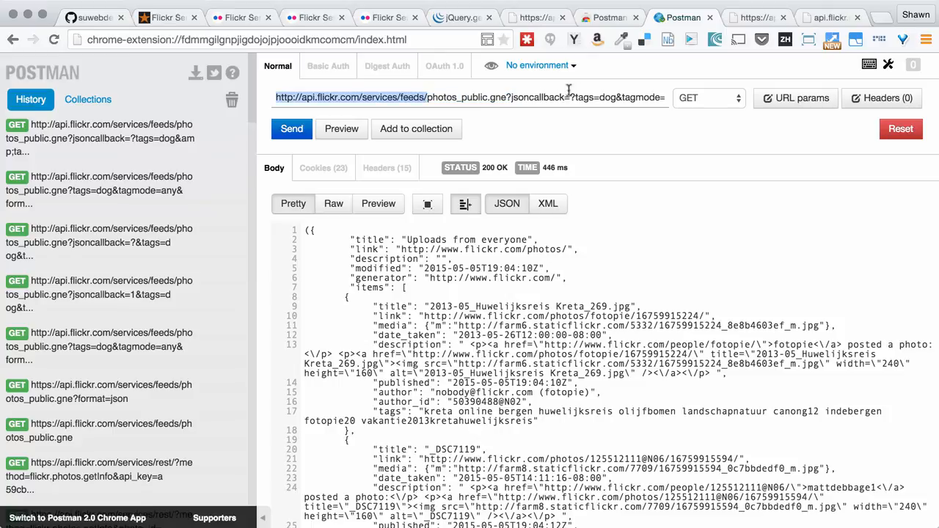
left_click_drag(426, 97, 576, 97)
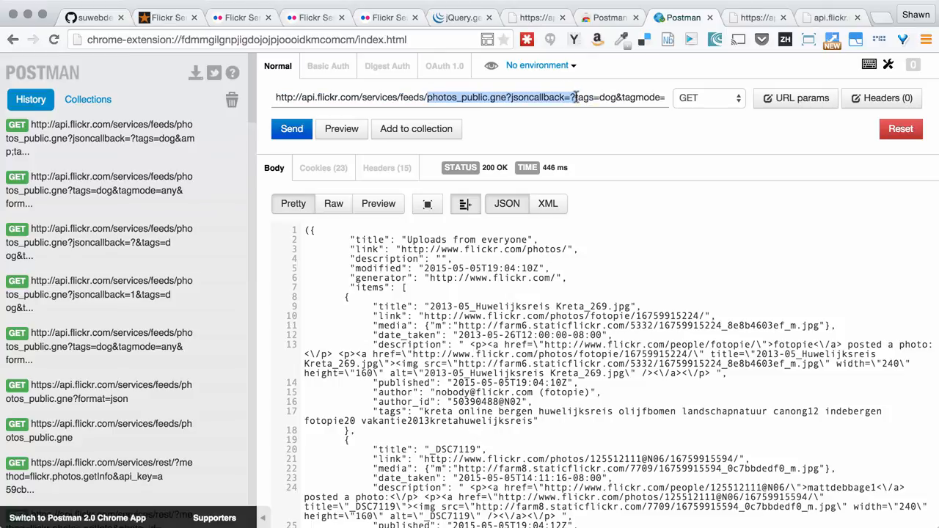
mouse_move(598, 96)
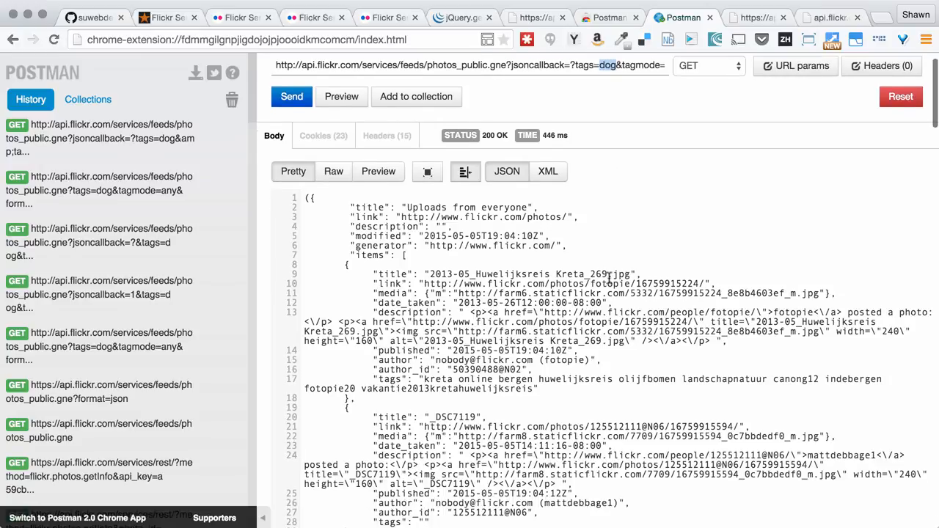
scroll("down", 3)
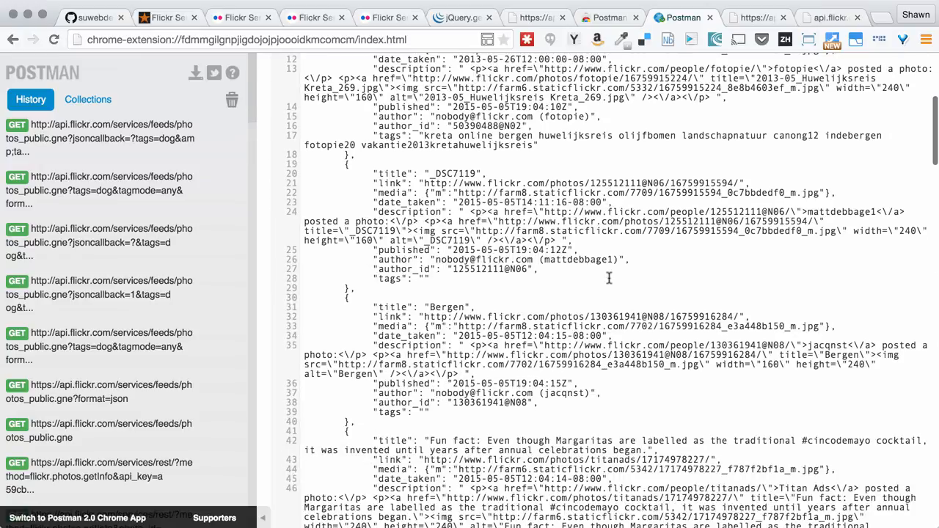
scroll("down", 3)
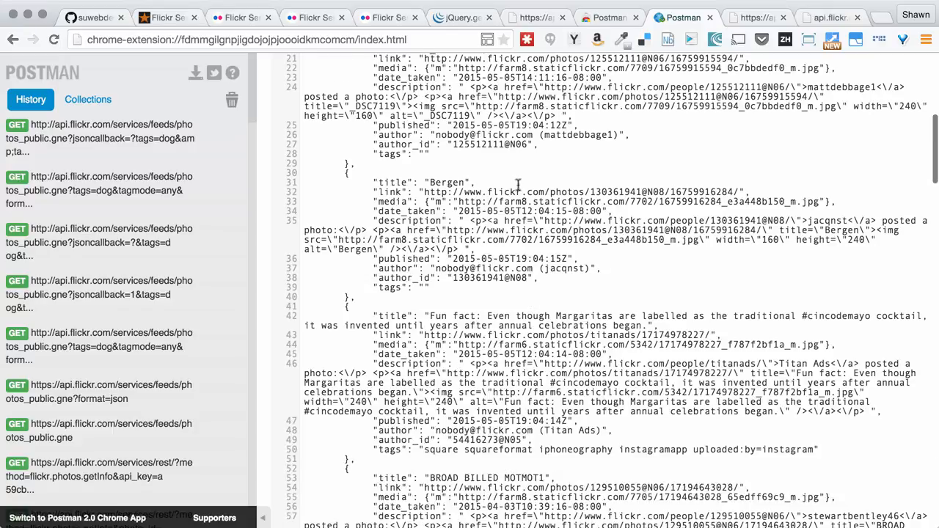
scroll("down", 3)
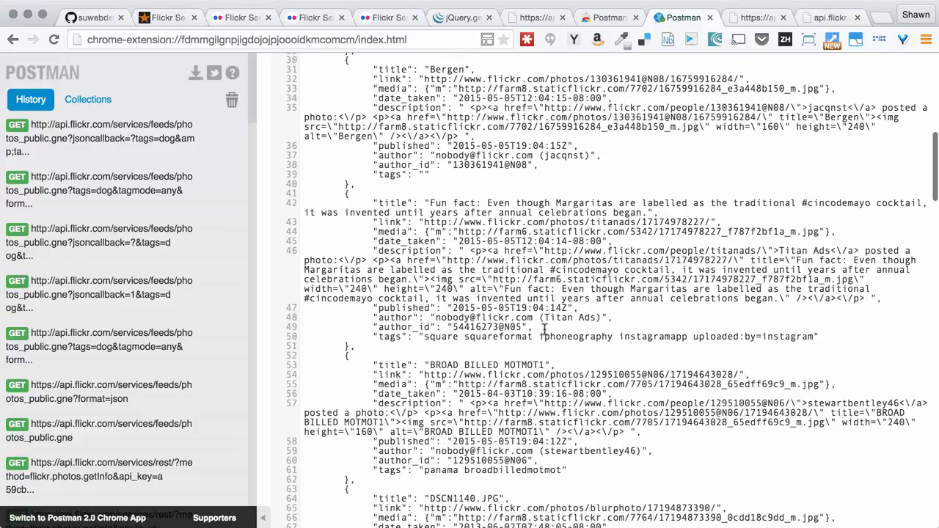
scroll("up", 3)
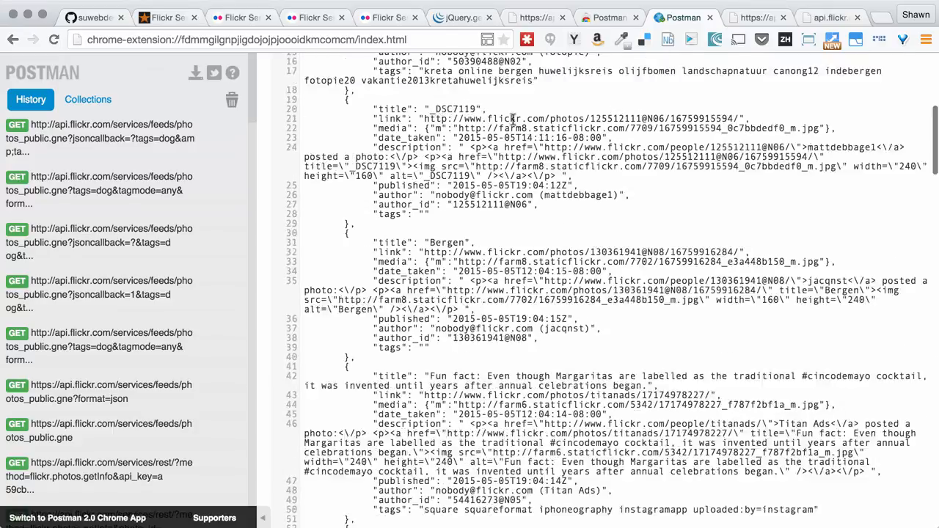
Change tags=dog to tags=cat, send the request and browse the new photo results.
left_click(291, 129)
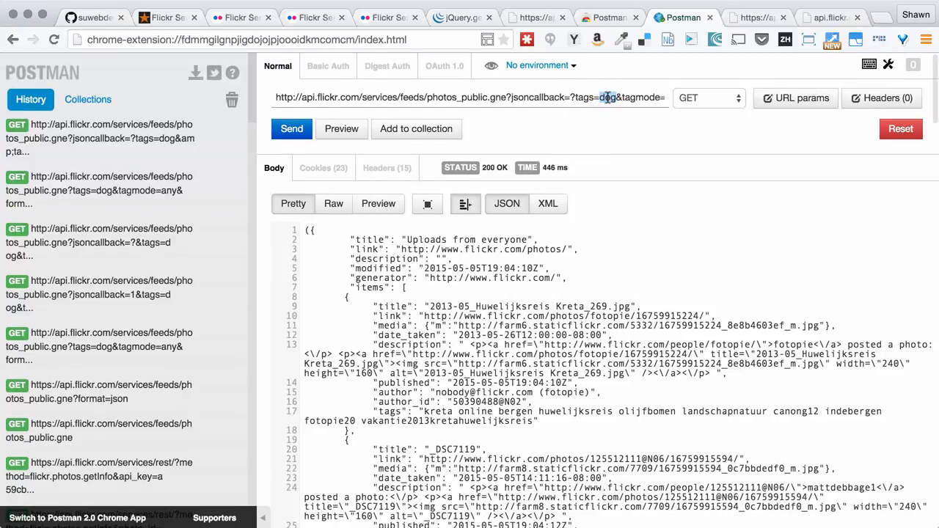
type("cat")
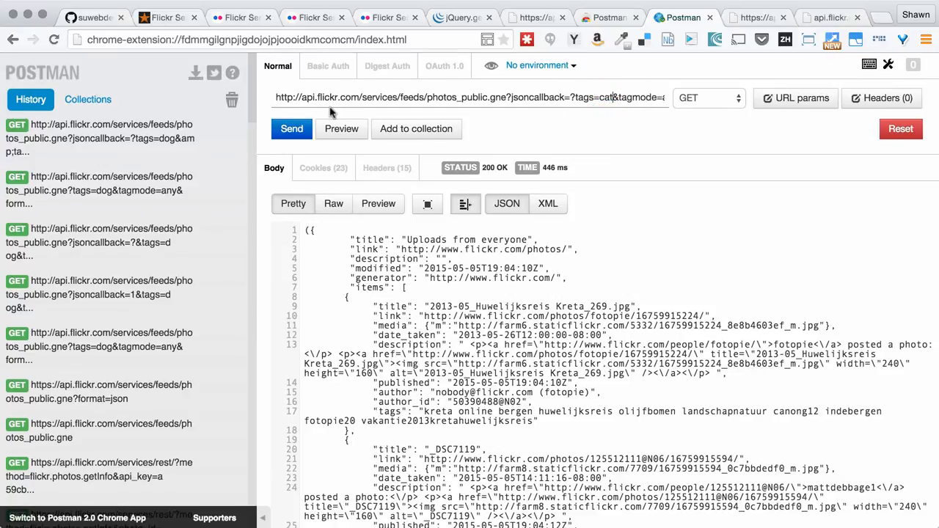
left_click(452, 449)
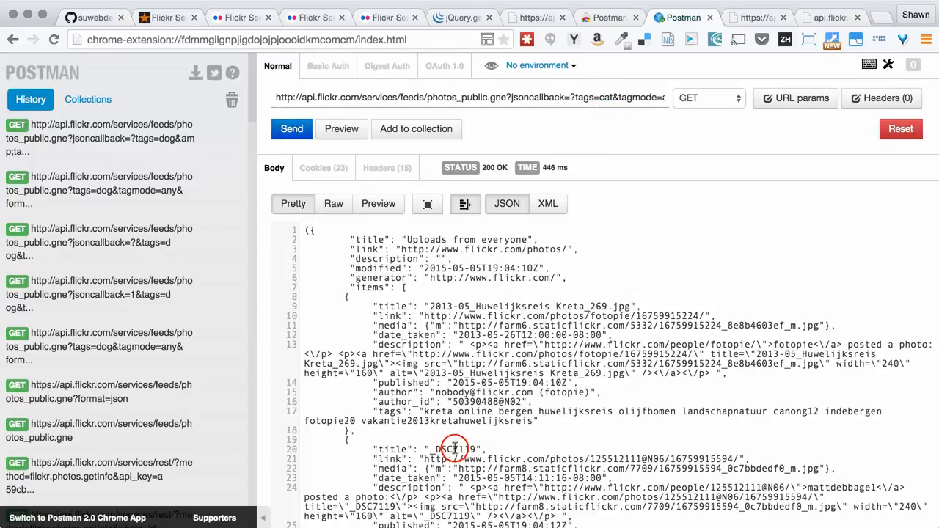
left_click(291, 128)
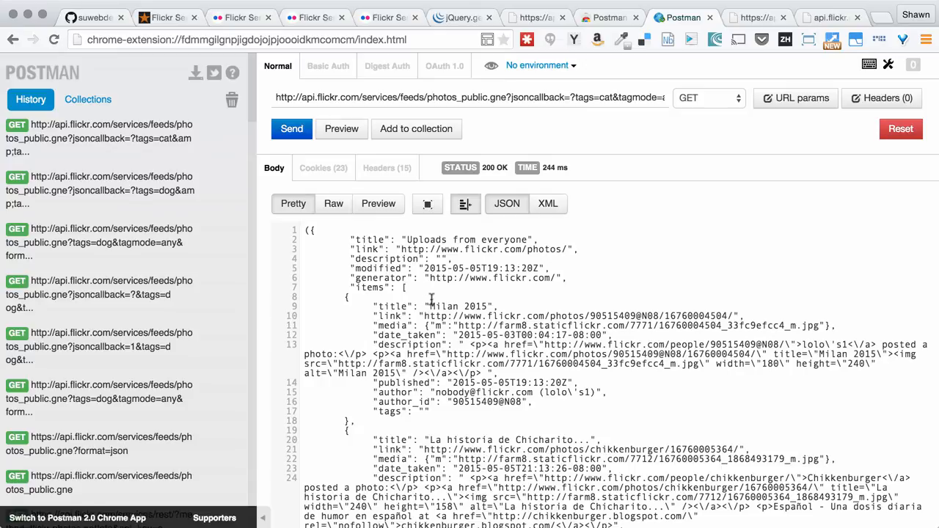
double_click(455, 306)
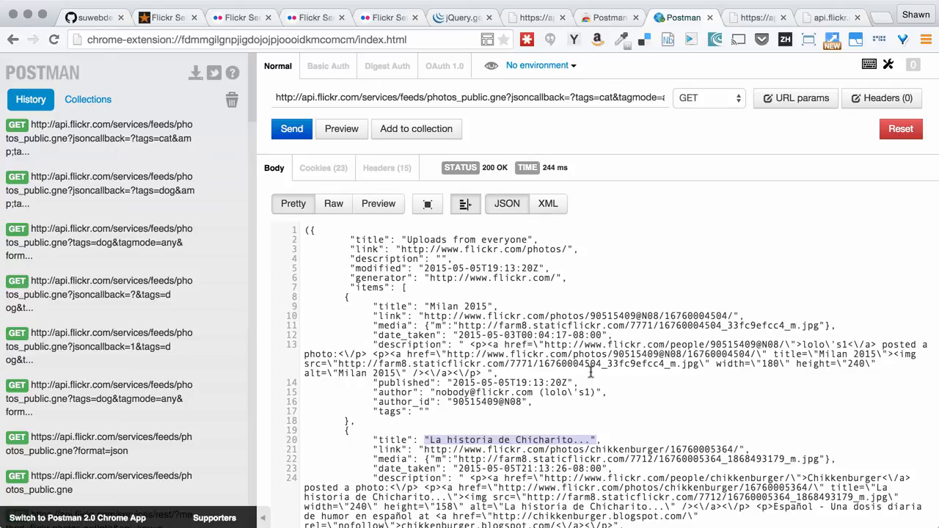
mouse_move(732, 230)
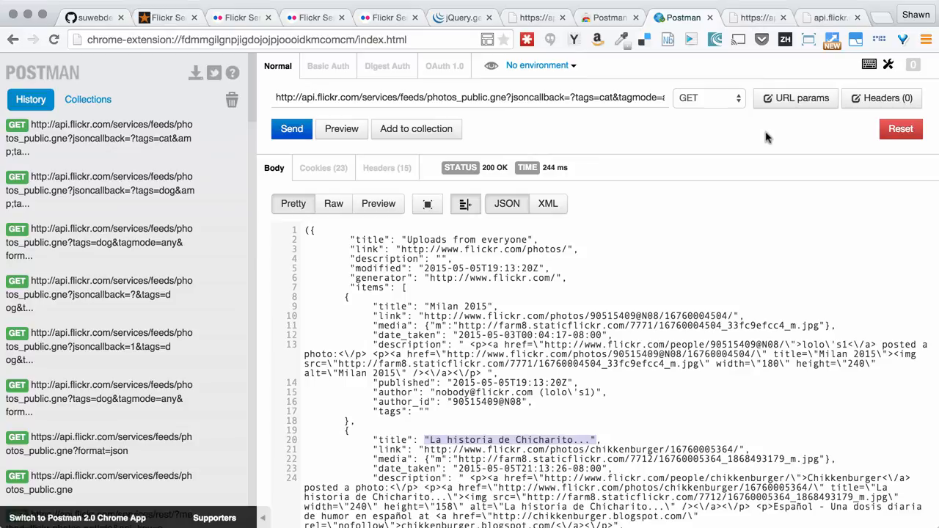
mouse_move(798, 306)
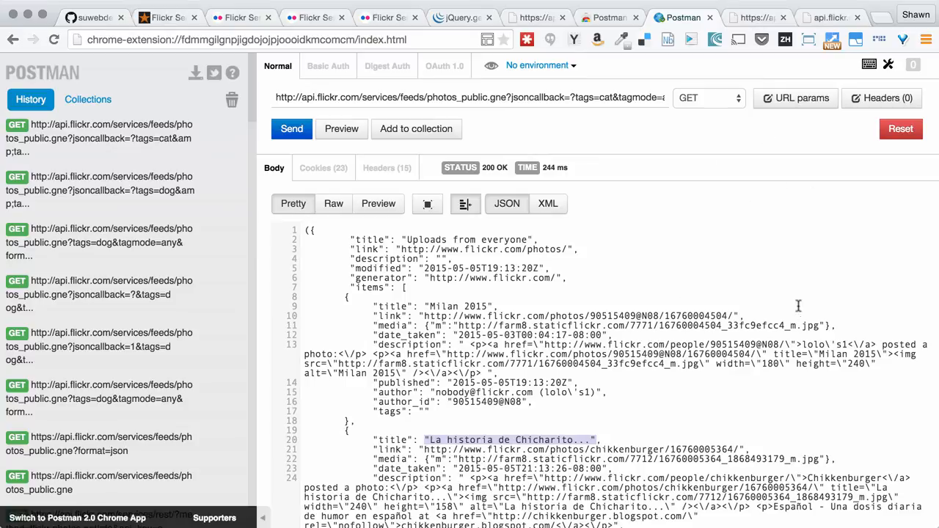
scroll("down", 3)
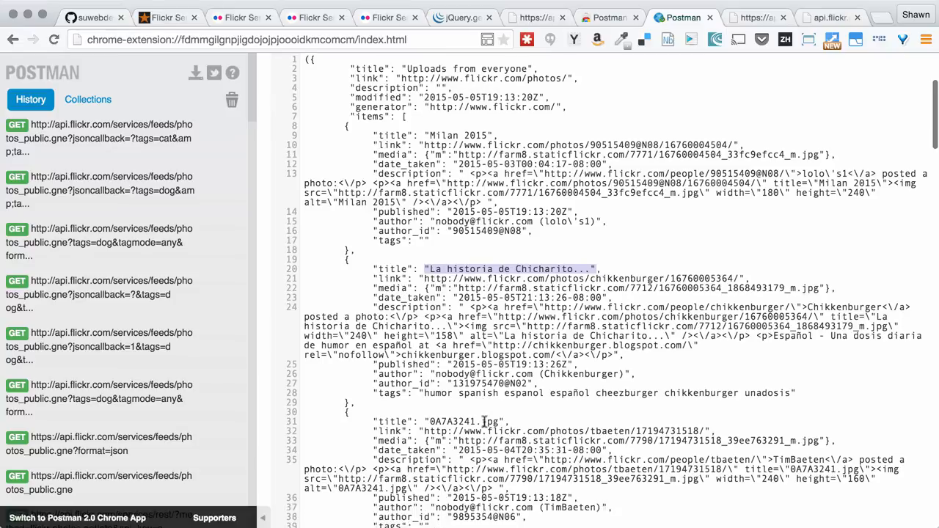
scroll("down", 3)
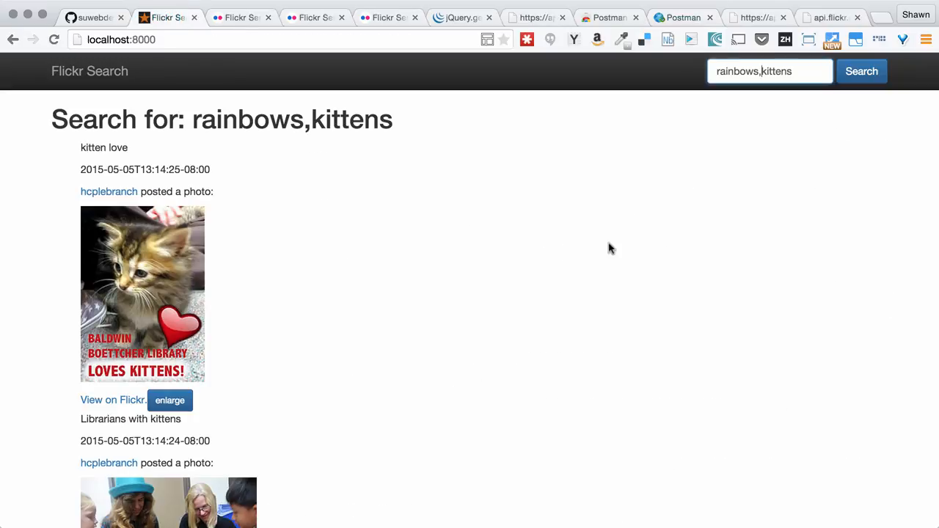
mouse_move(421, 217)
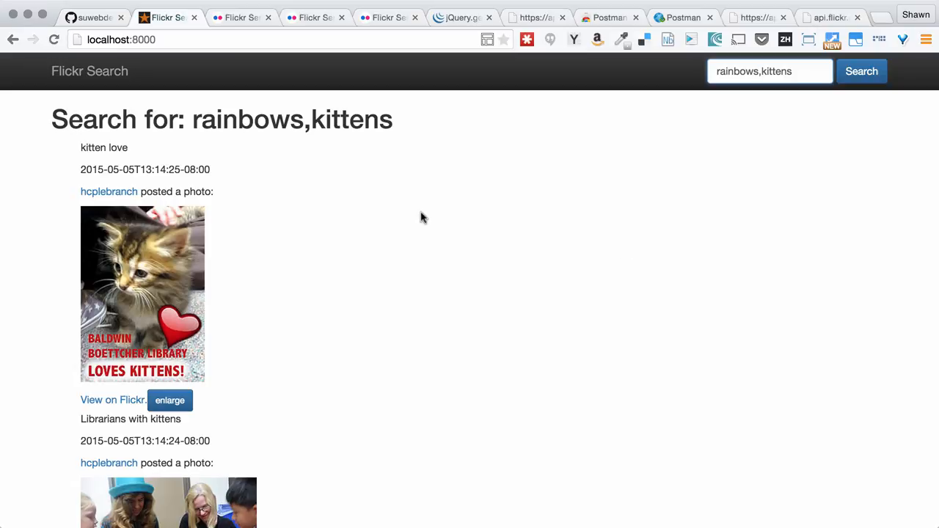
mouse_move(519, 367)
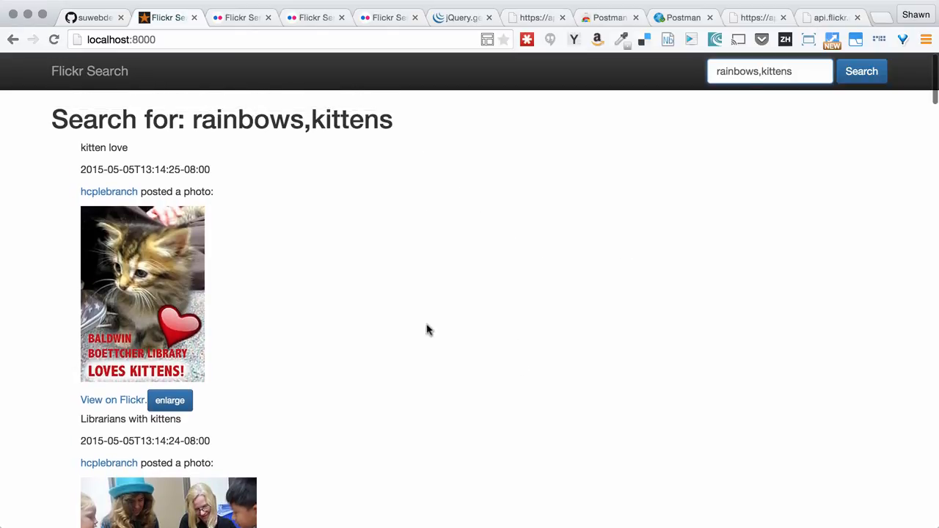
Switch back to the wats1020-flickr-search GitHub repository tab.
left_click(88, 17)
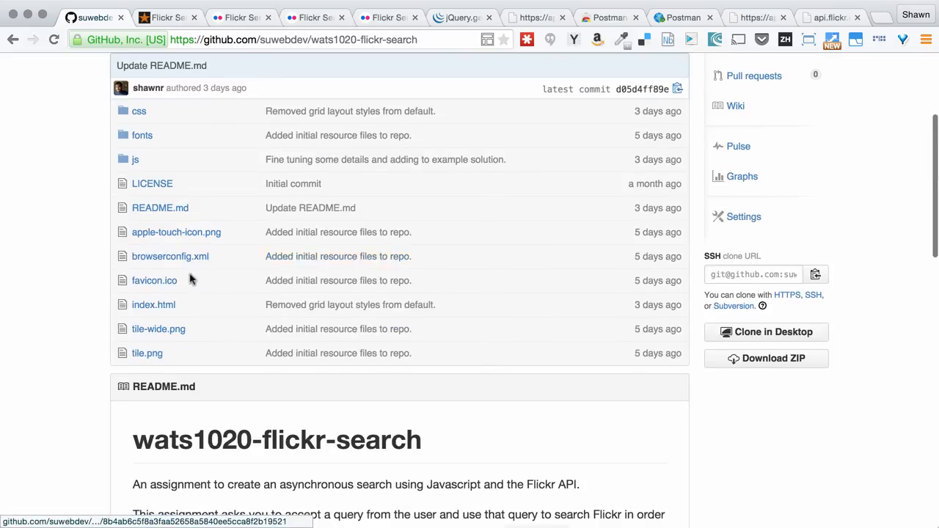
Open solution.js inside the repository's js folder.
left_click(134, 159)
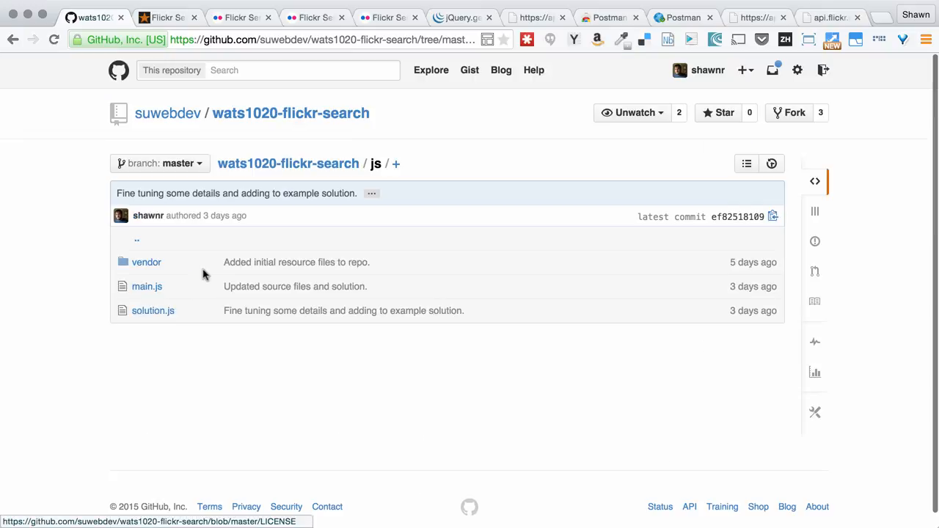
left_click(152, 310)
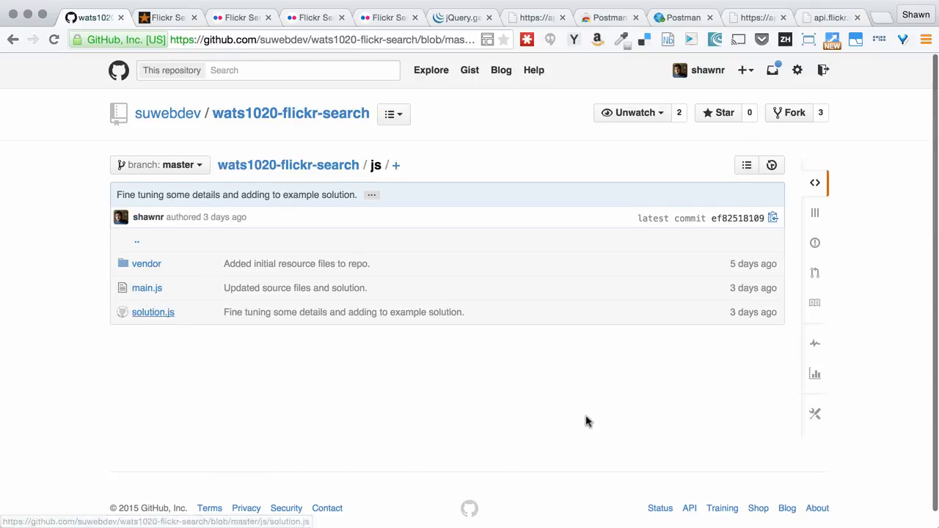
left_click(153, 312)
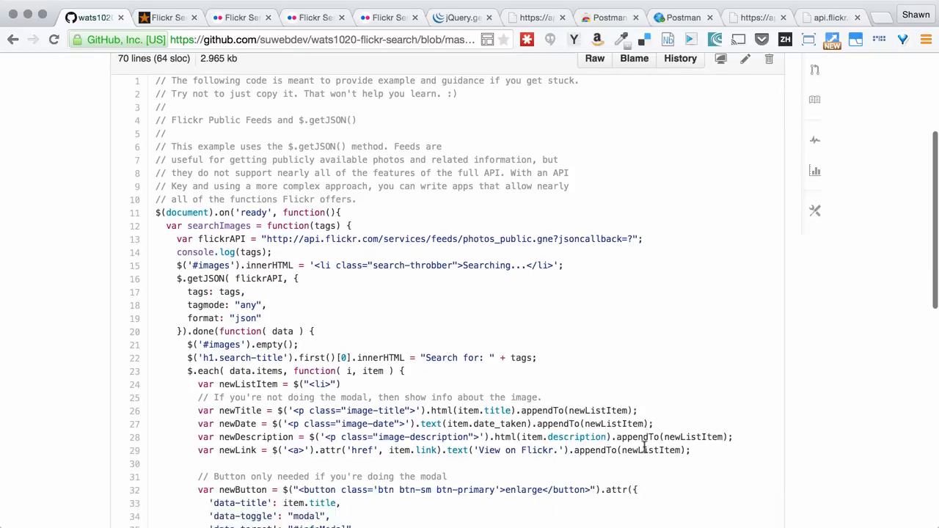
Scroll through the solution.js code, then go back to the wats1020-flickr-search repository root.
scroll("down", 3)
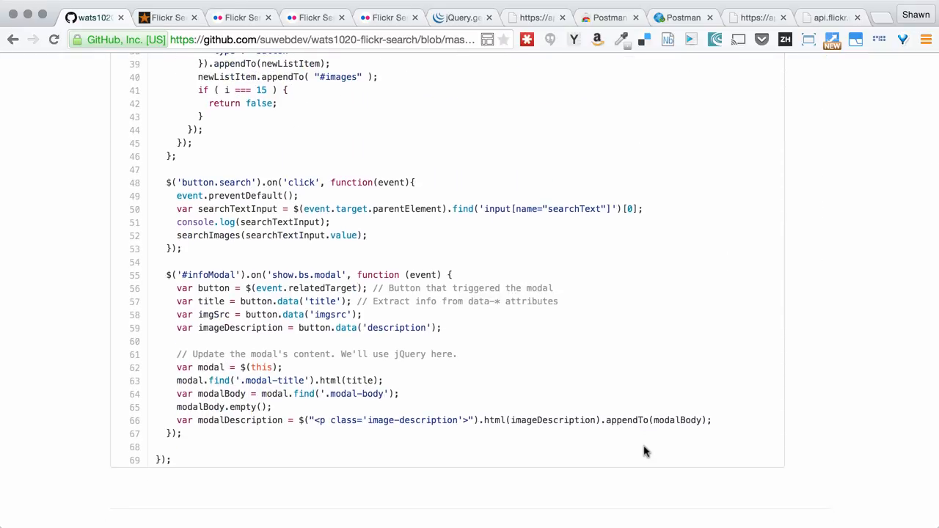
scroll("down", 3)
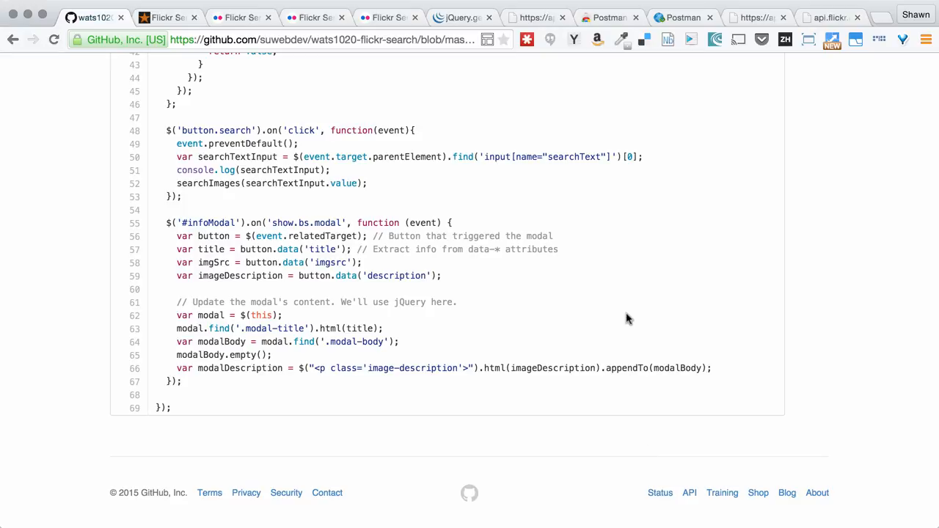
scroll("up", 3)
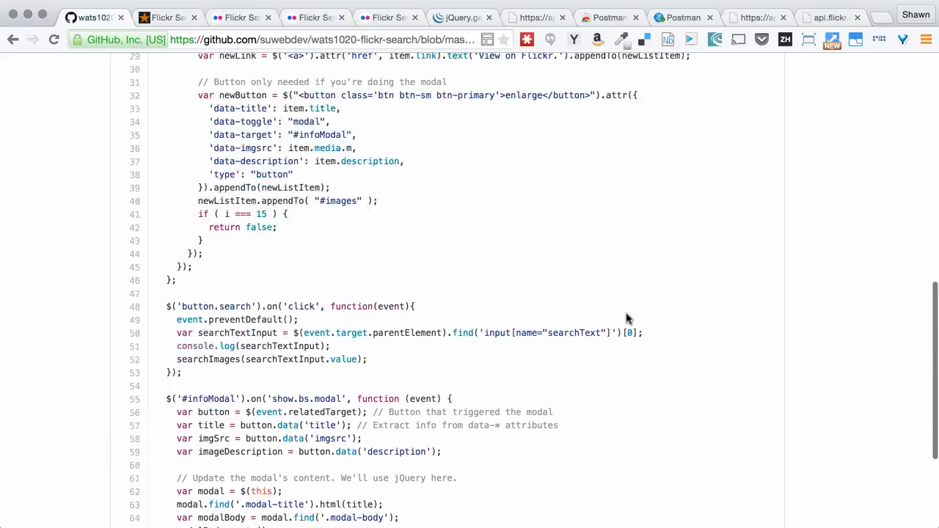
scroll("down", 3)
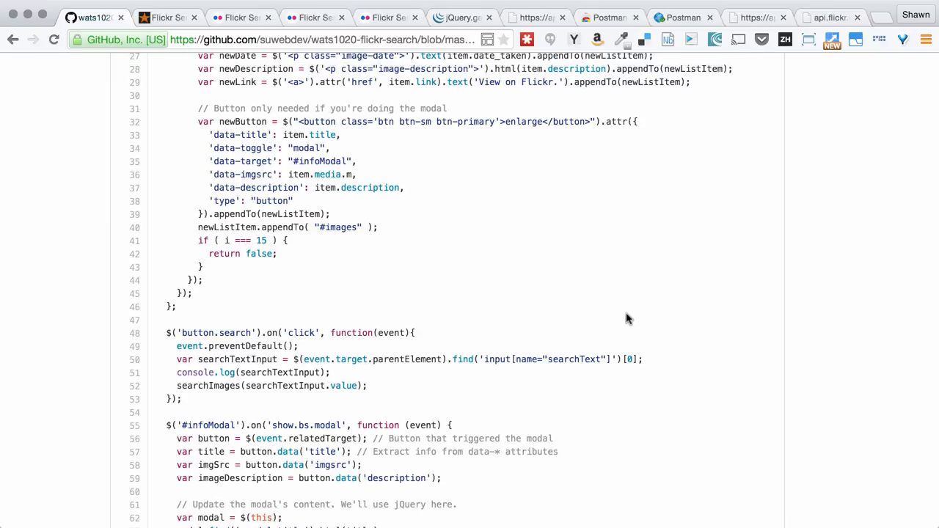
scroll("up", 3)
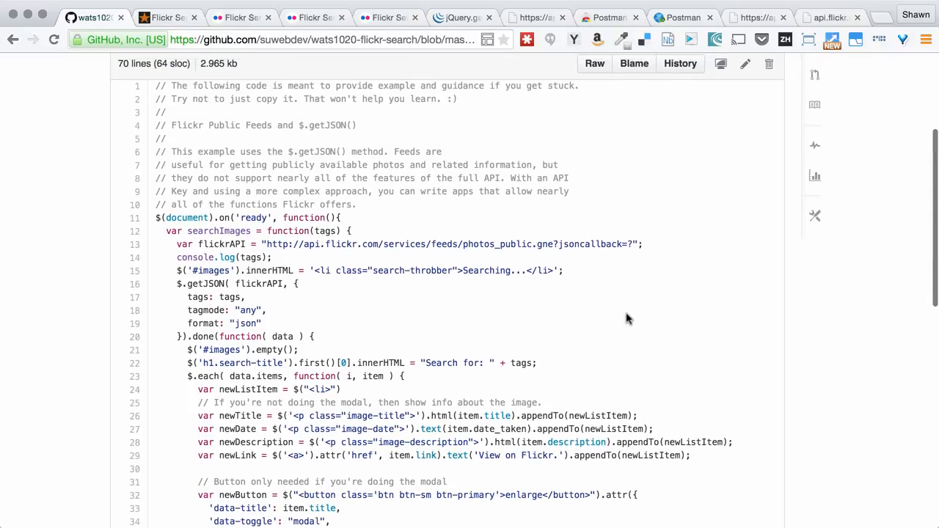
scroll("down", 3)
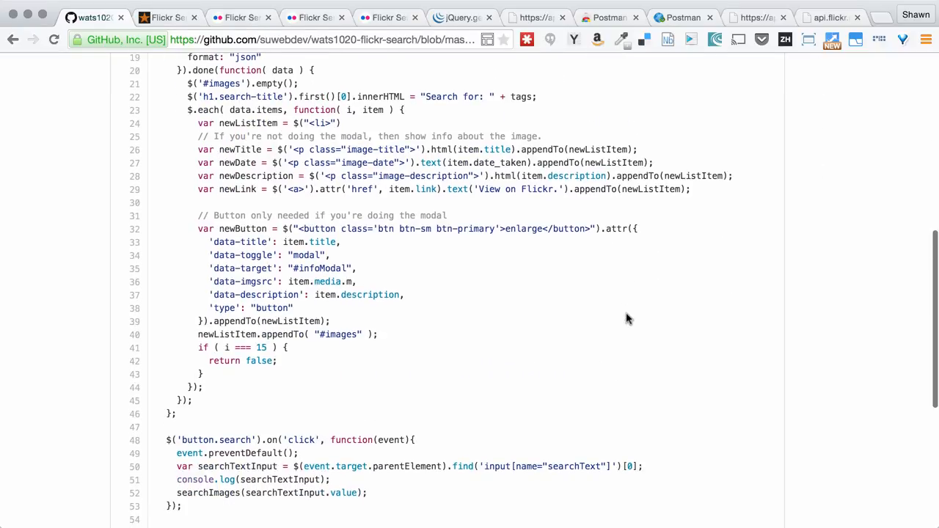
scroll("down", 3)
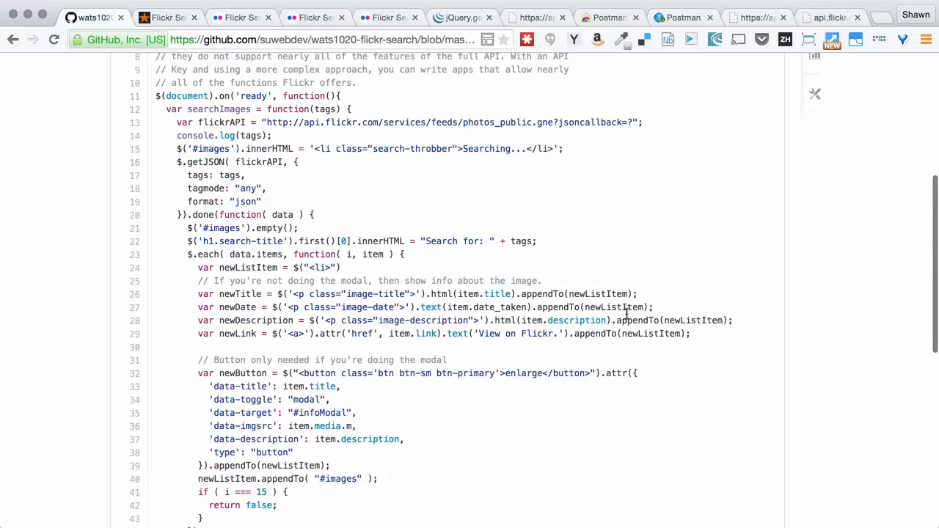
left_click(11, 40)
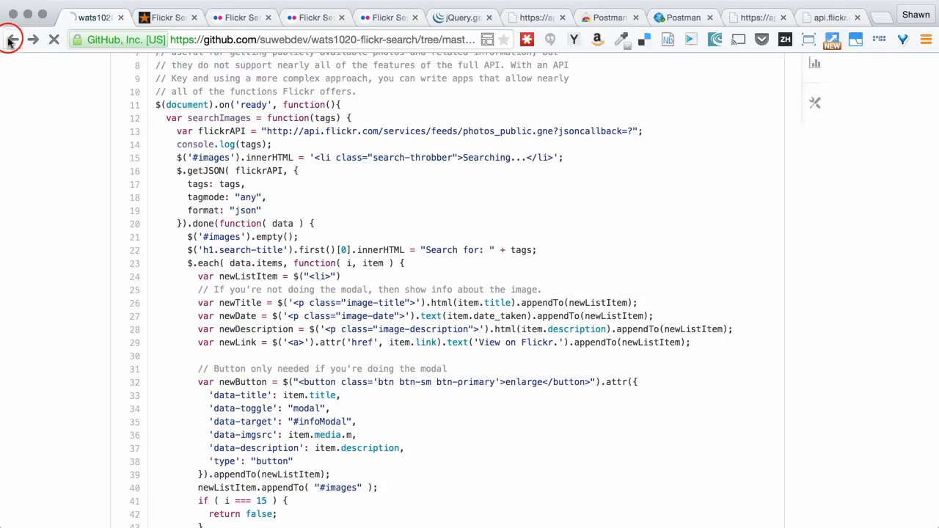
left_click(11, 40)
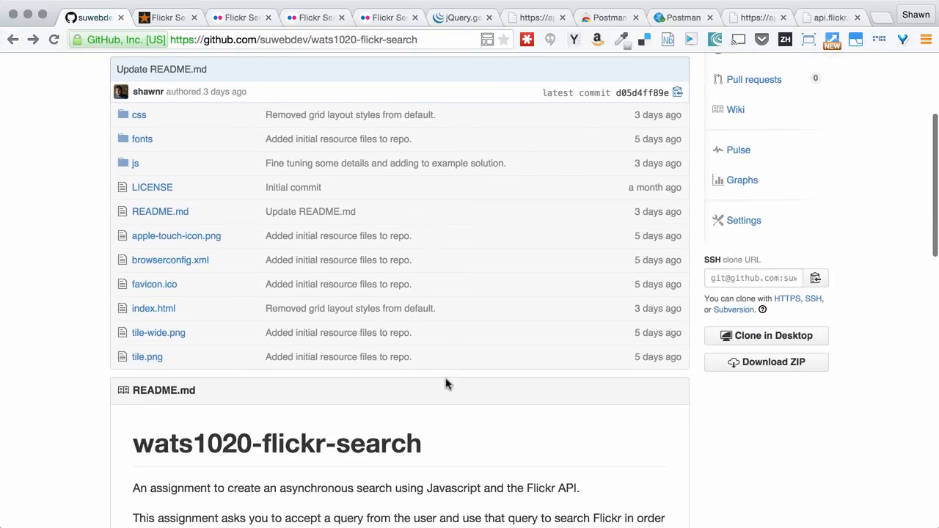
In the jQuery.getJSON Mount Rainier example, highlight the image-append line, i === 3 condition and done callback.
left_click(460, 17)
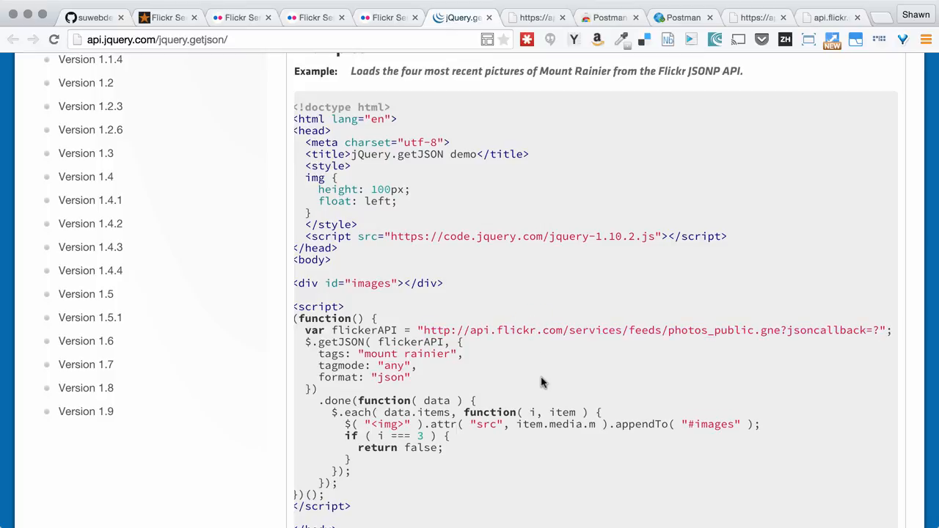
scroll("down", 3)
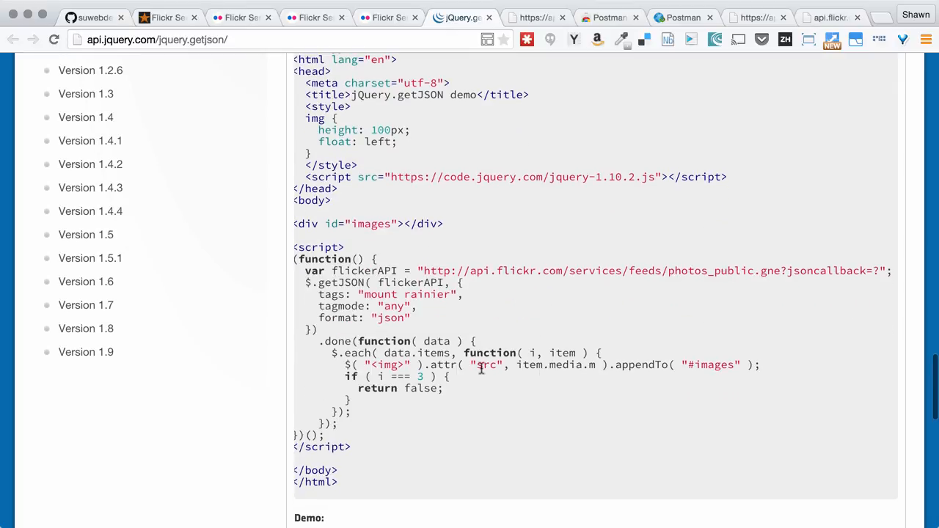
mouse_move(536, 290)
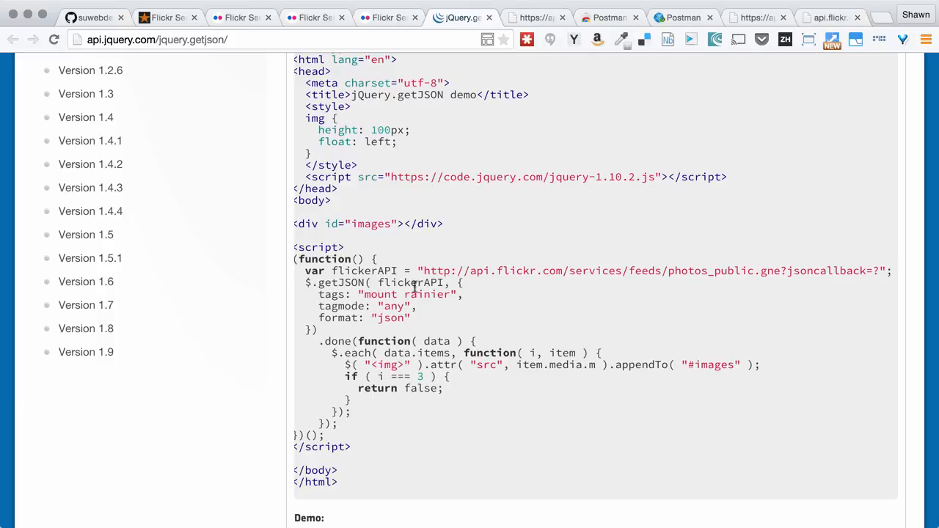
mouse_move(380, 331)
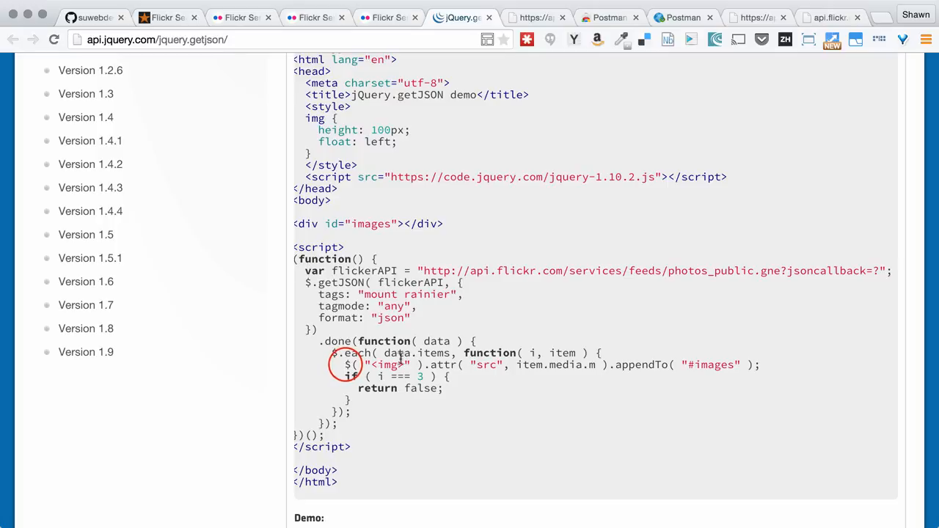
left_click_drag(347, 365, 700, 365)
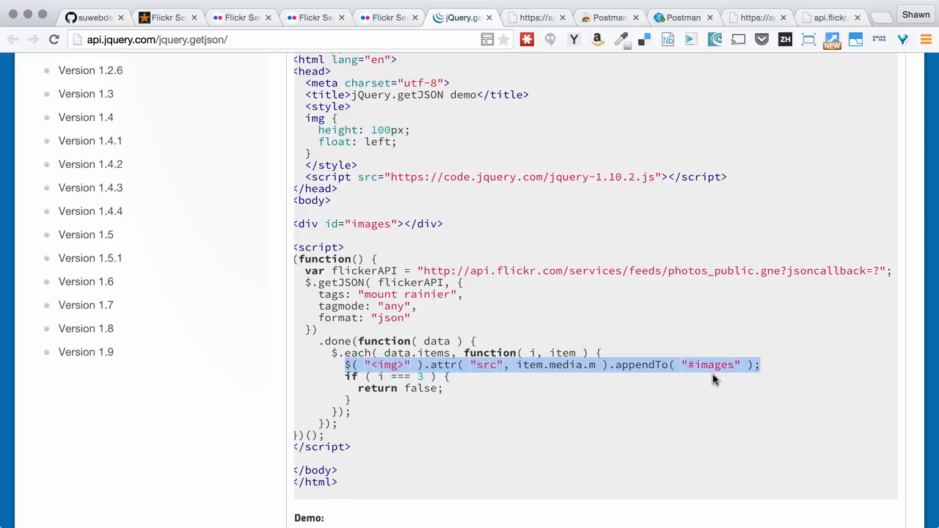
mouse_move(743, 363)
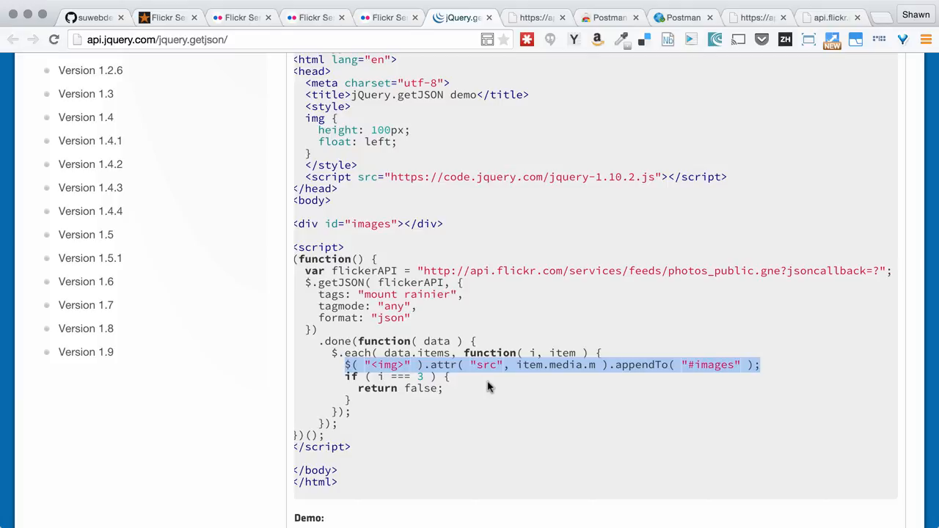
mouse_move(473, 395)
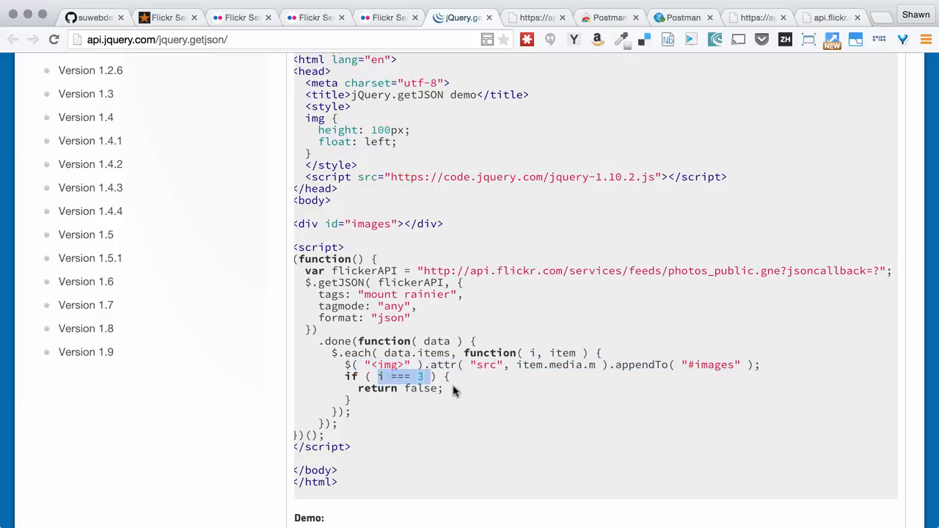
left_click(452, 388)
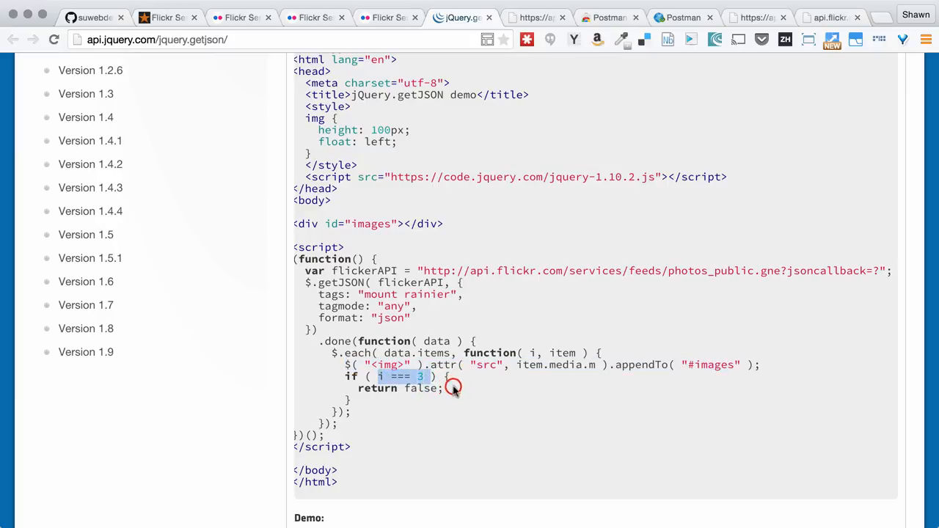
left_click(454, 388)
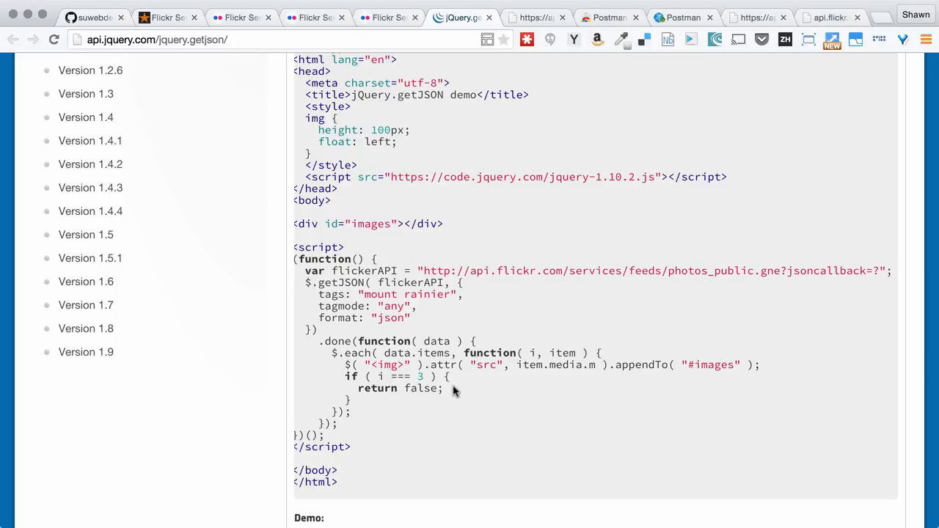
mouse_move(542, 293)
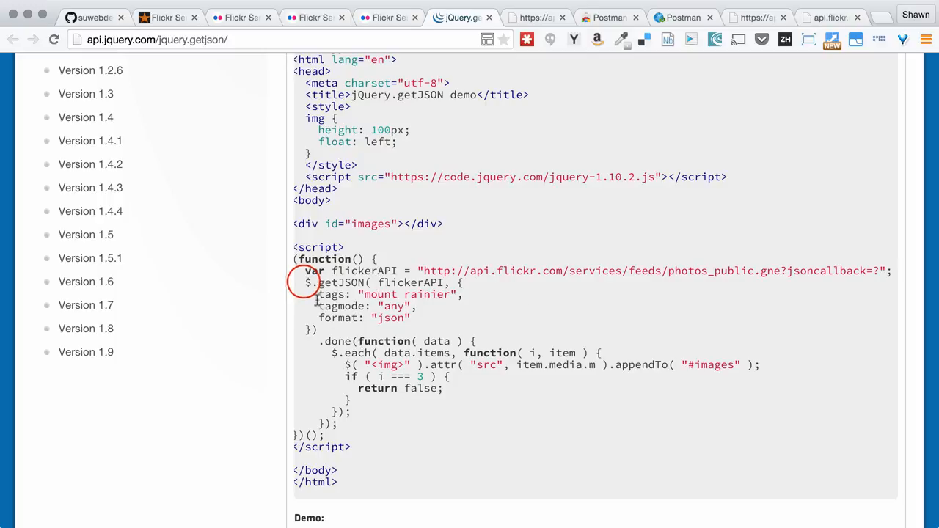
left_click_drag(308, 283, 334, 324)
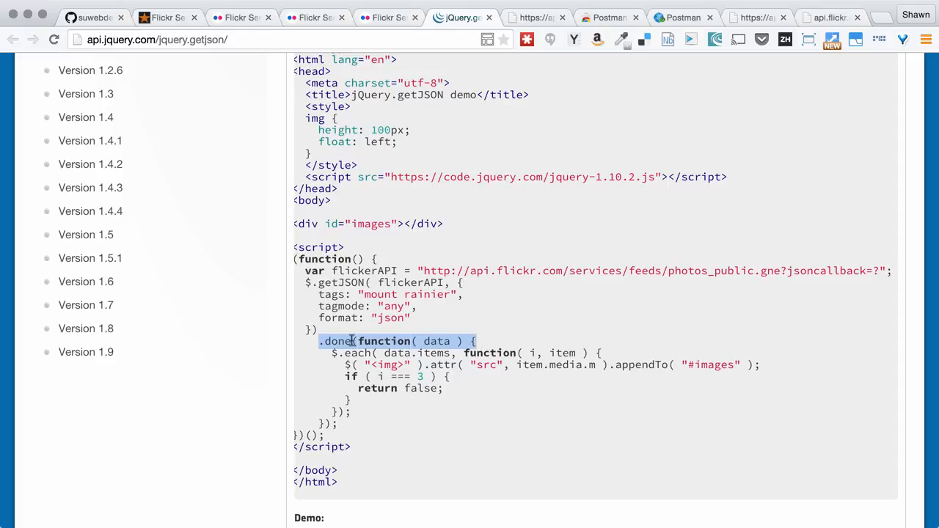
mouse_move(382, 389)
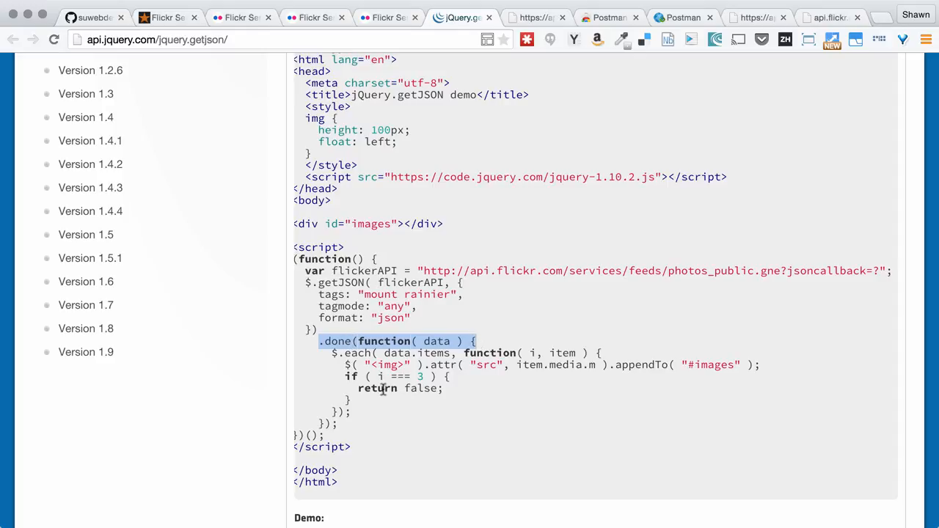
mouse_move(433, 319)
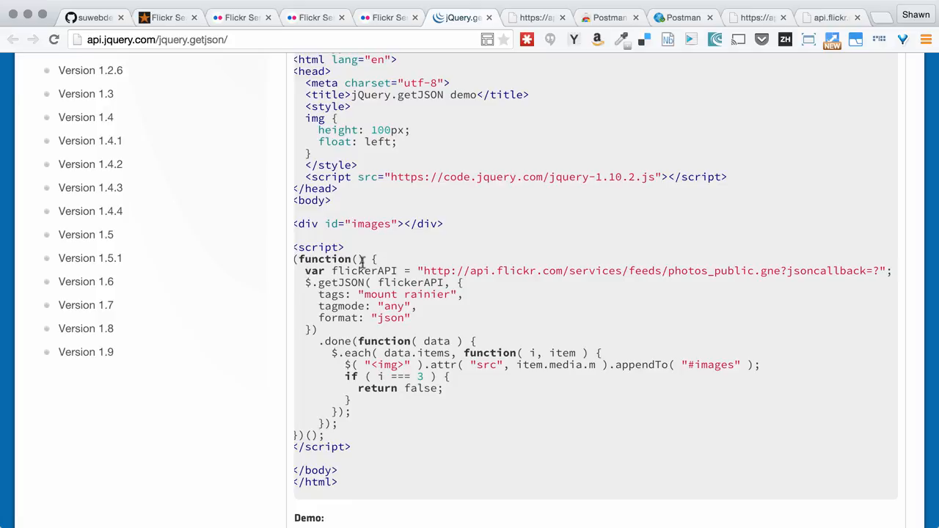
mouse_move(447, 271)
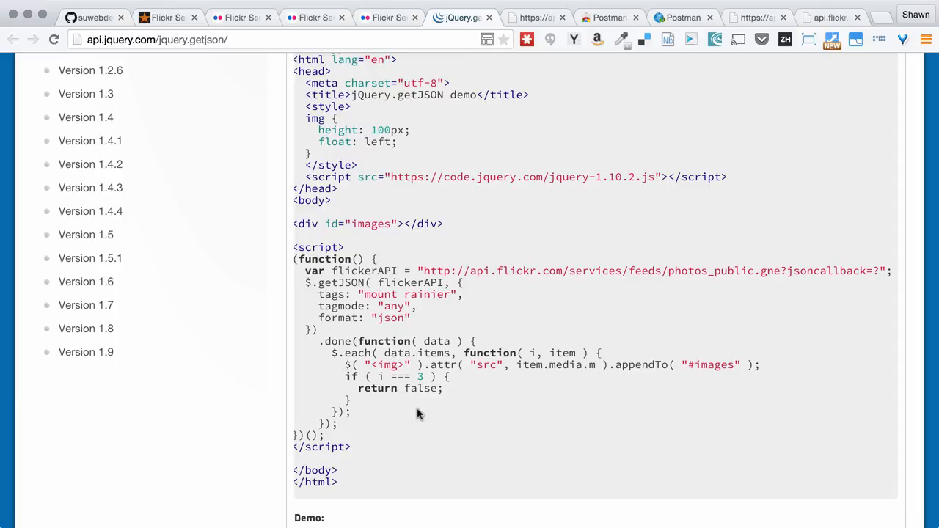
mouse_move(468, 327)
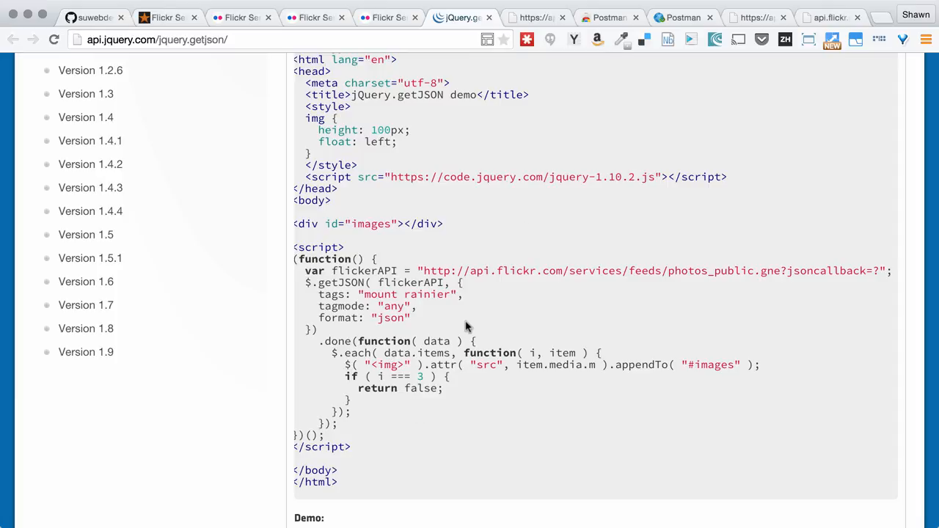
mouse_move(439, 408)
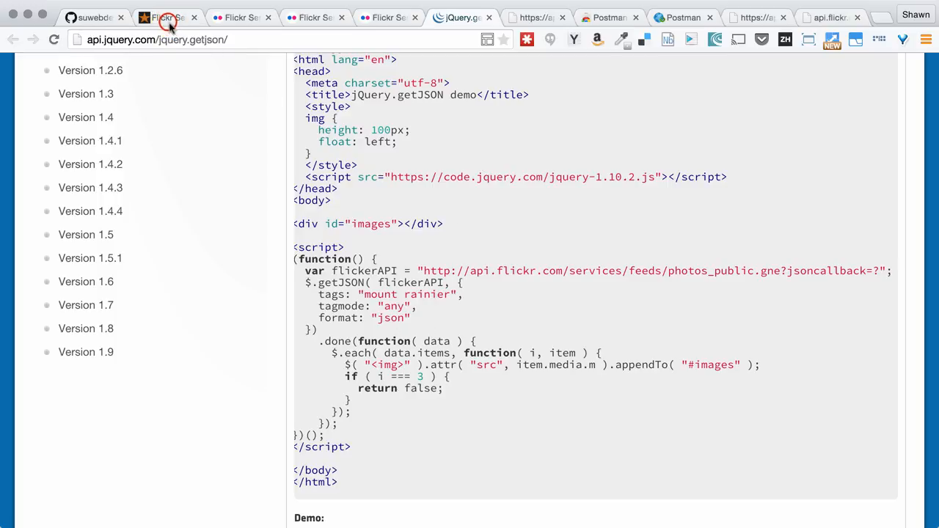
In the Flickr Search demo, enlarge the kitten love photo, close the modal, and scroll the results.
left_click(168, 17)
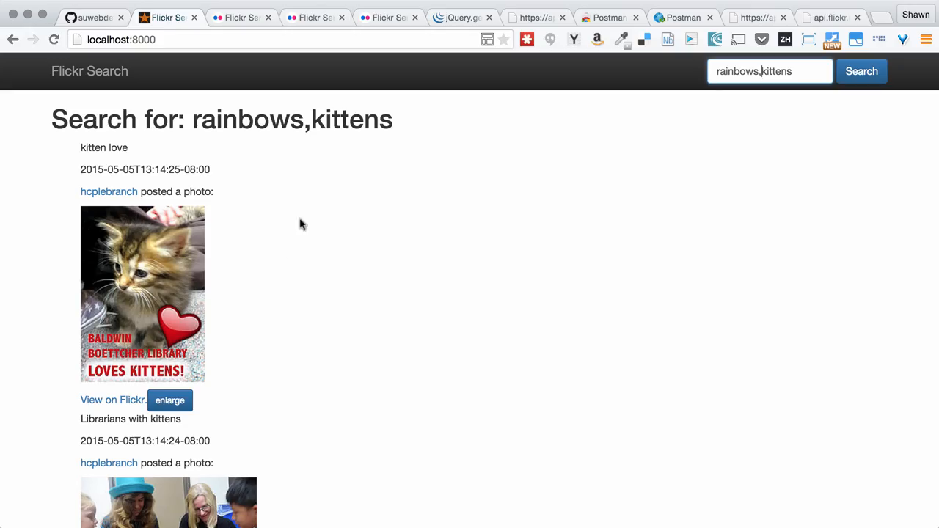
scroll("down", 3)
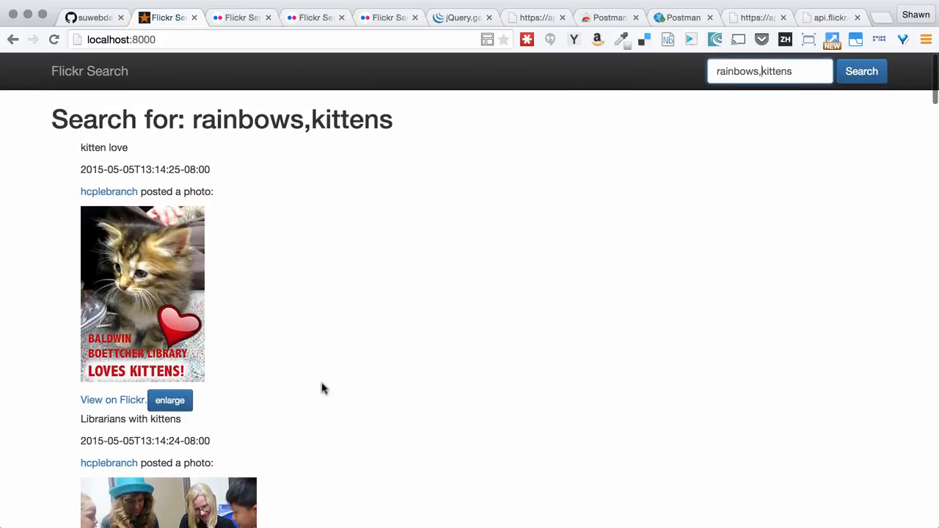
mouse_move(170, 399)
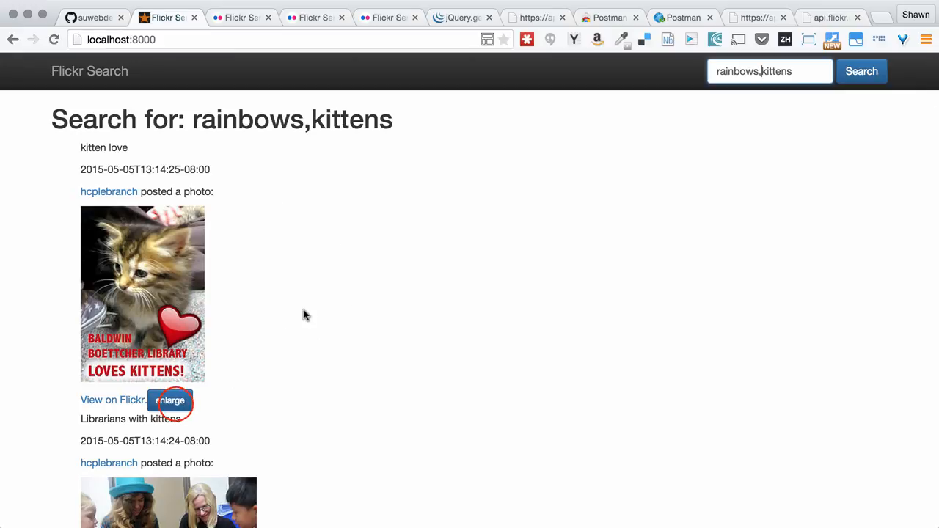
left_click(169, 400)
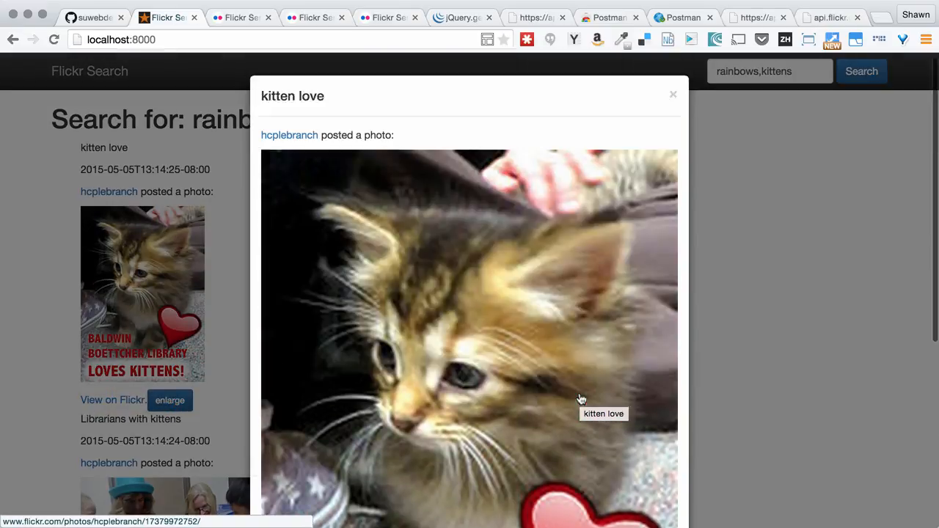
left_click(672, 94)
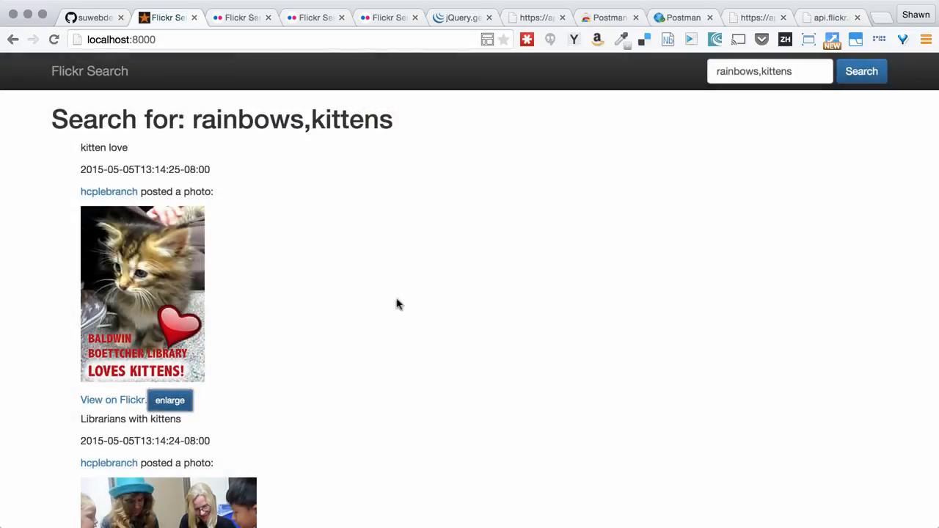
mouse_move(327, 378)
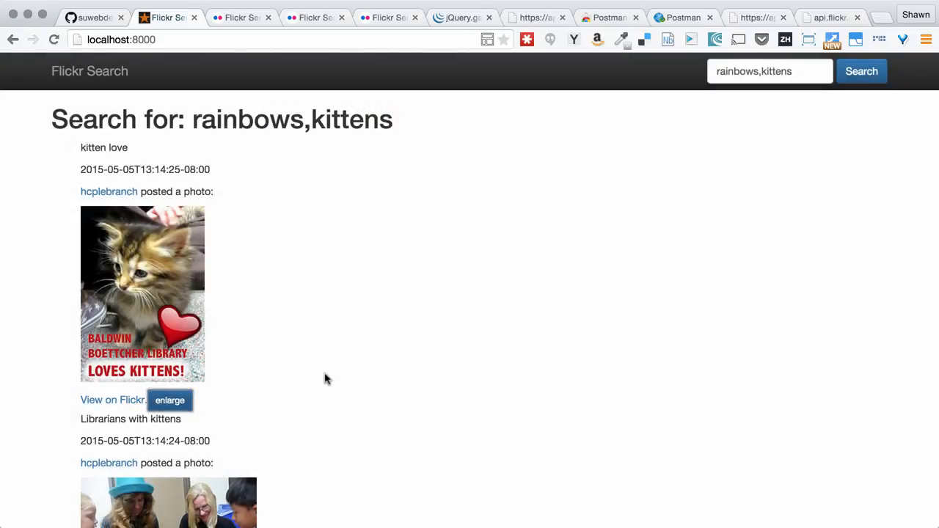
scroll("down", 3)
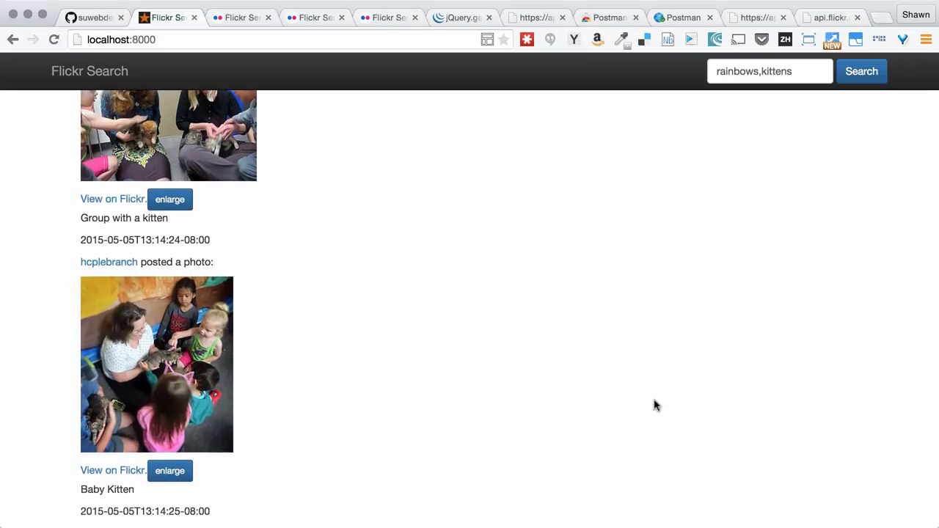
mouse_move(754, 492)
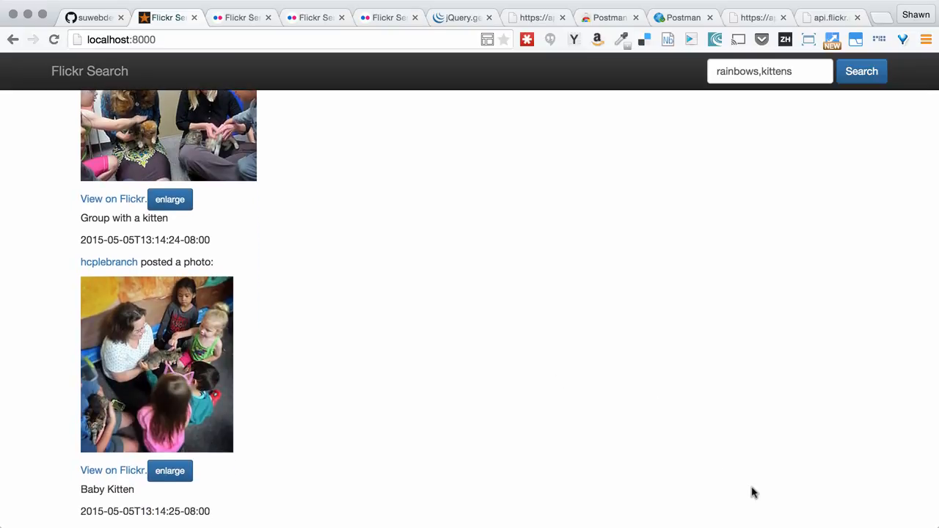